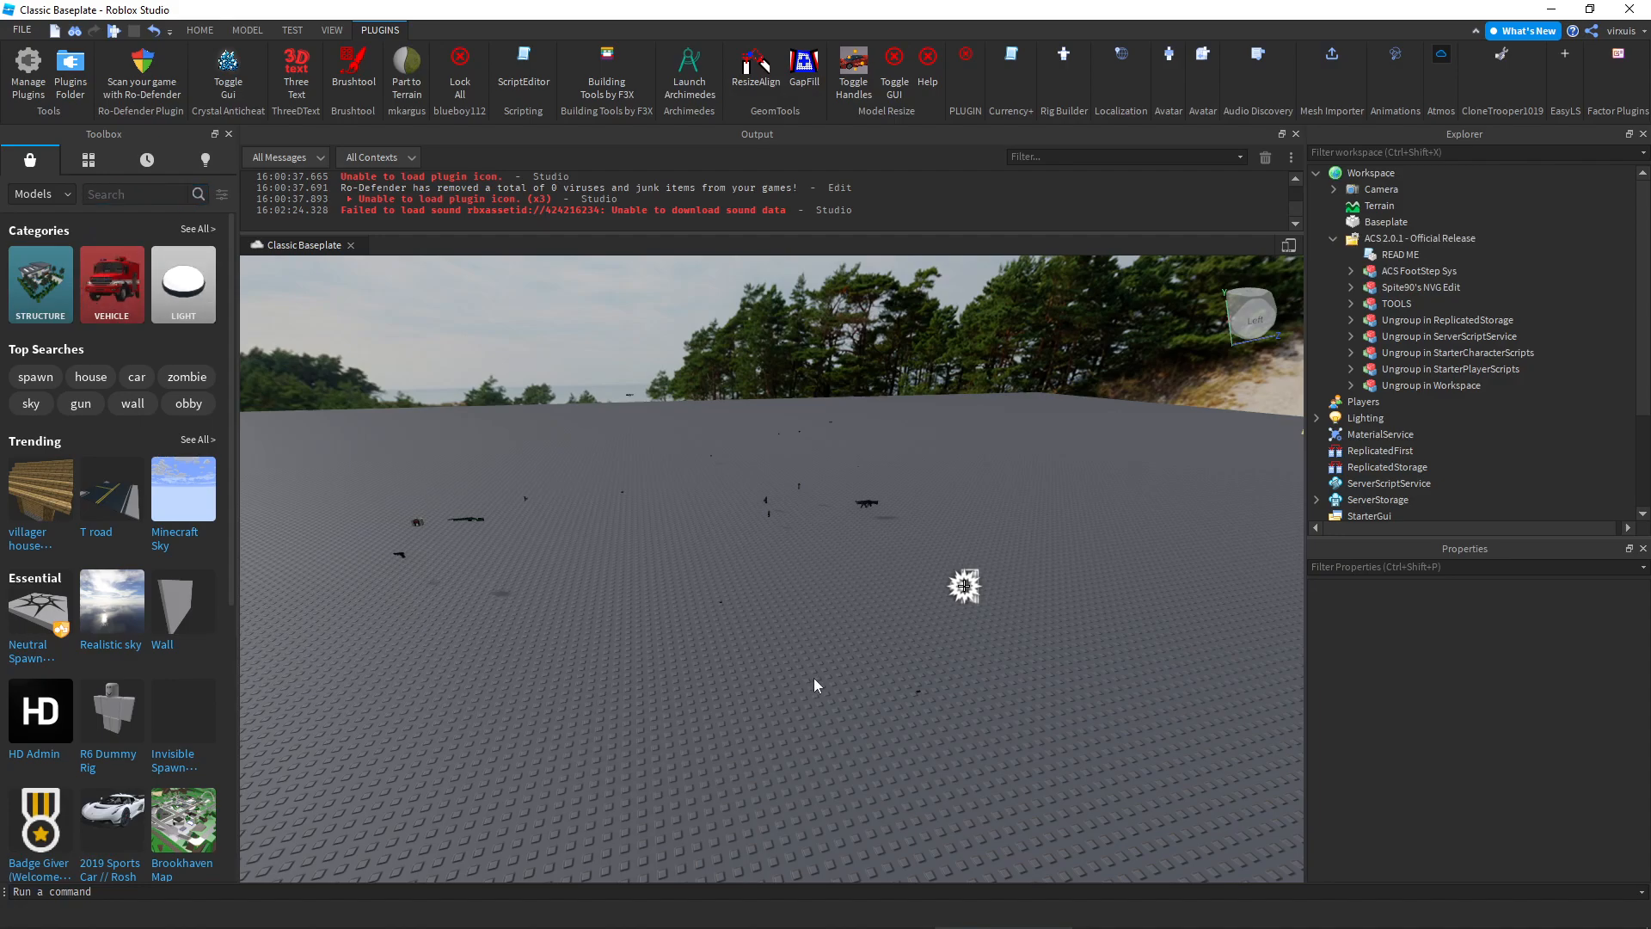
Search the Toolbox for 'acs' and select the ACS 2.0.1 release folder
click(132, 193)
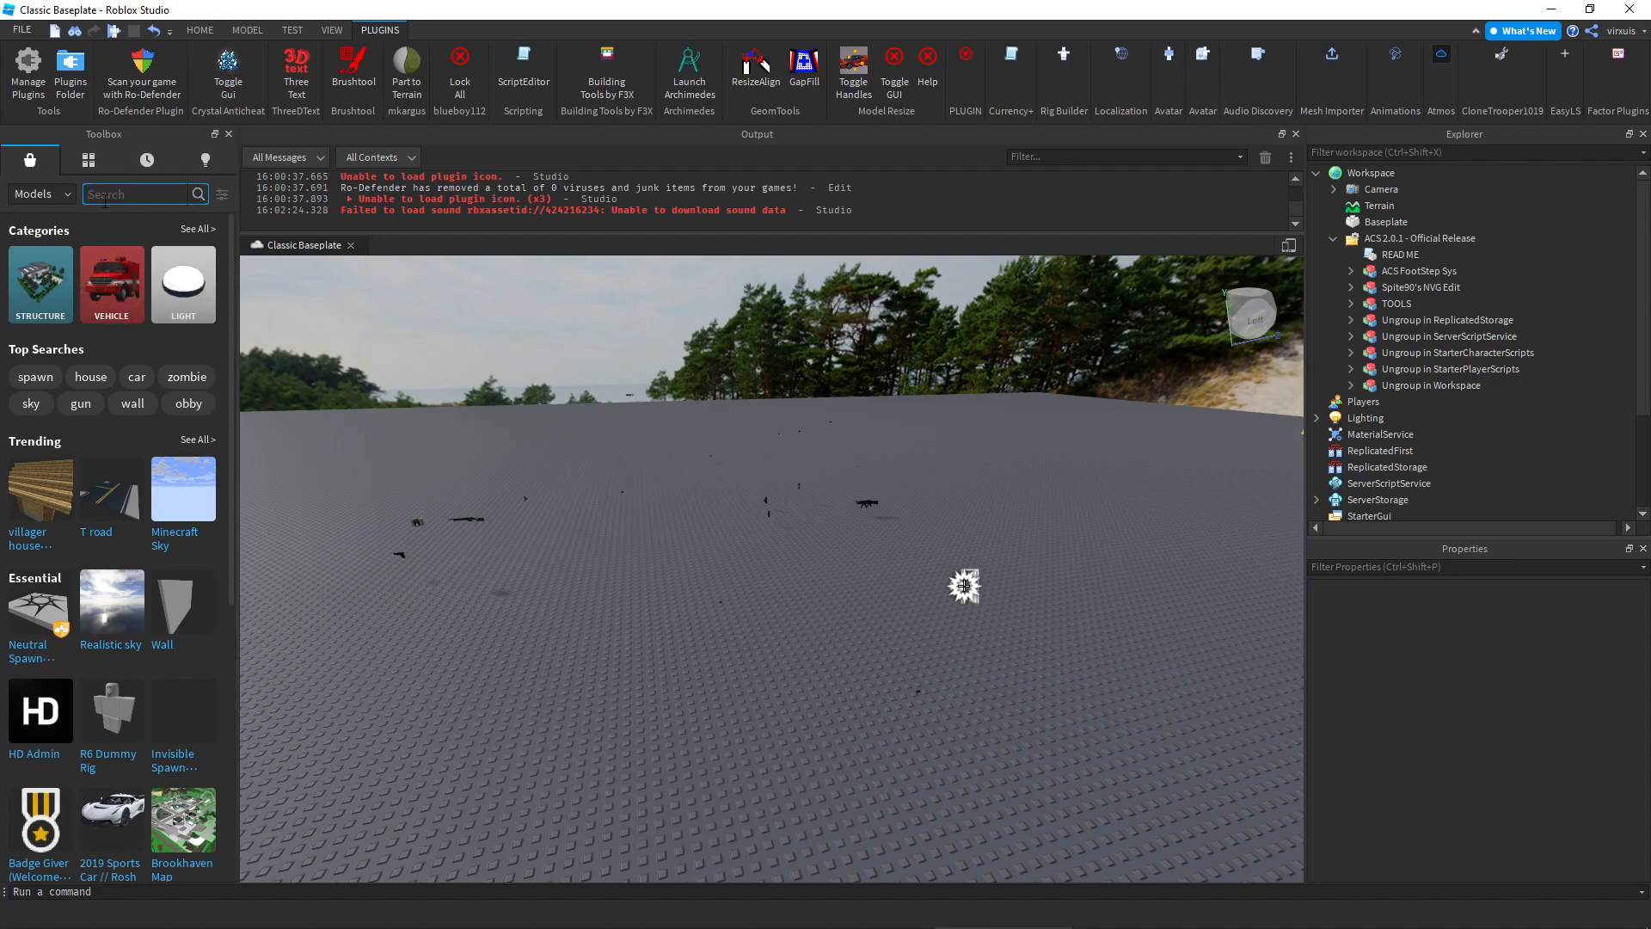
text(acs)
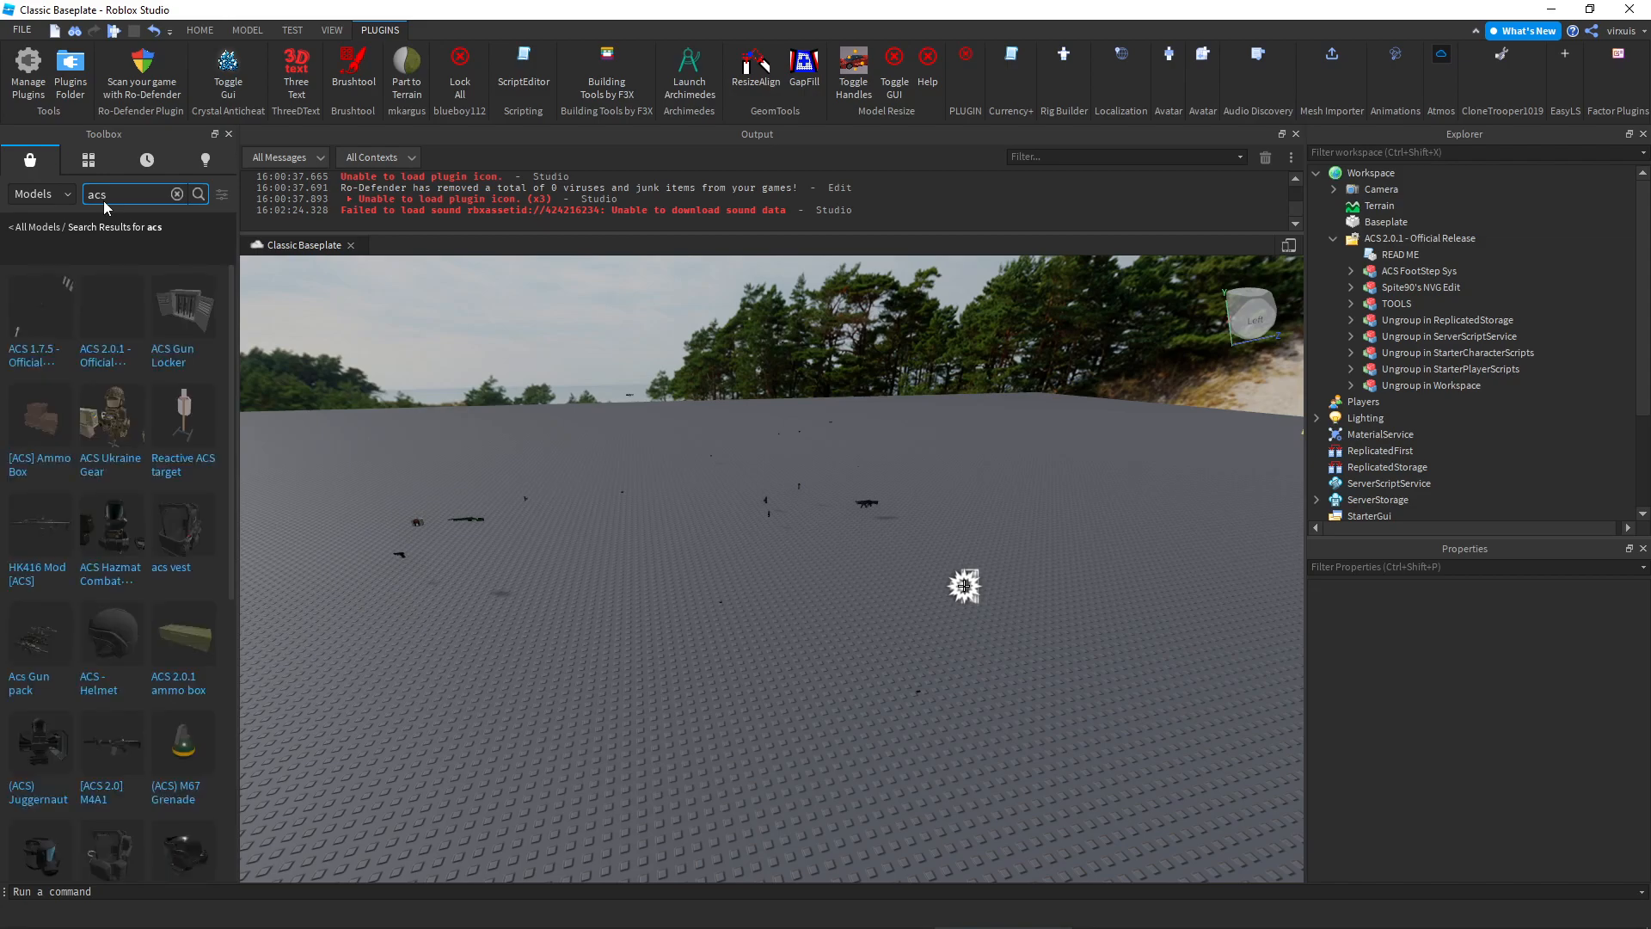
mouse_move(95, 325)
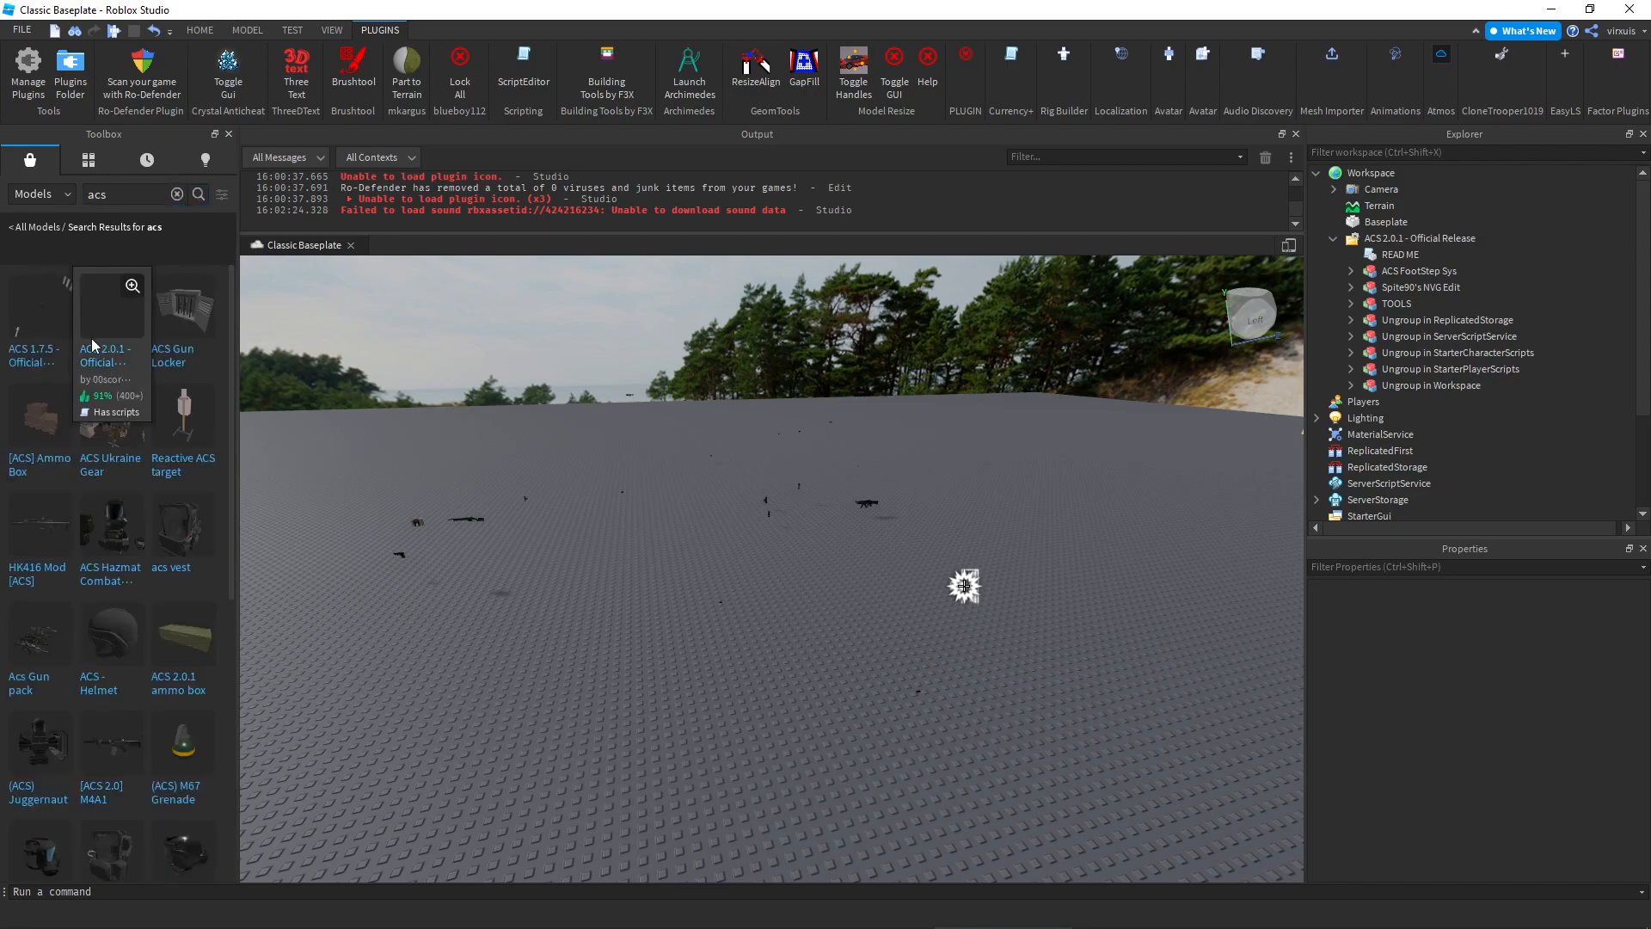
mouse_move(96, 344)
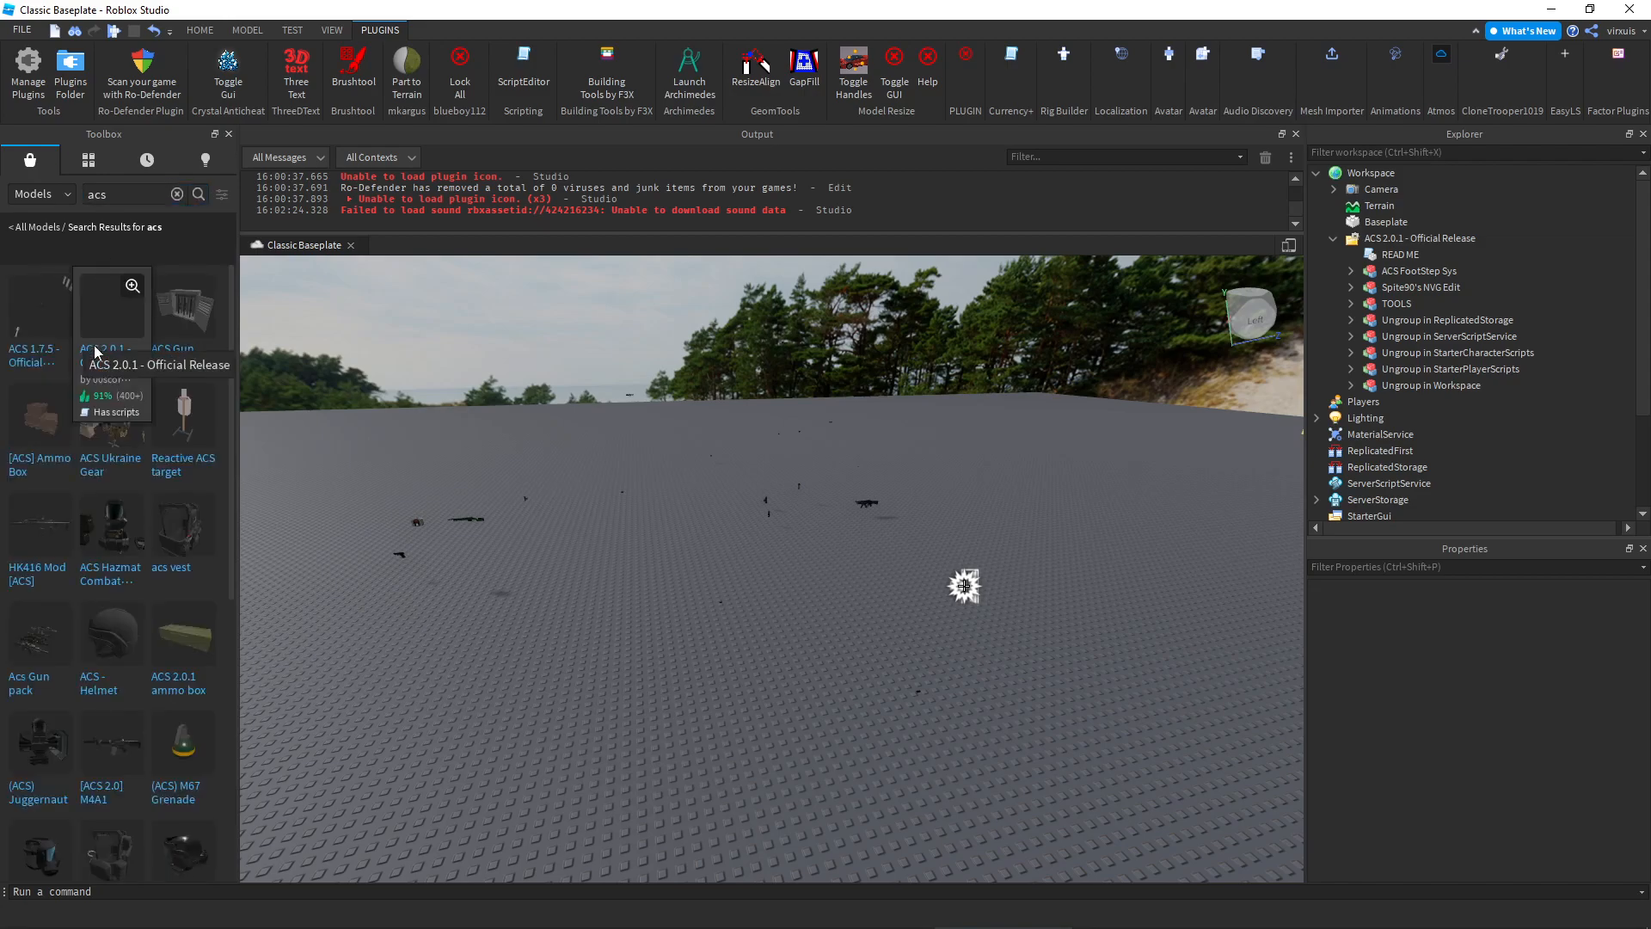
mouse_move(551, 334)
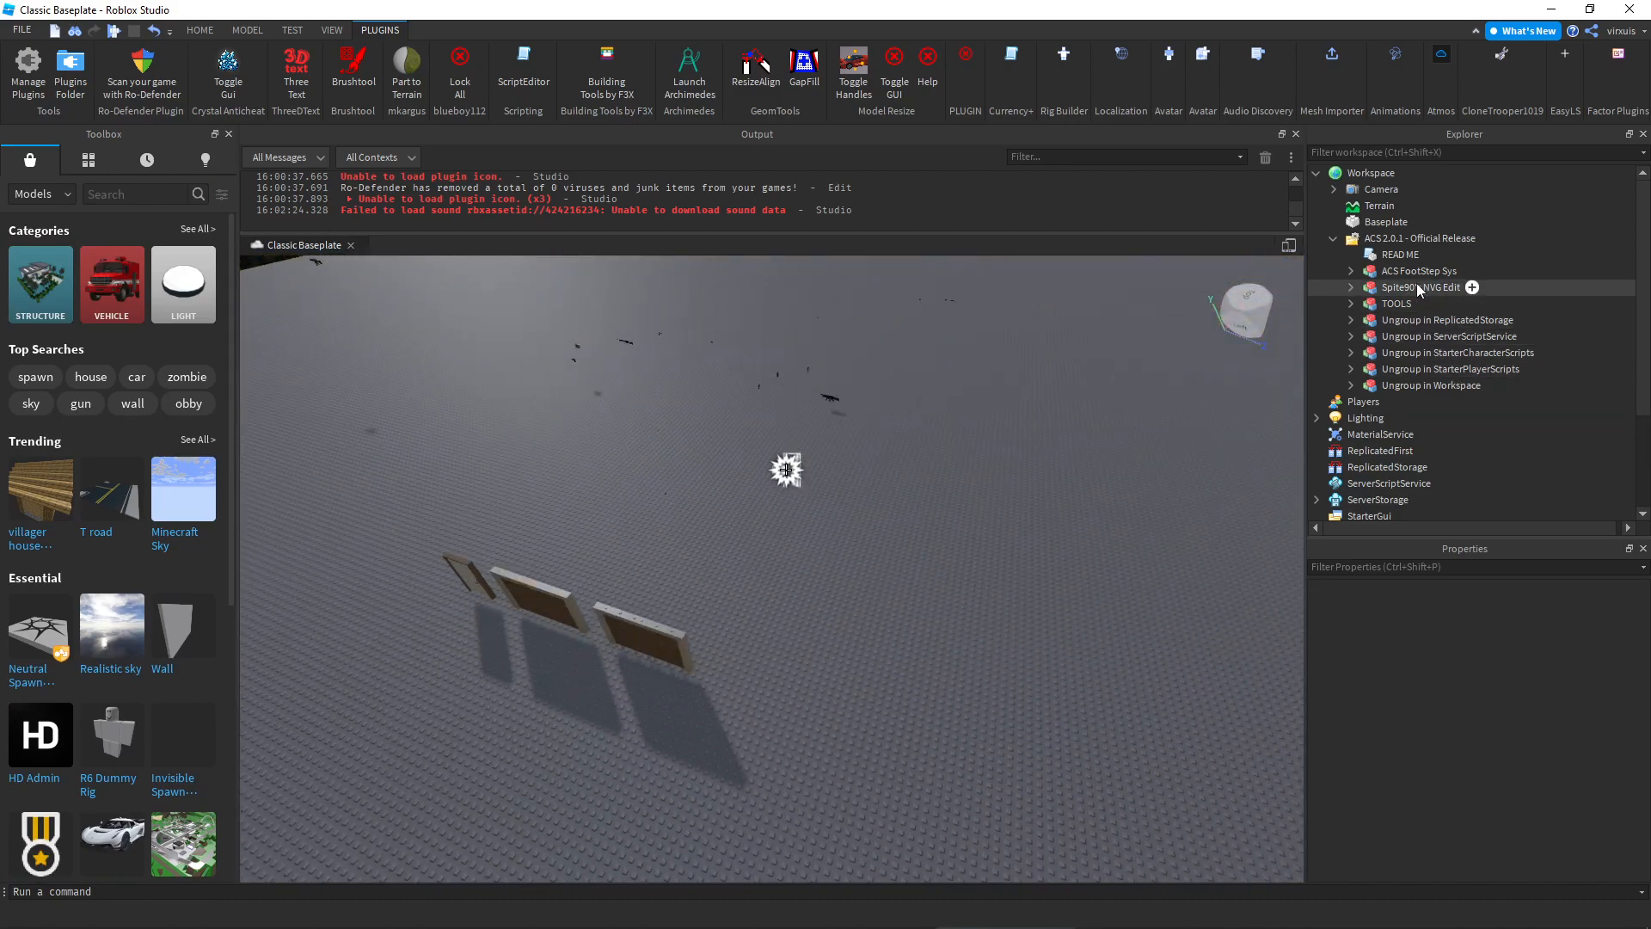
click(1419, 237)
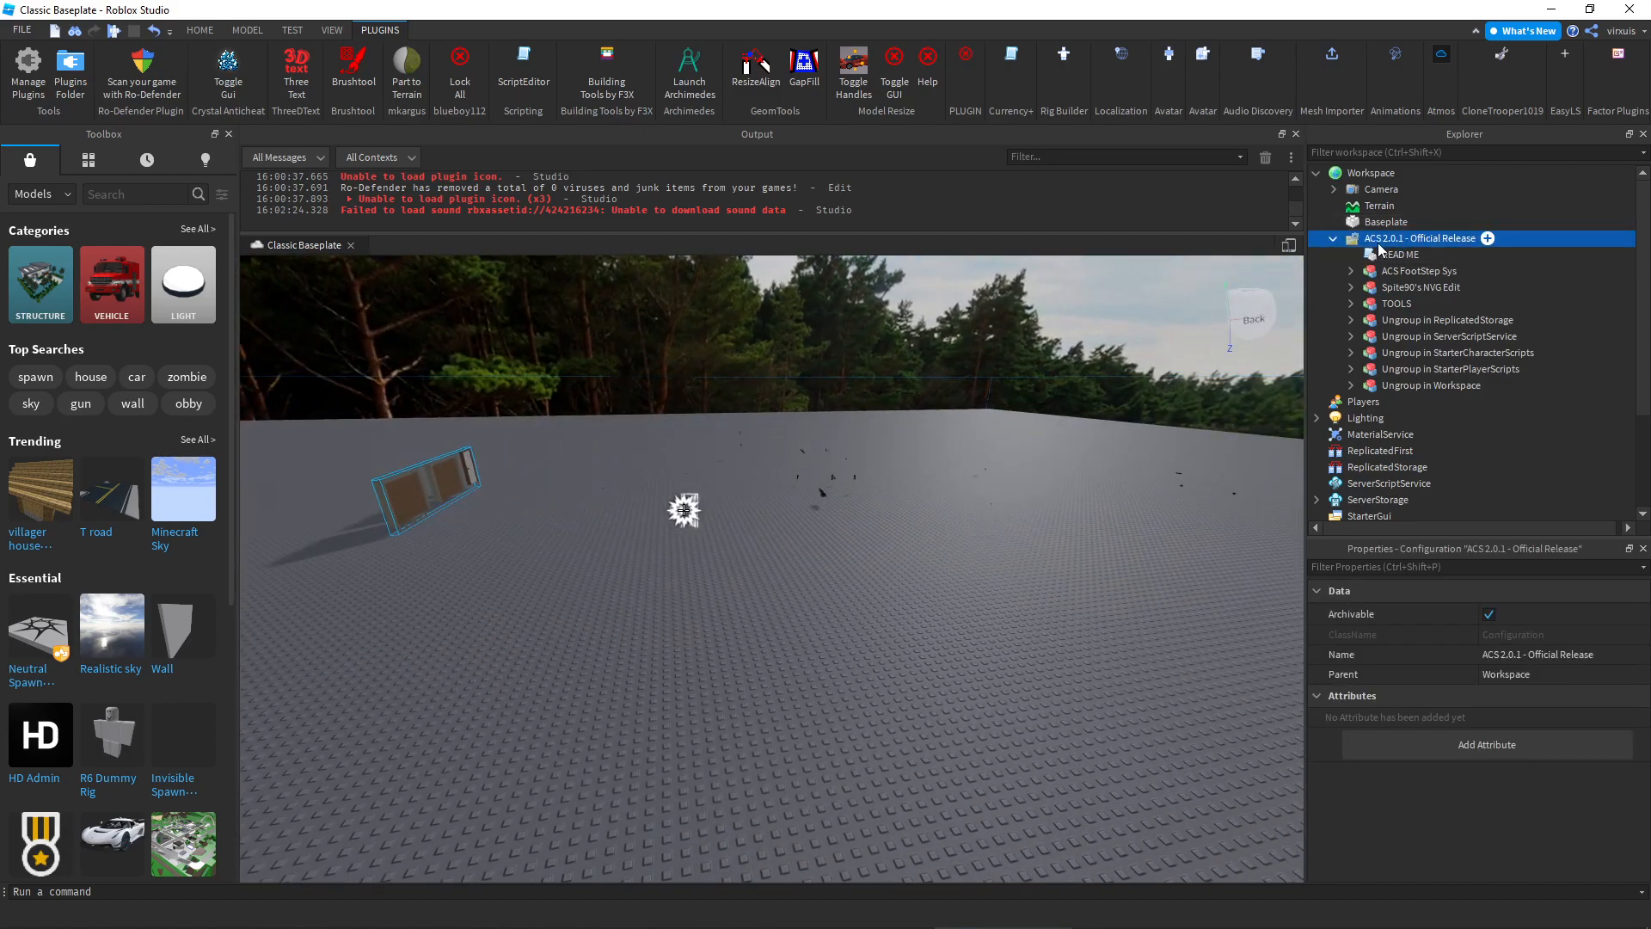
Read through the READ ME notes, then expand the ACS FootStep Sys contents
double_click(1400, 255)
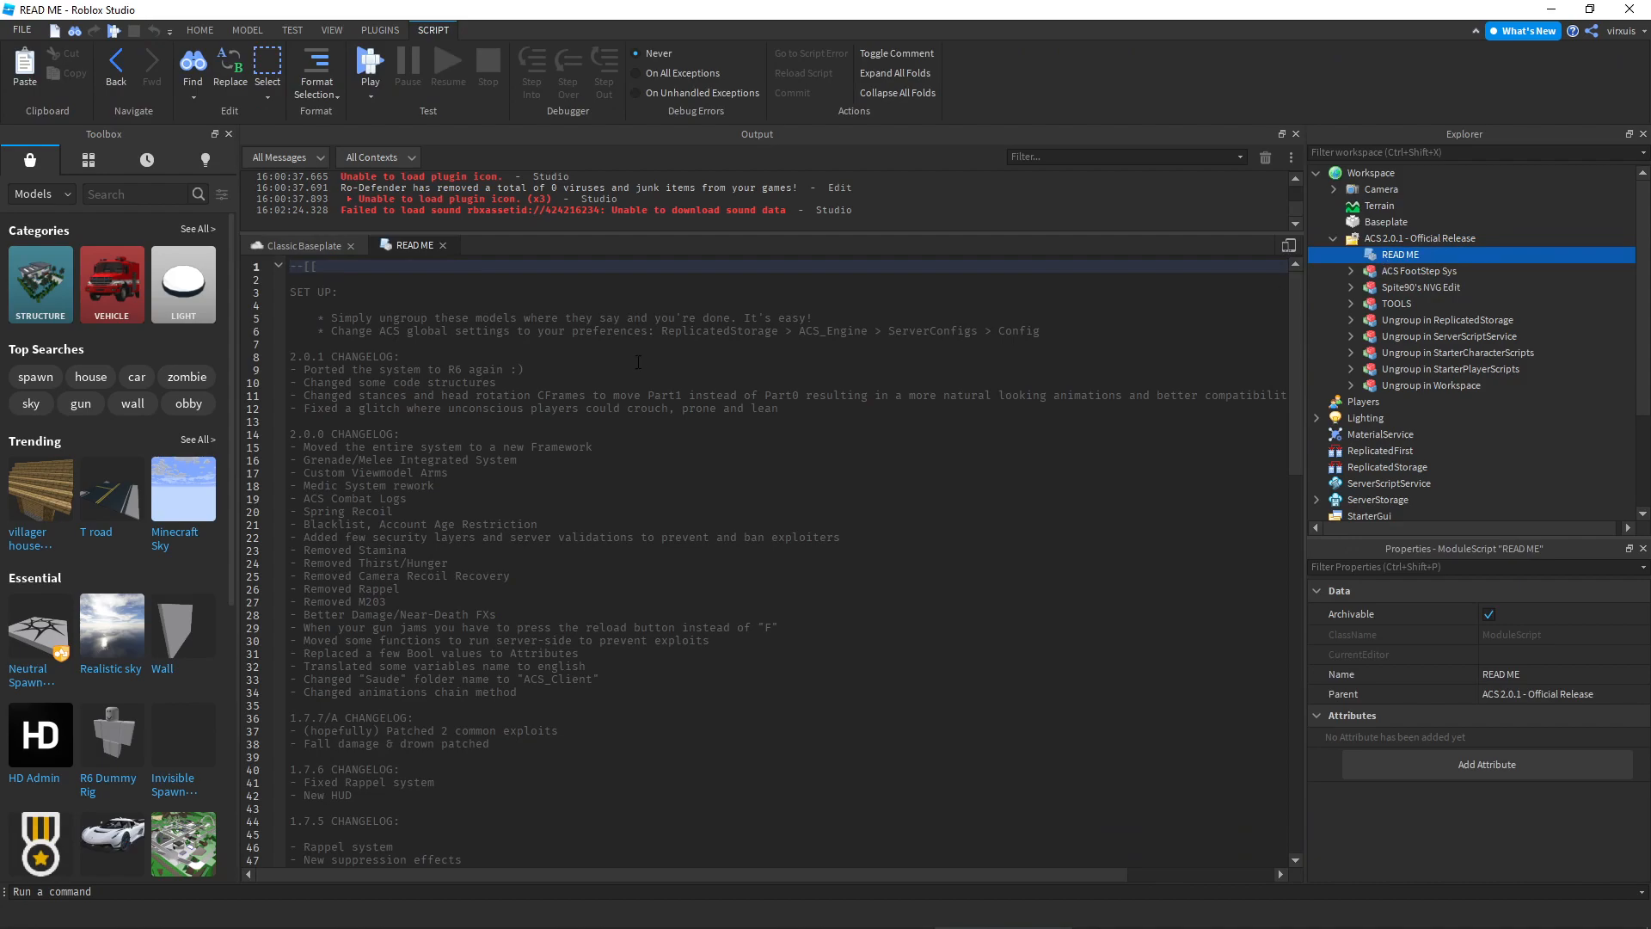
scroll(down, 3)
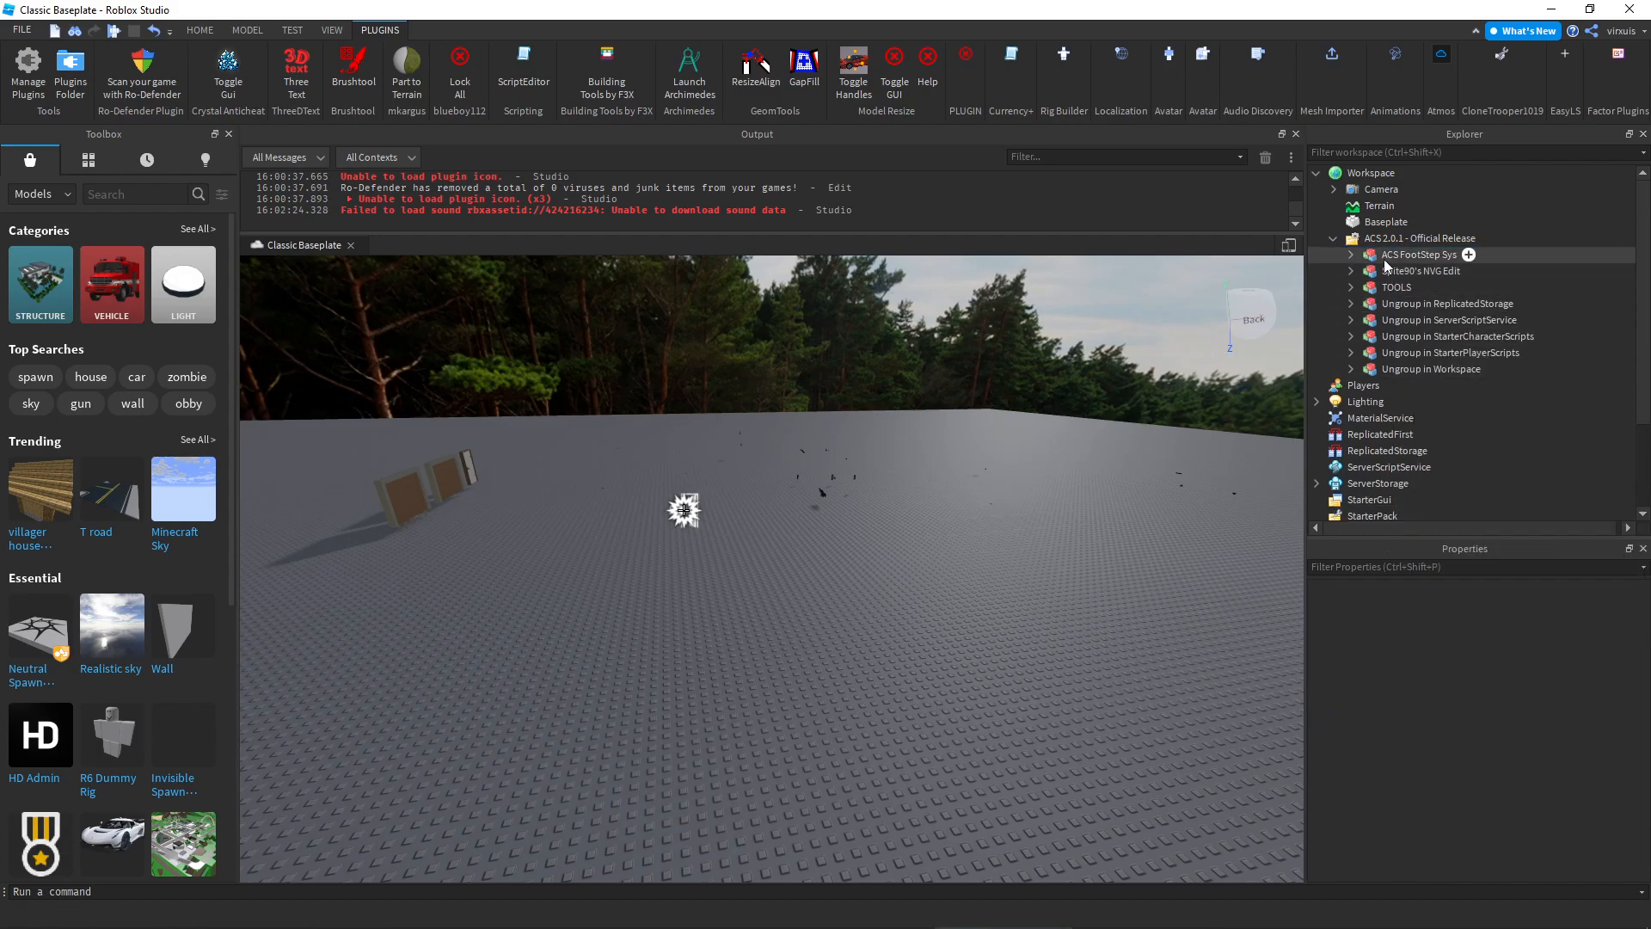
click(1352, 255)
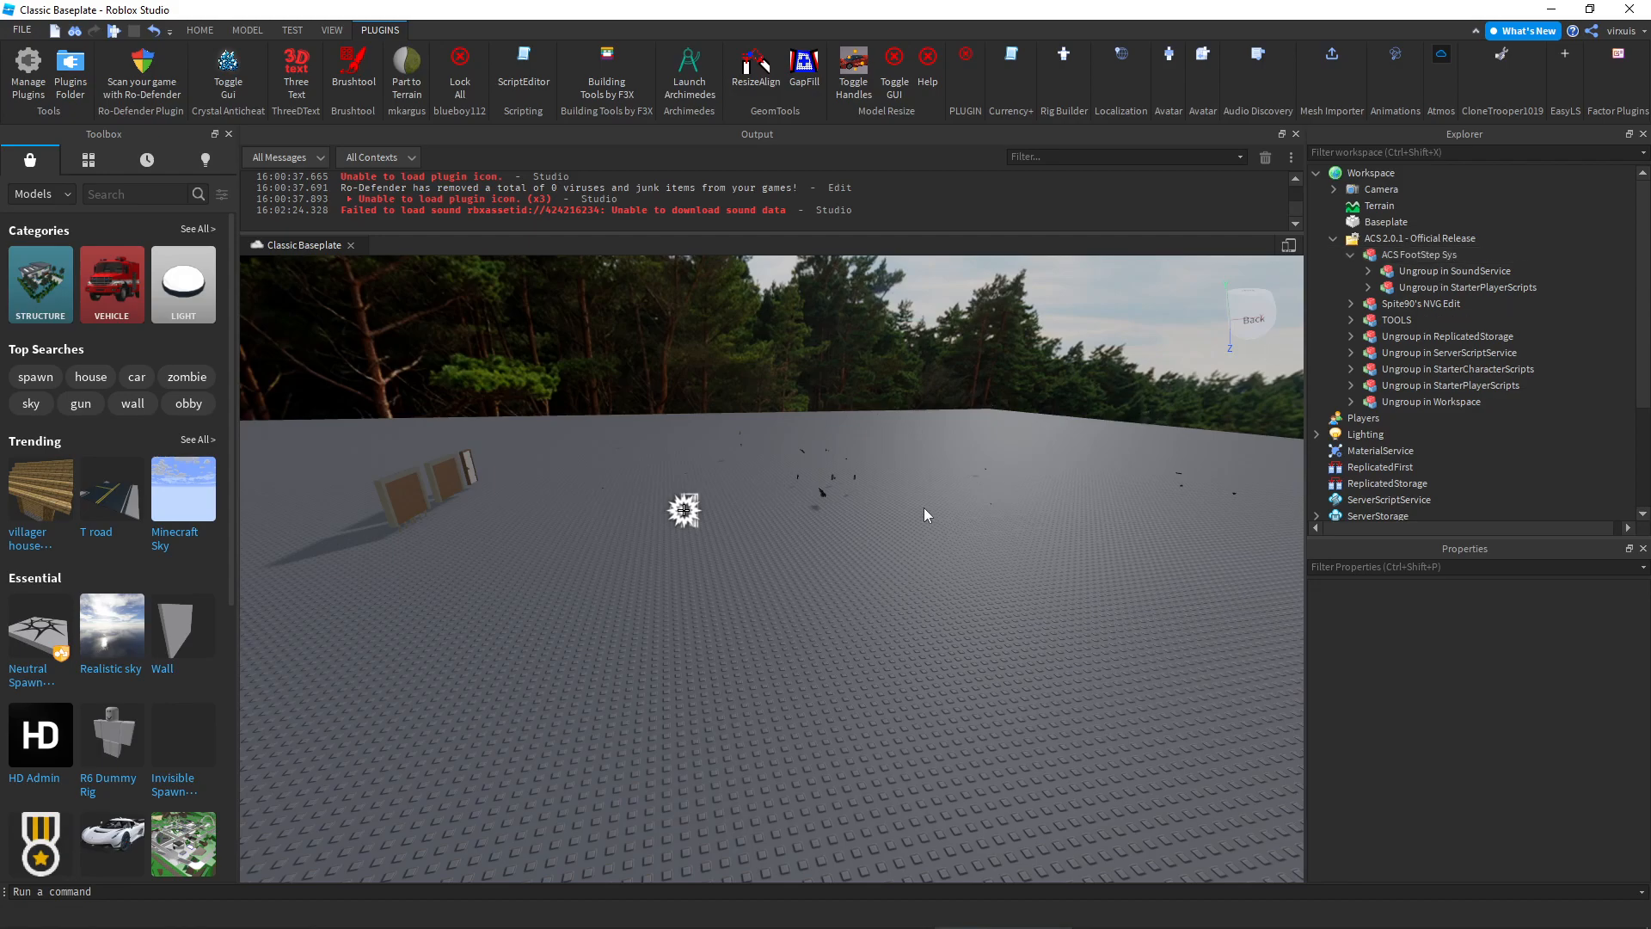
mouse_move(931, 507)
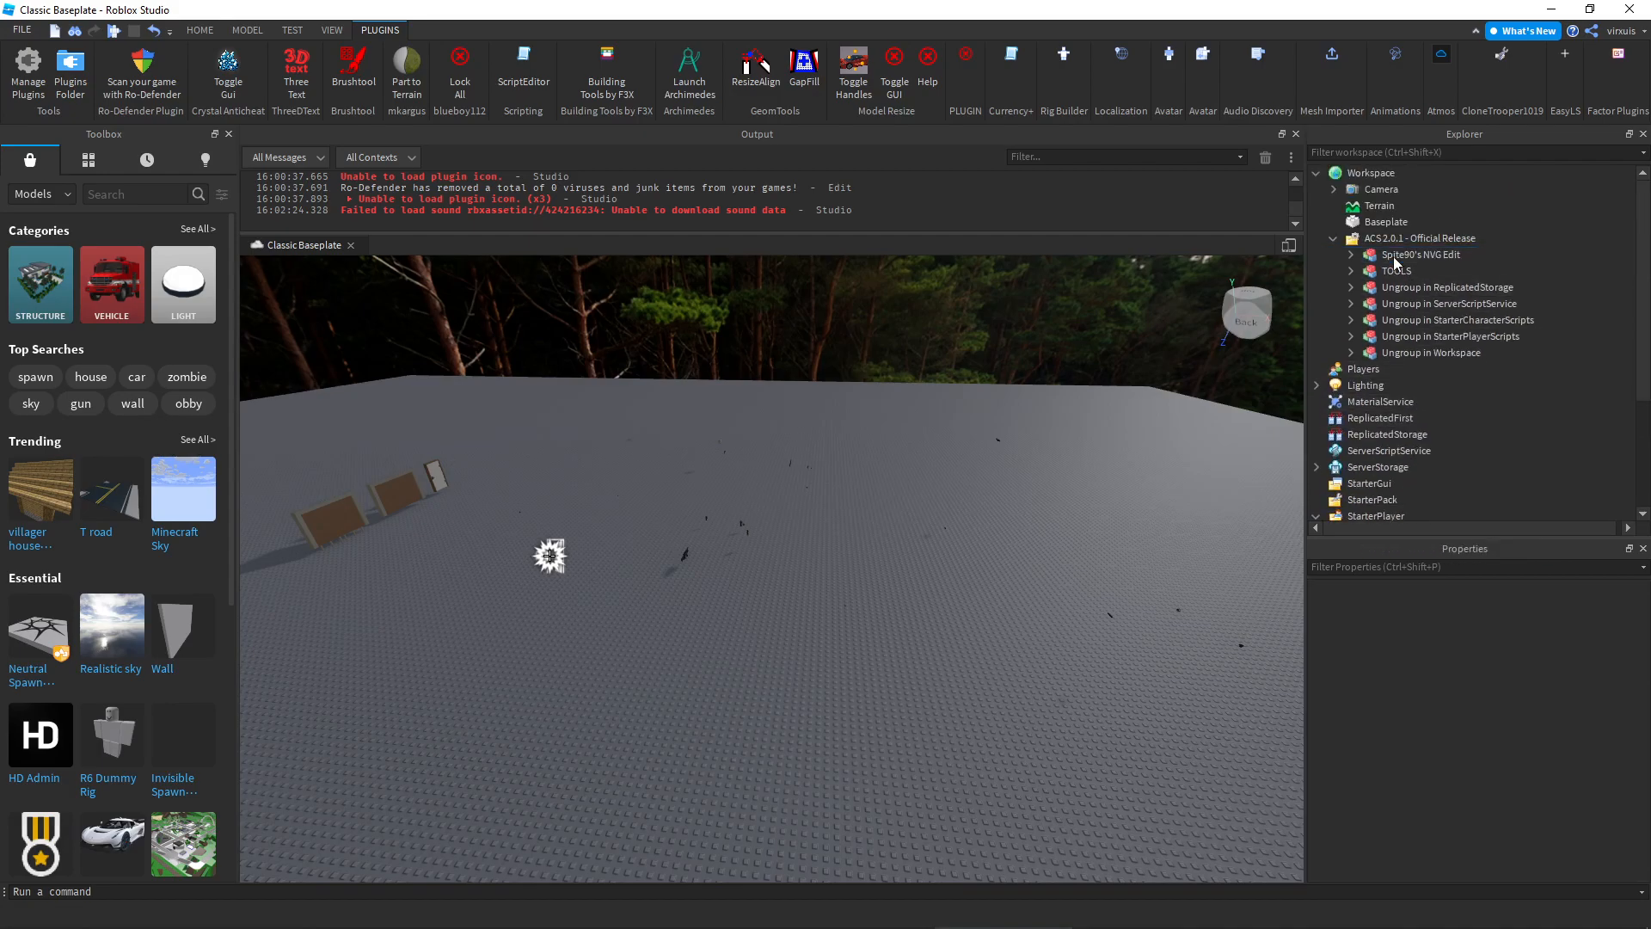
Unpack Spite90's NVG Edit into ServerScriptService and move the TOOLS, Flashbang through USP, into StarterPack
click(1421, 255)
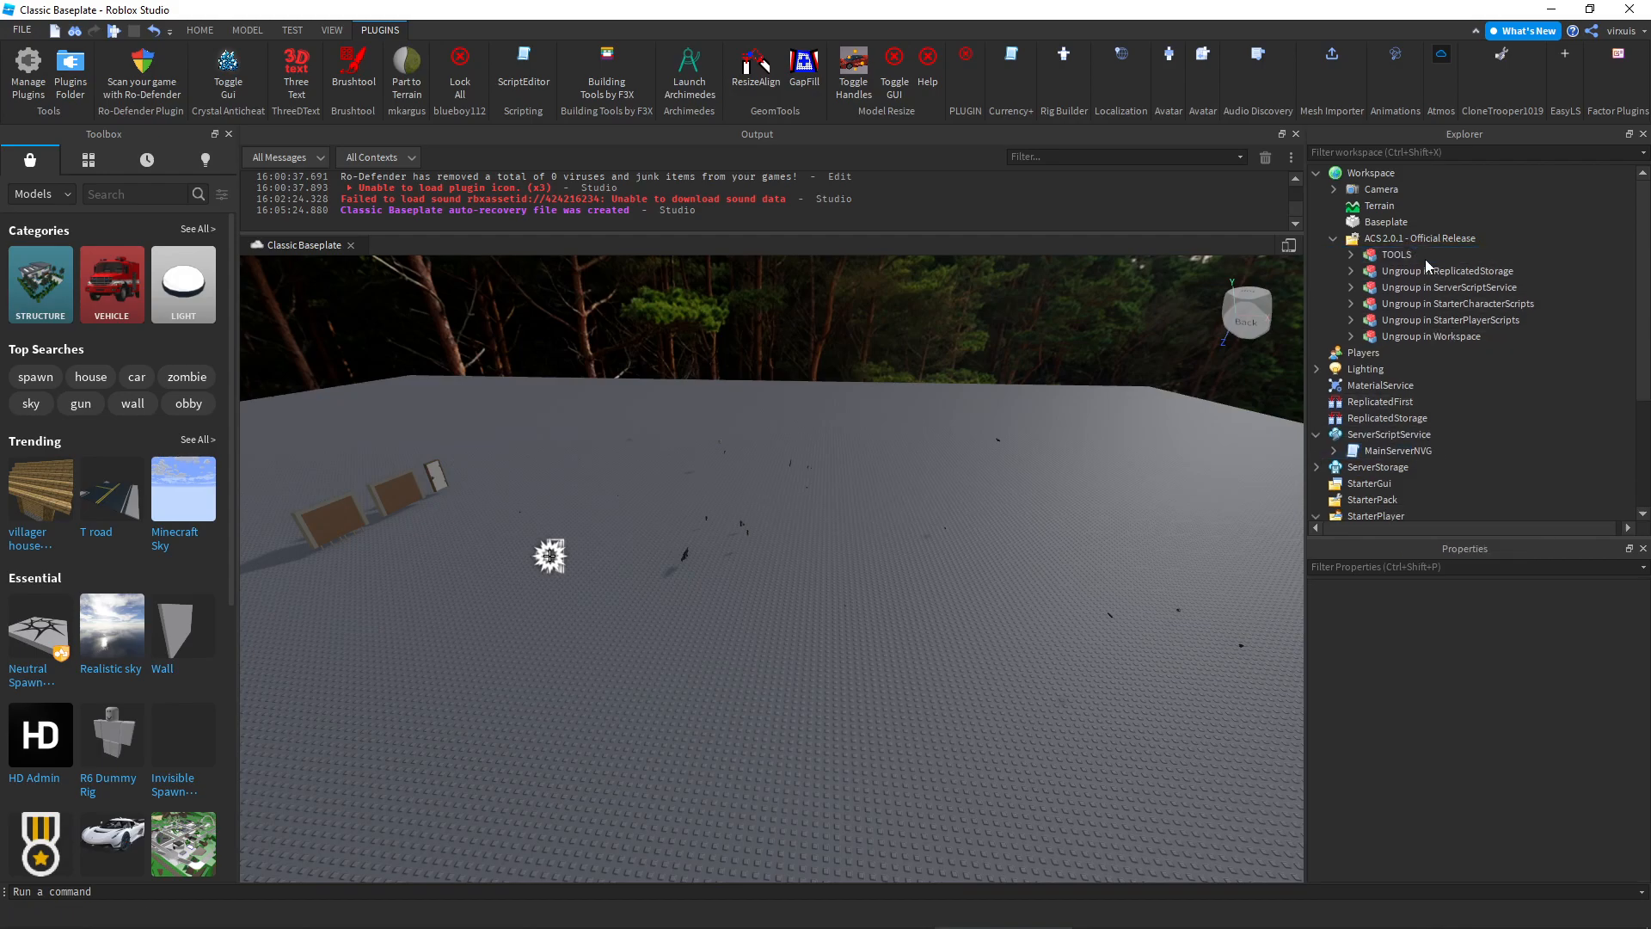
click(1352, 254)
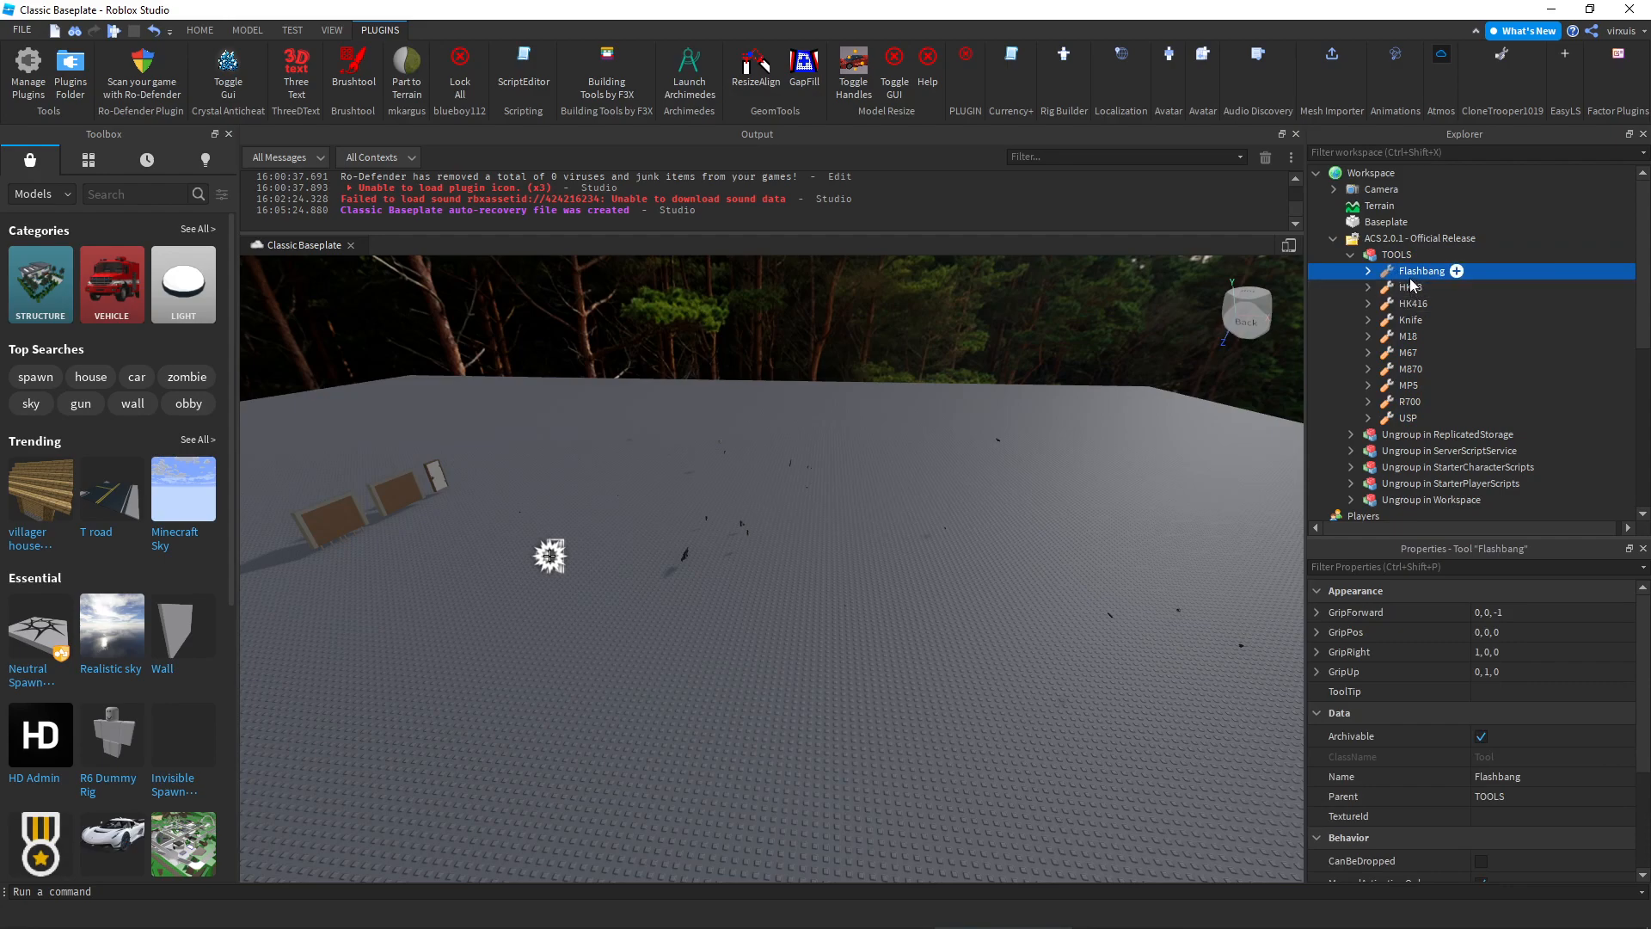
click(1407, 416)
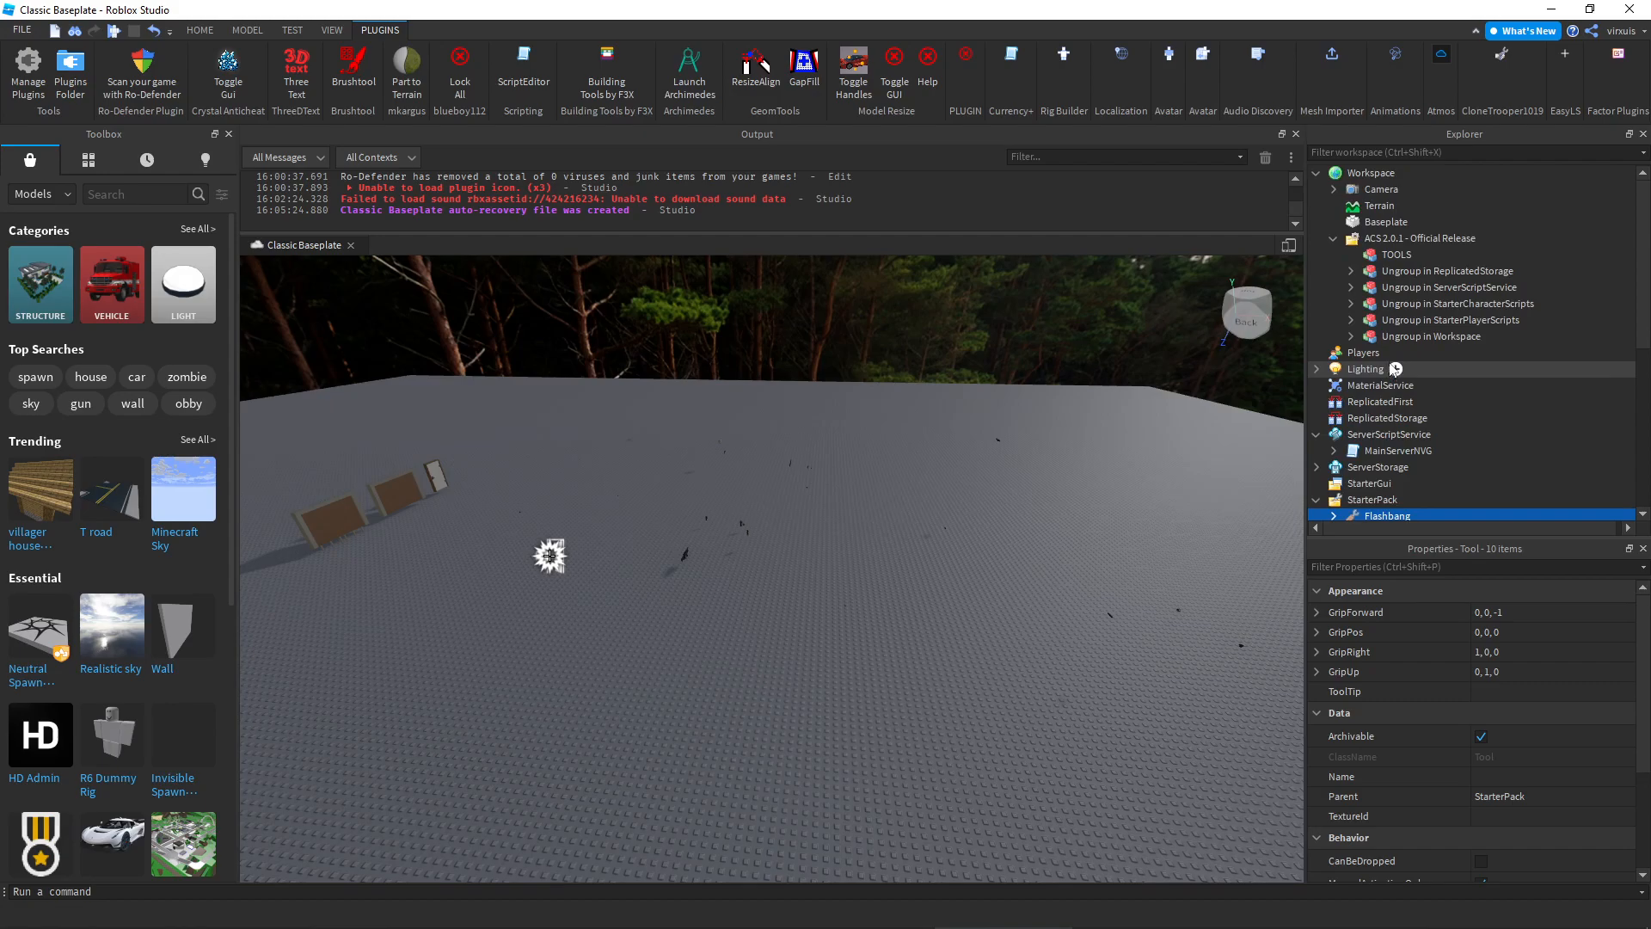
mouse_move(1412, 302)
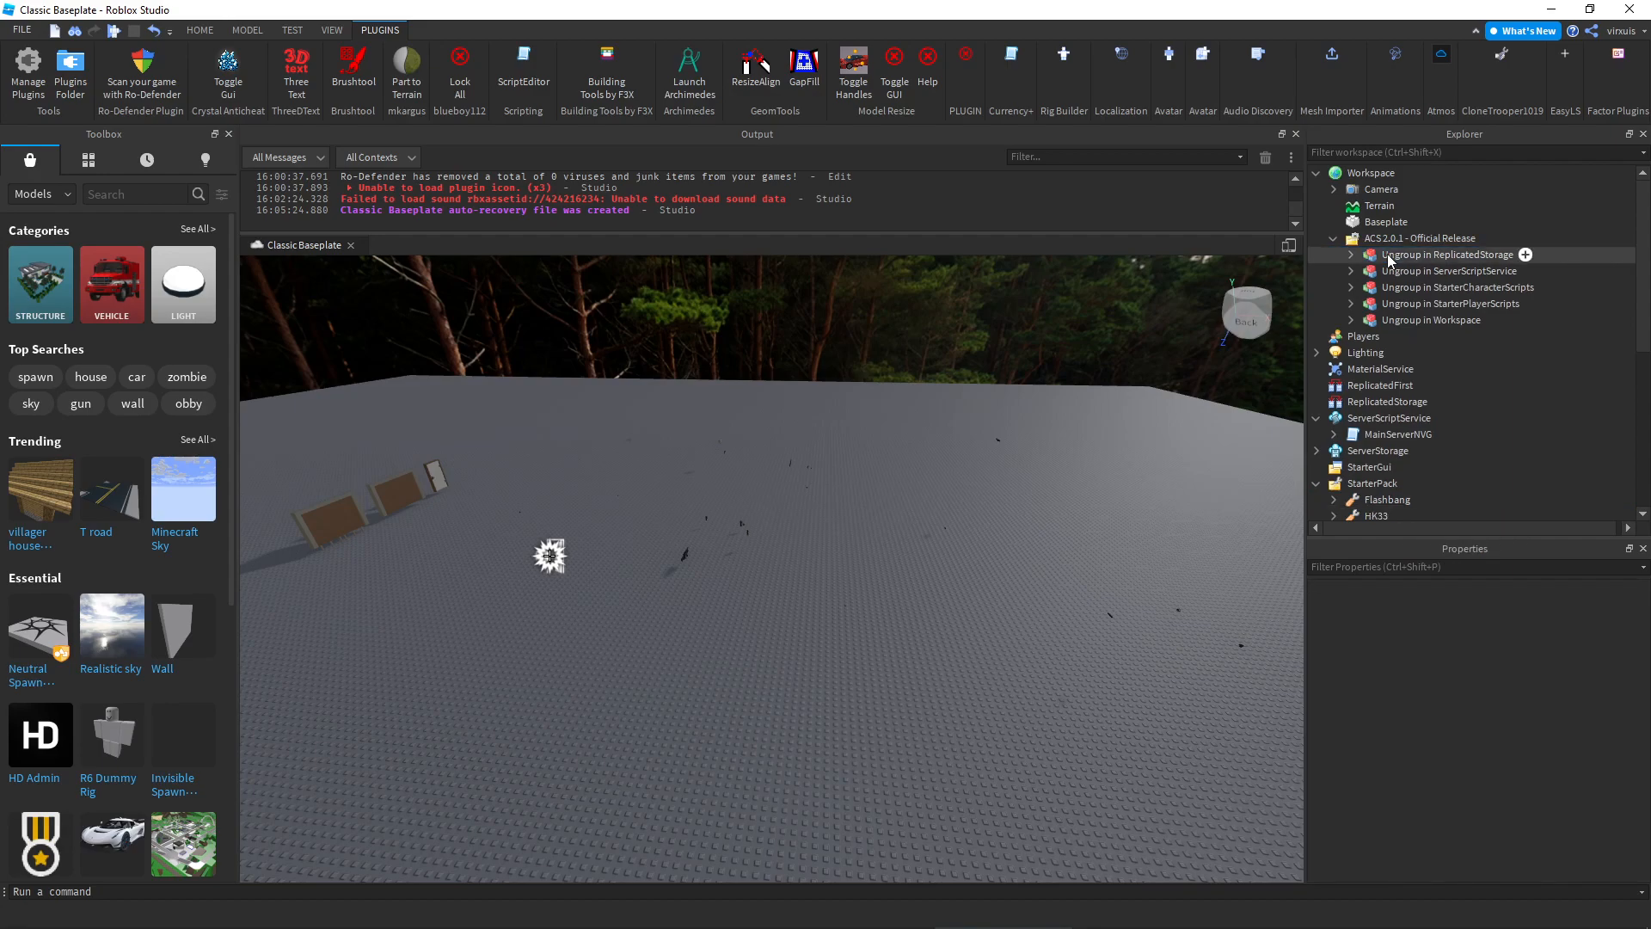
Move ACS_Engine into ReplicatedStorage, ACS_Server into ServerScriptService and ACS_WorkSpace into Workspace
click(1352, 255)
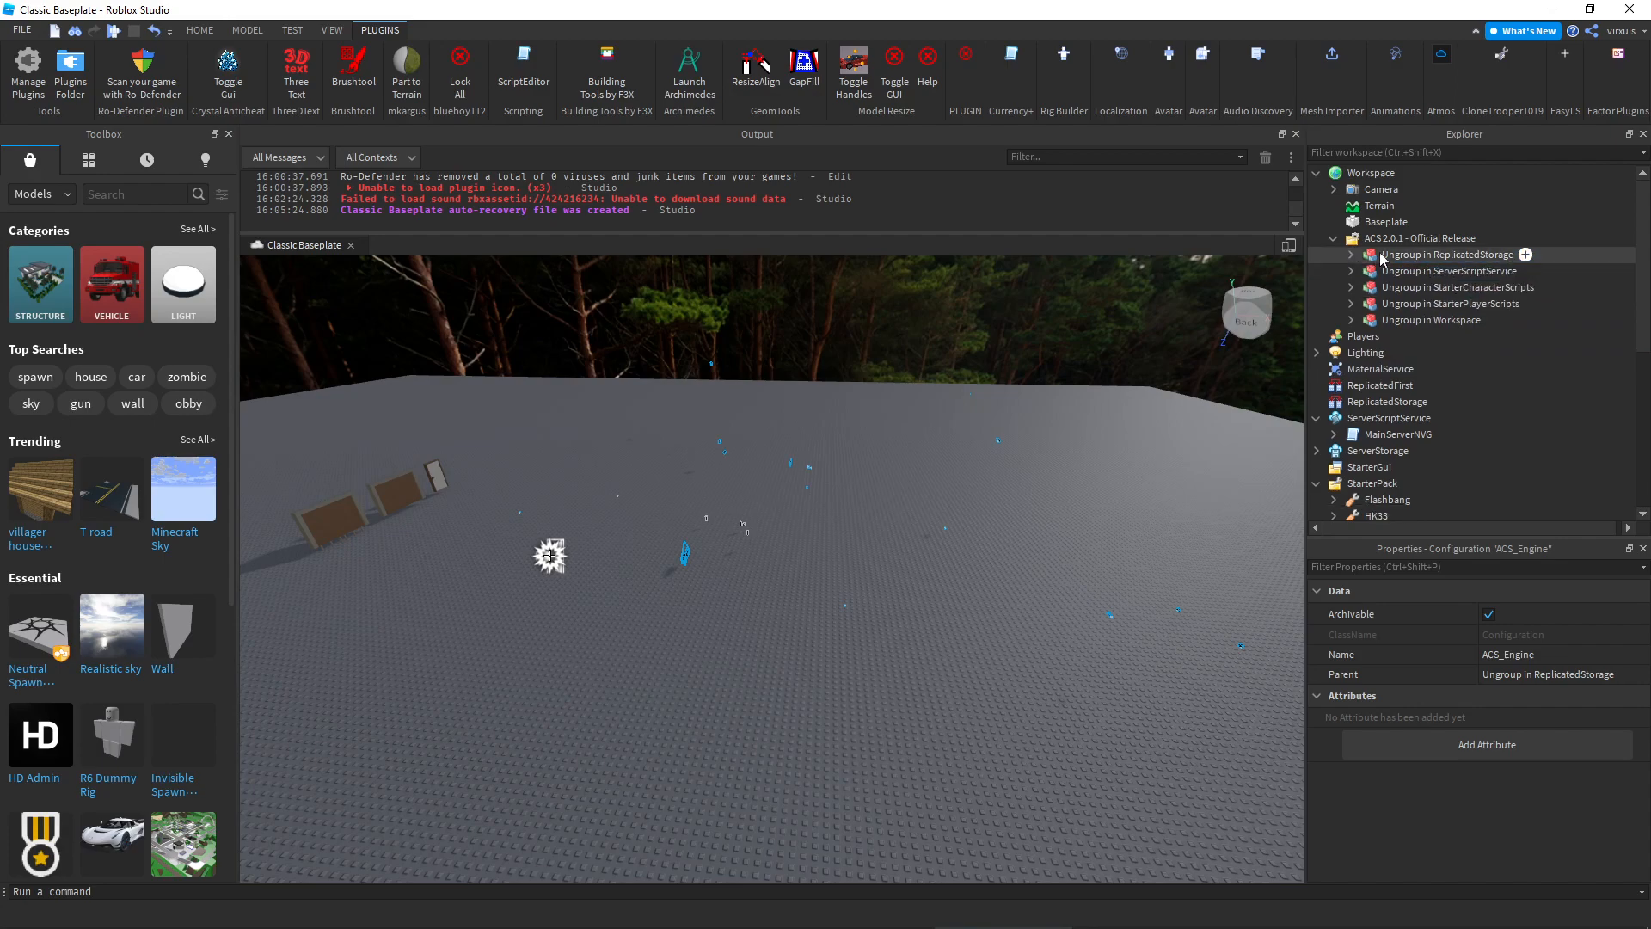
click(1448, 254)
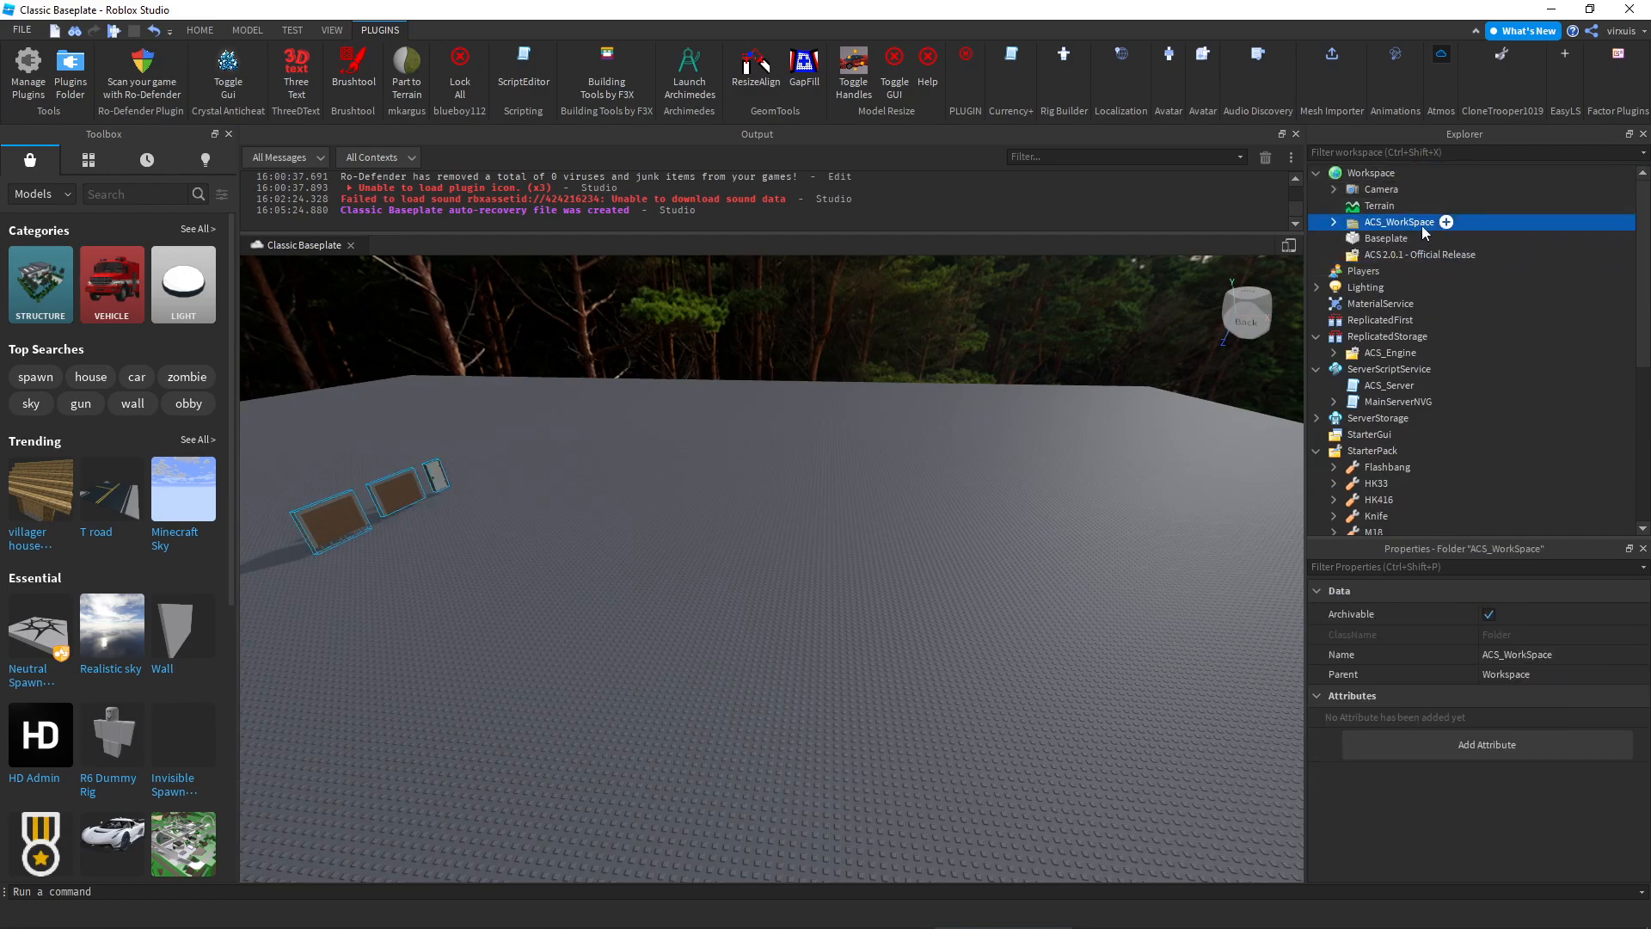
click(1421, 255)
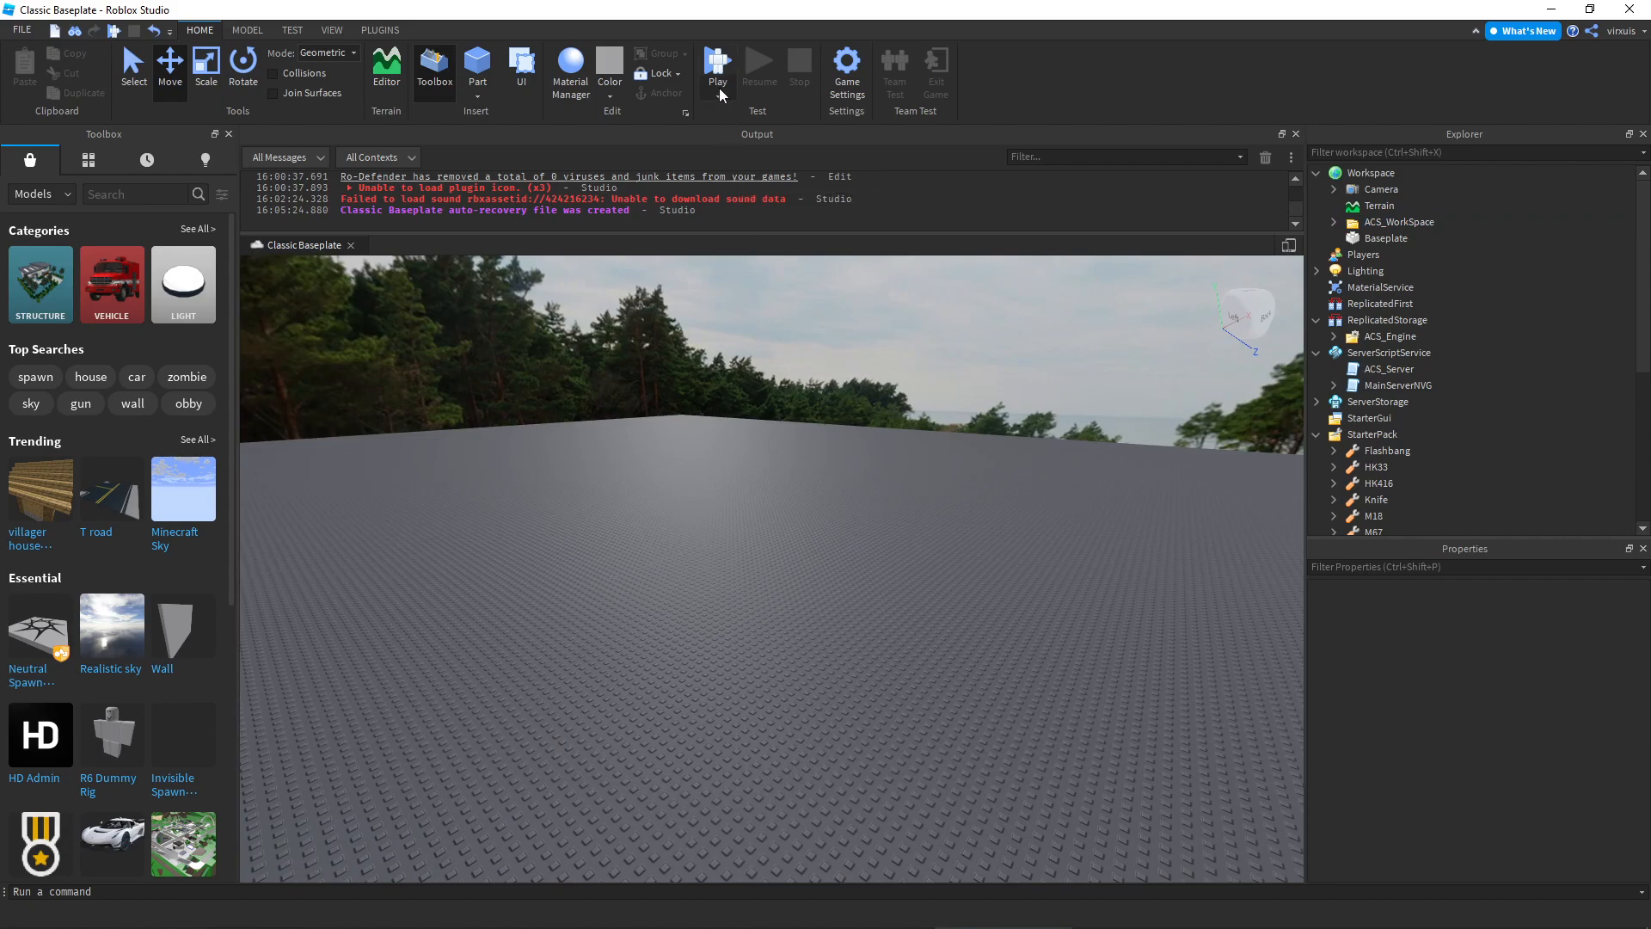
Save the place to Roblox as a new game named Untitled Game
click(846, 69)
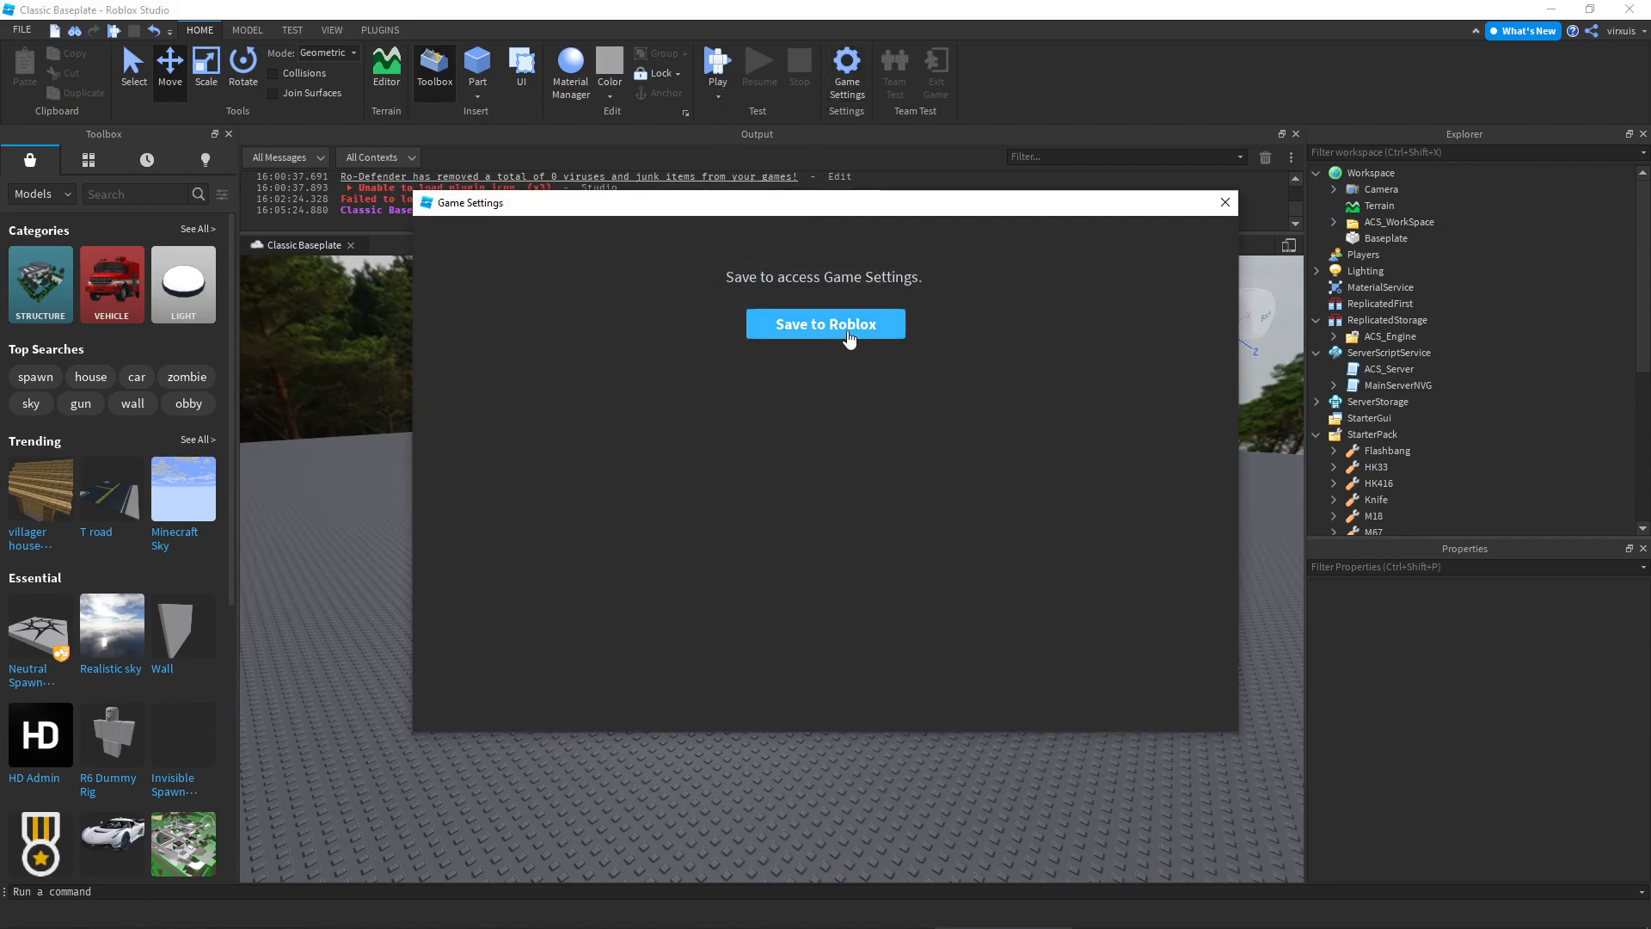
click(826, 323)
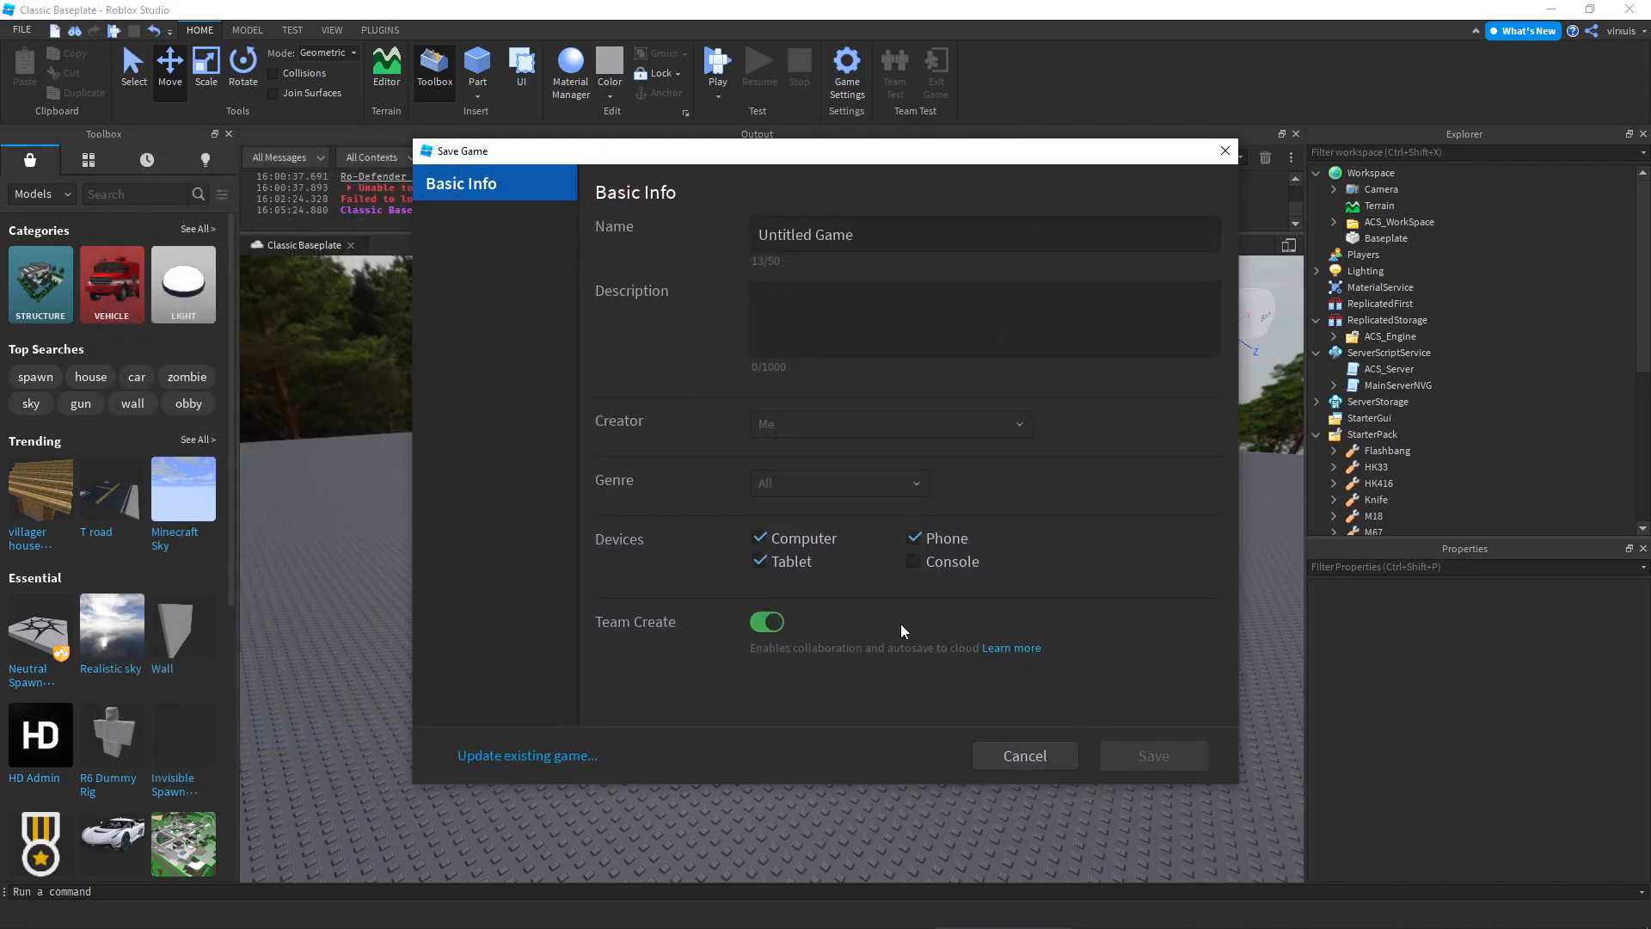
click(1155, 755)
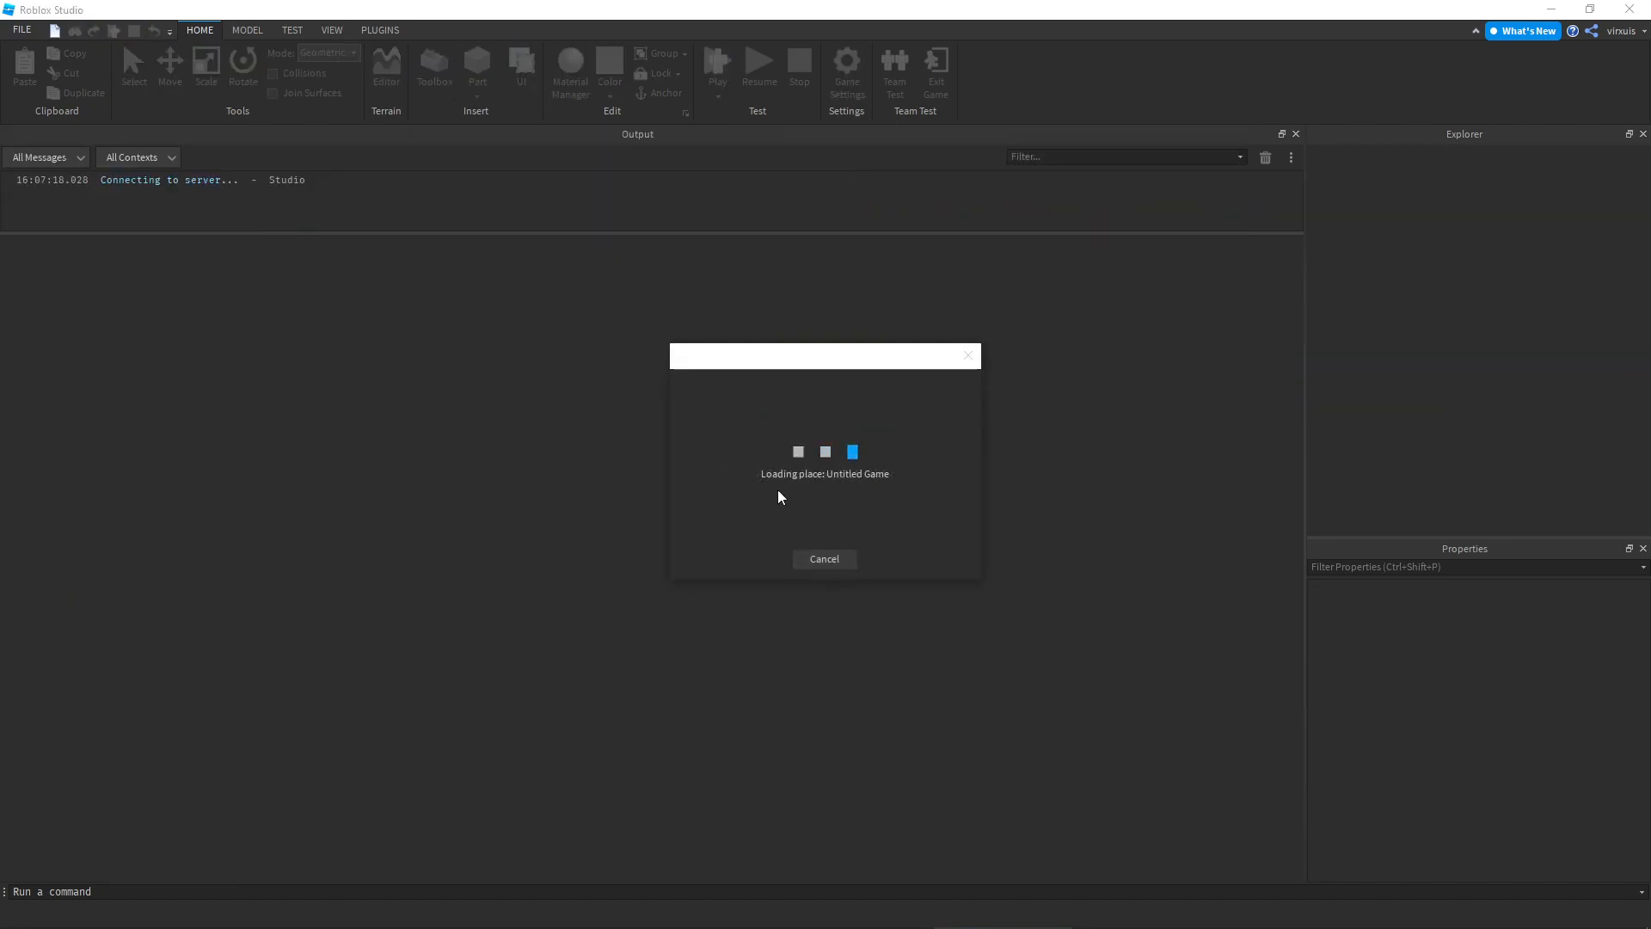
mouse_move(838, 650)
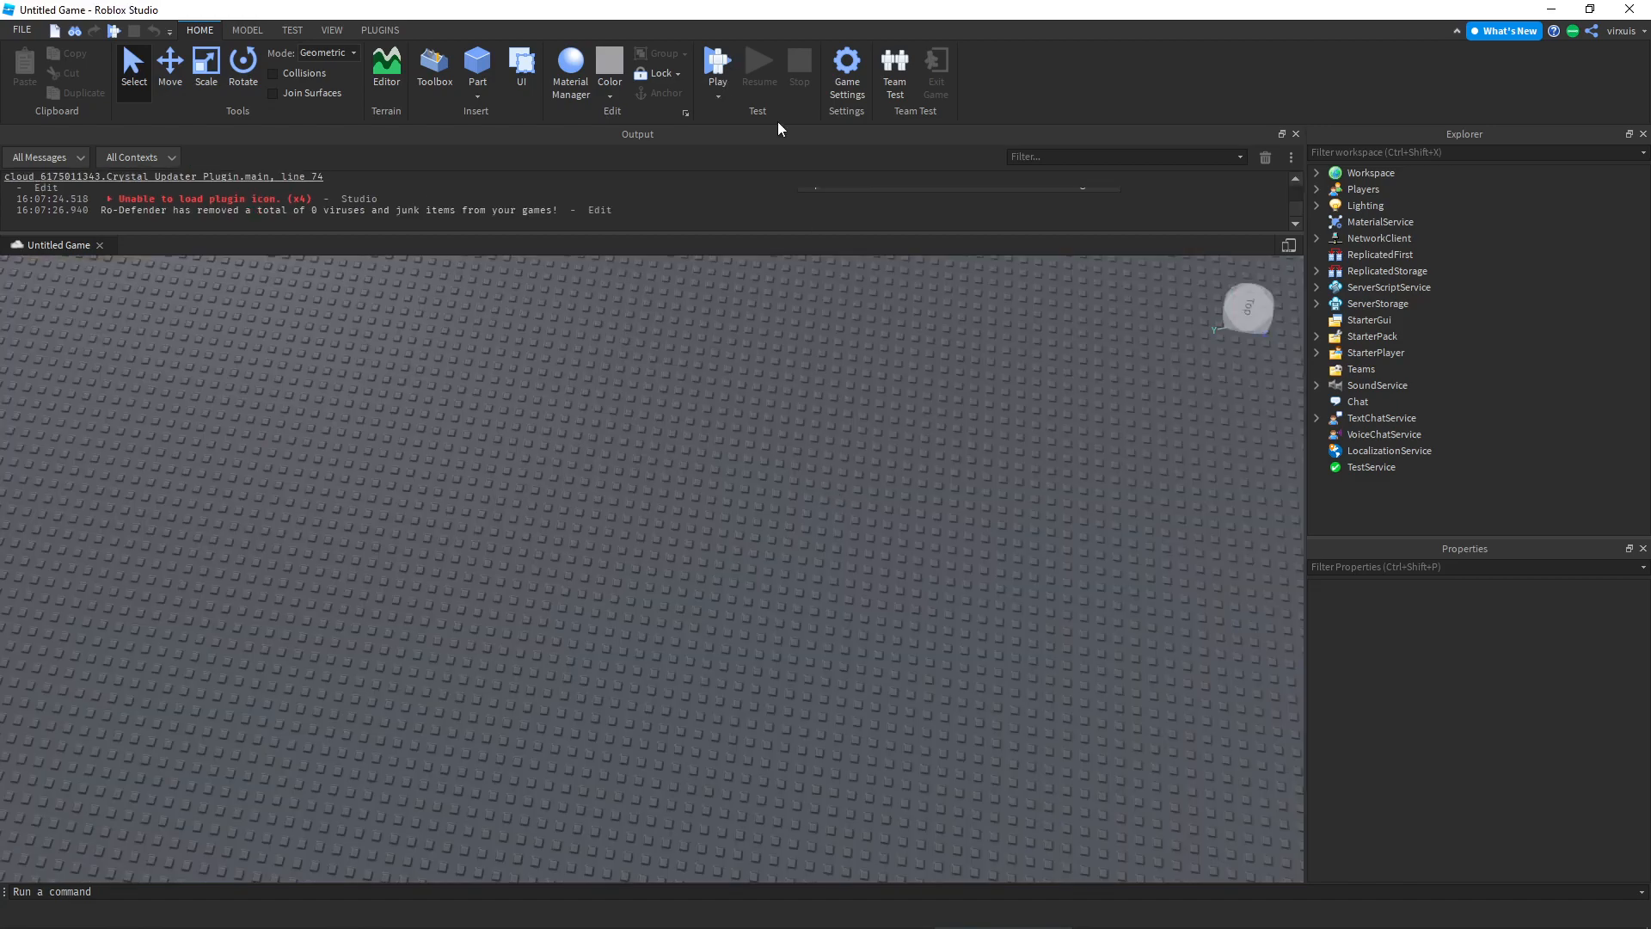
click(717, 61)
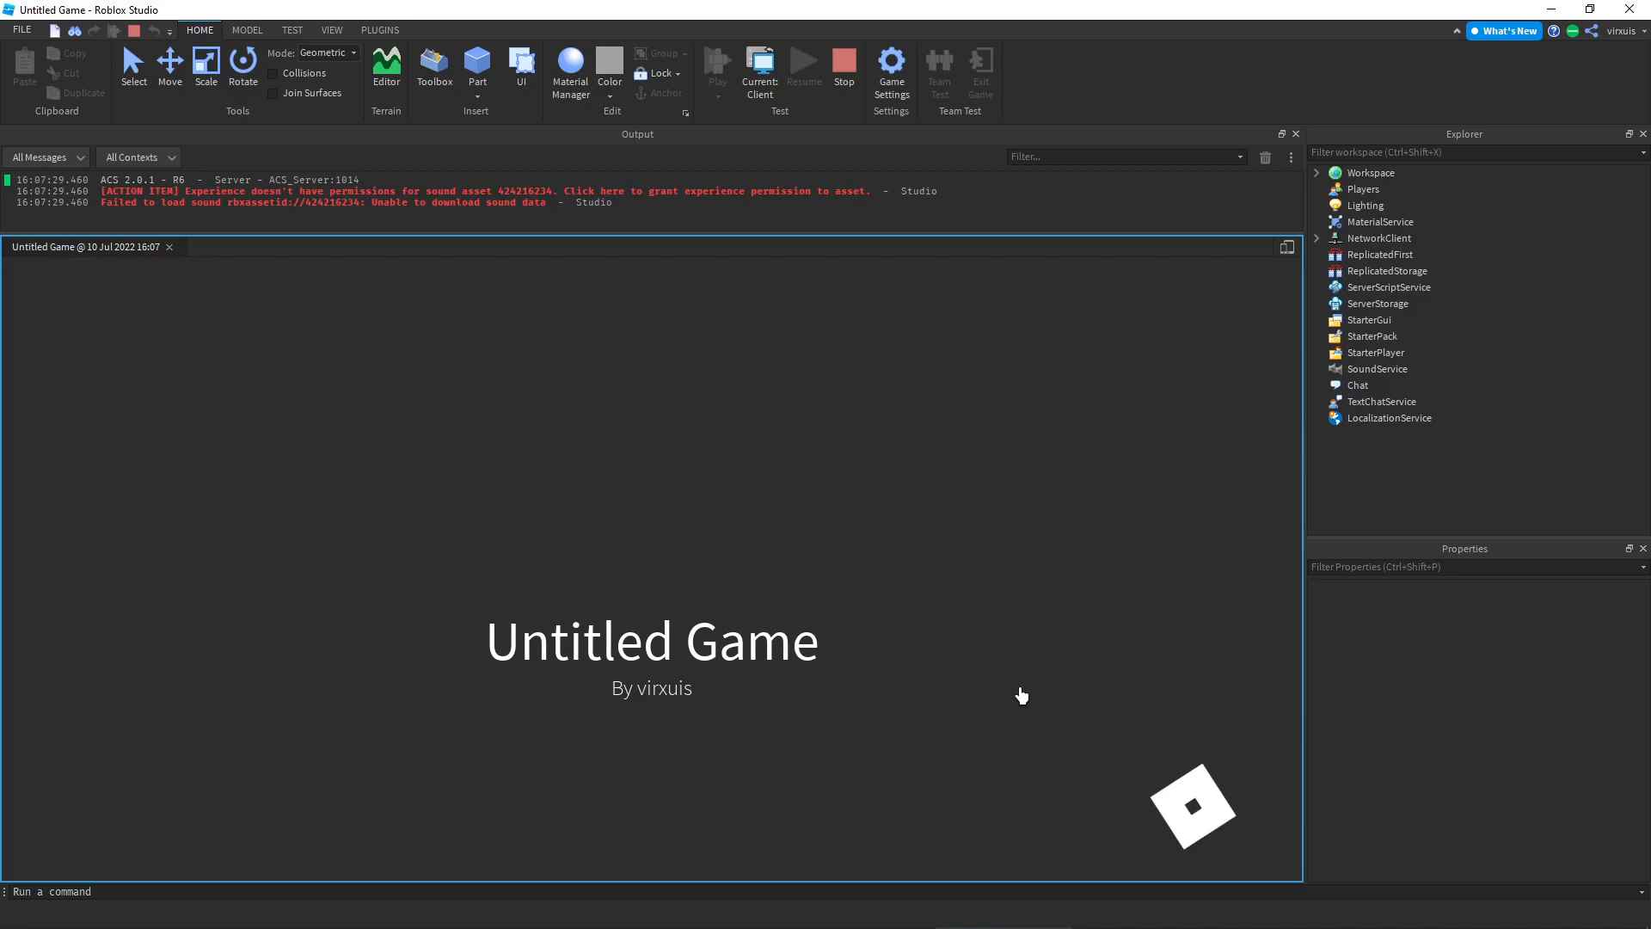
click(717, 65)
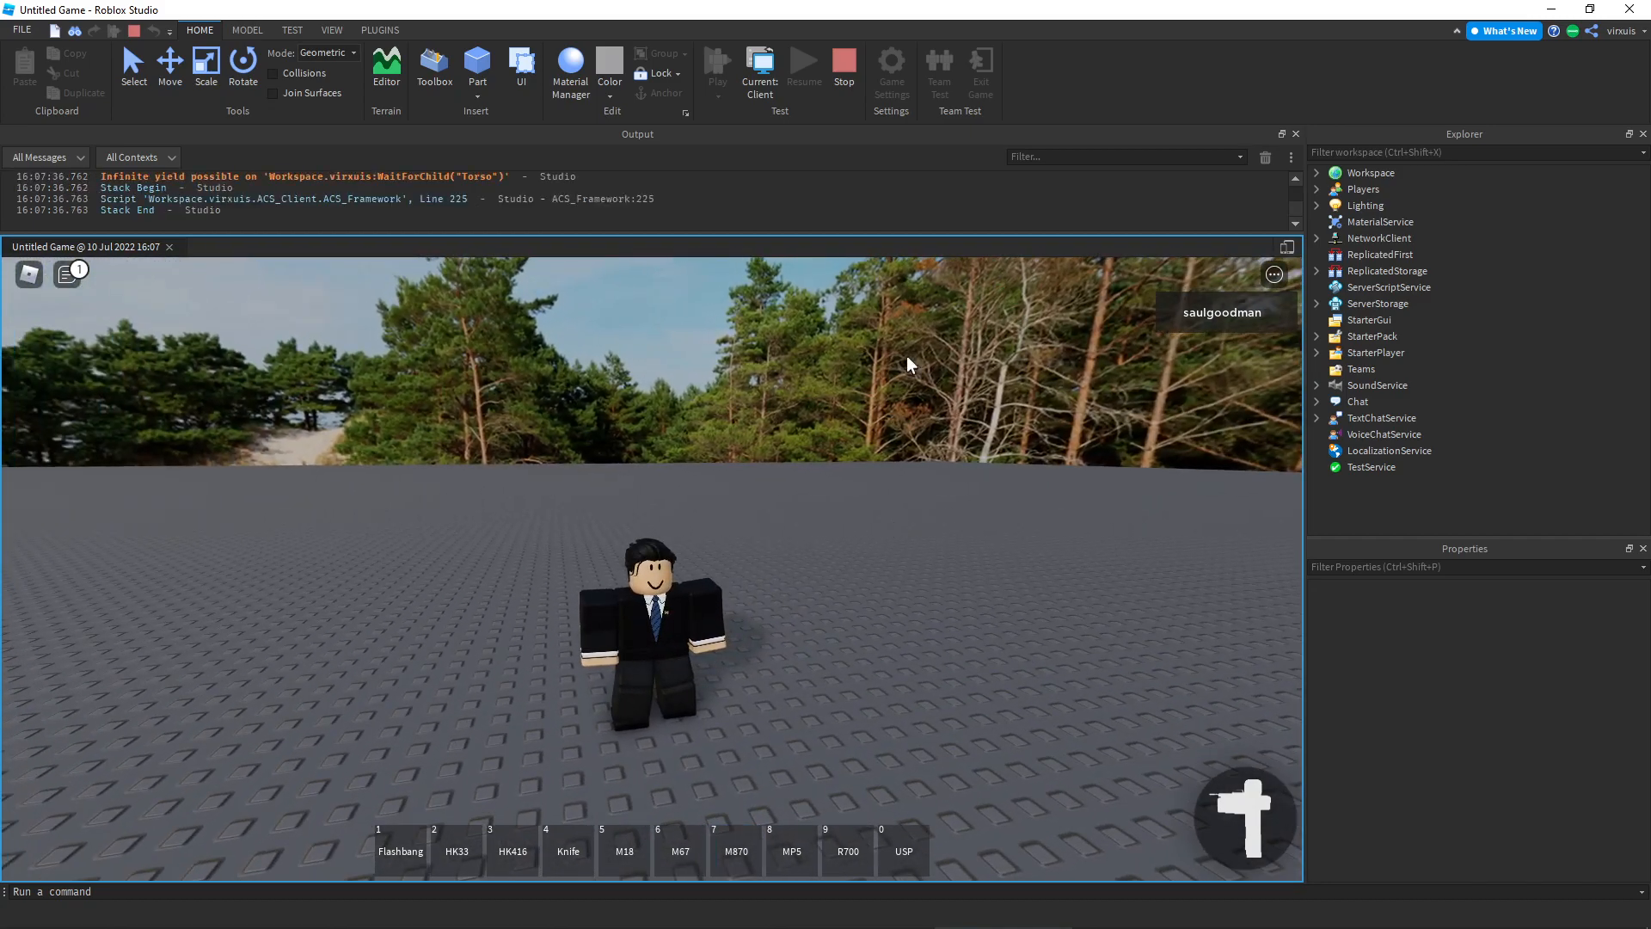
click(843, 62)
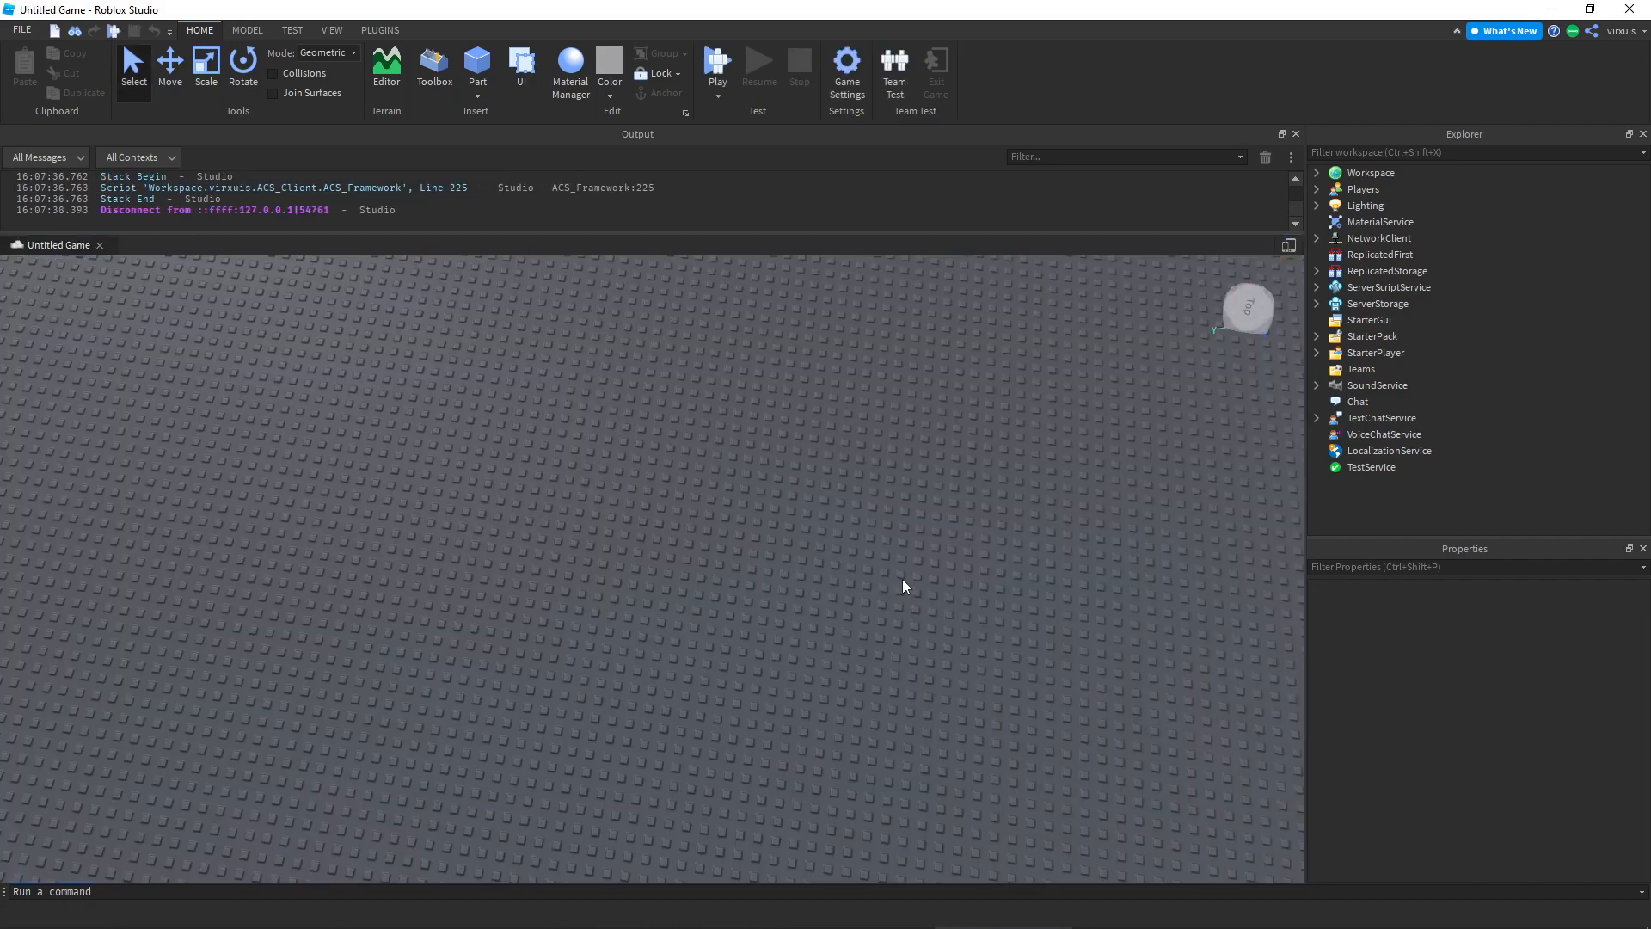
In Game Settings > Avatar, set the Avatar Type to R6 and confirm the change
click(846, 62)
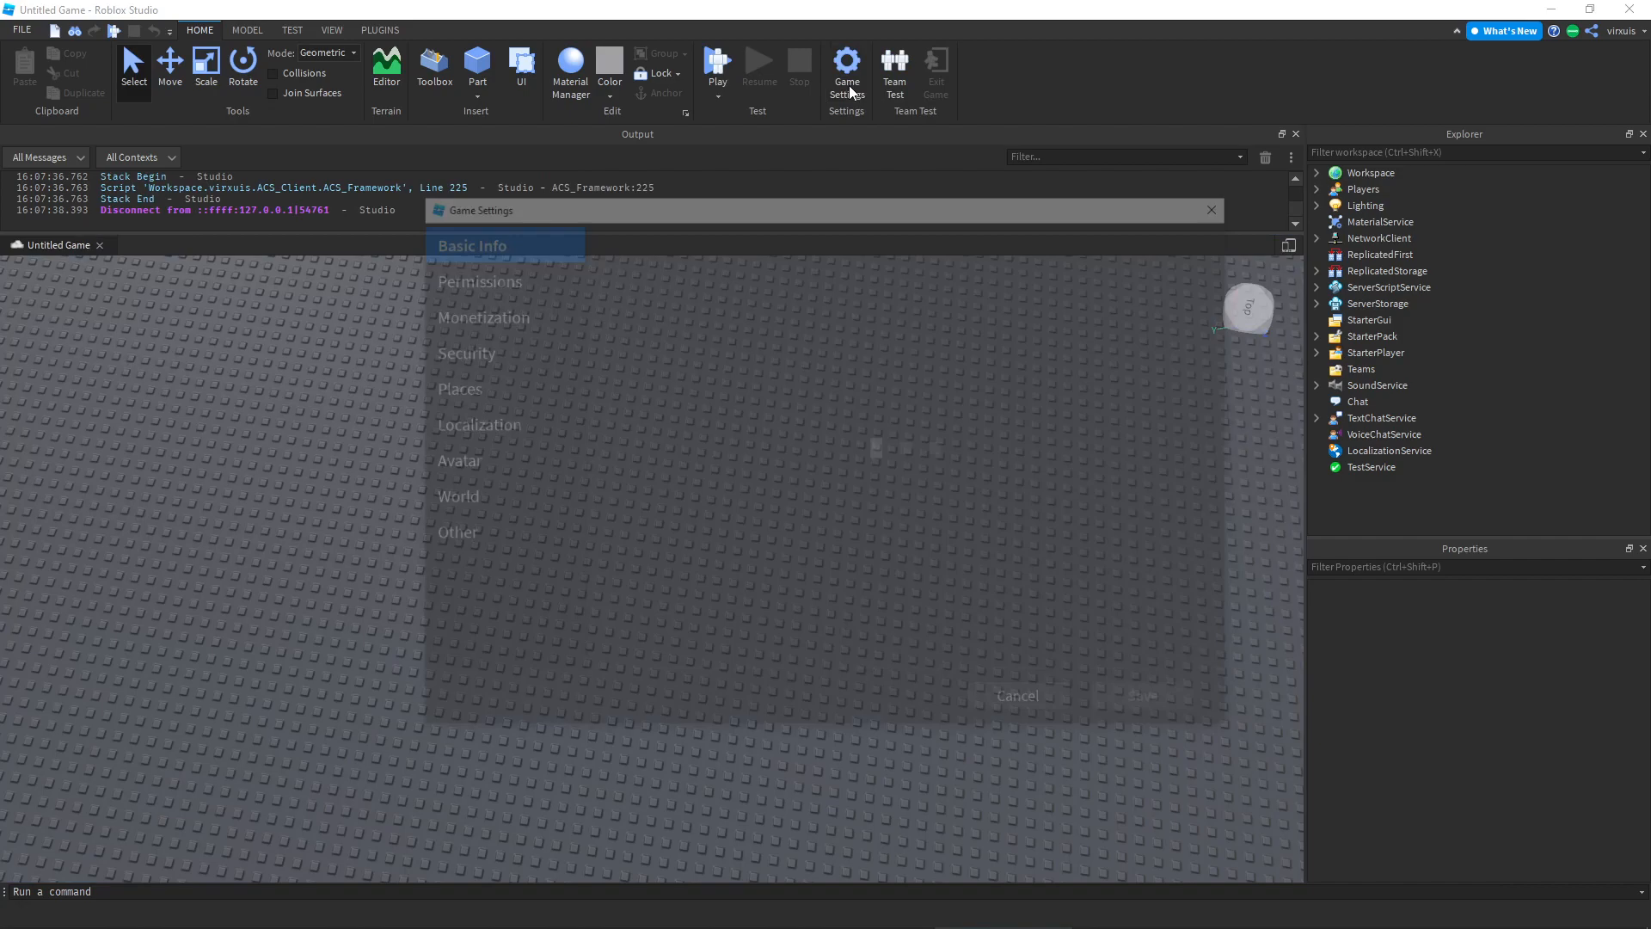
click(480, 282)
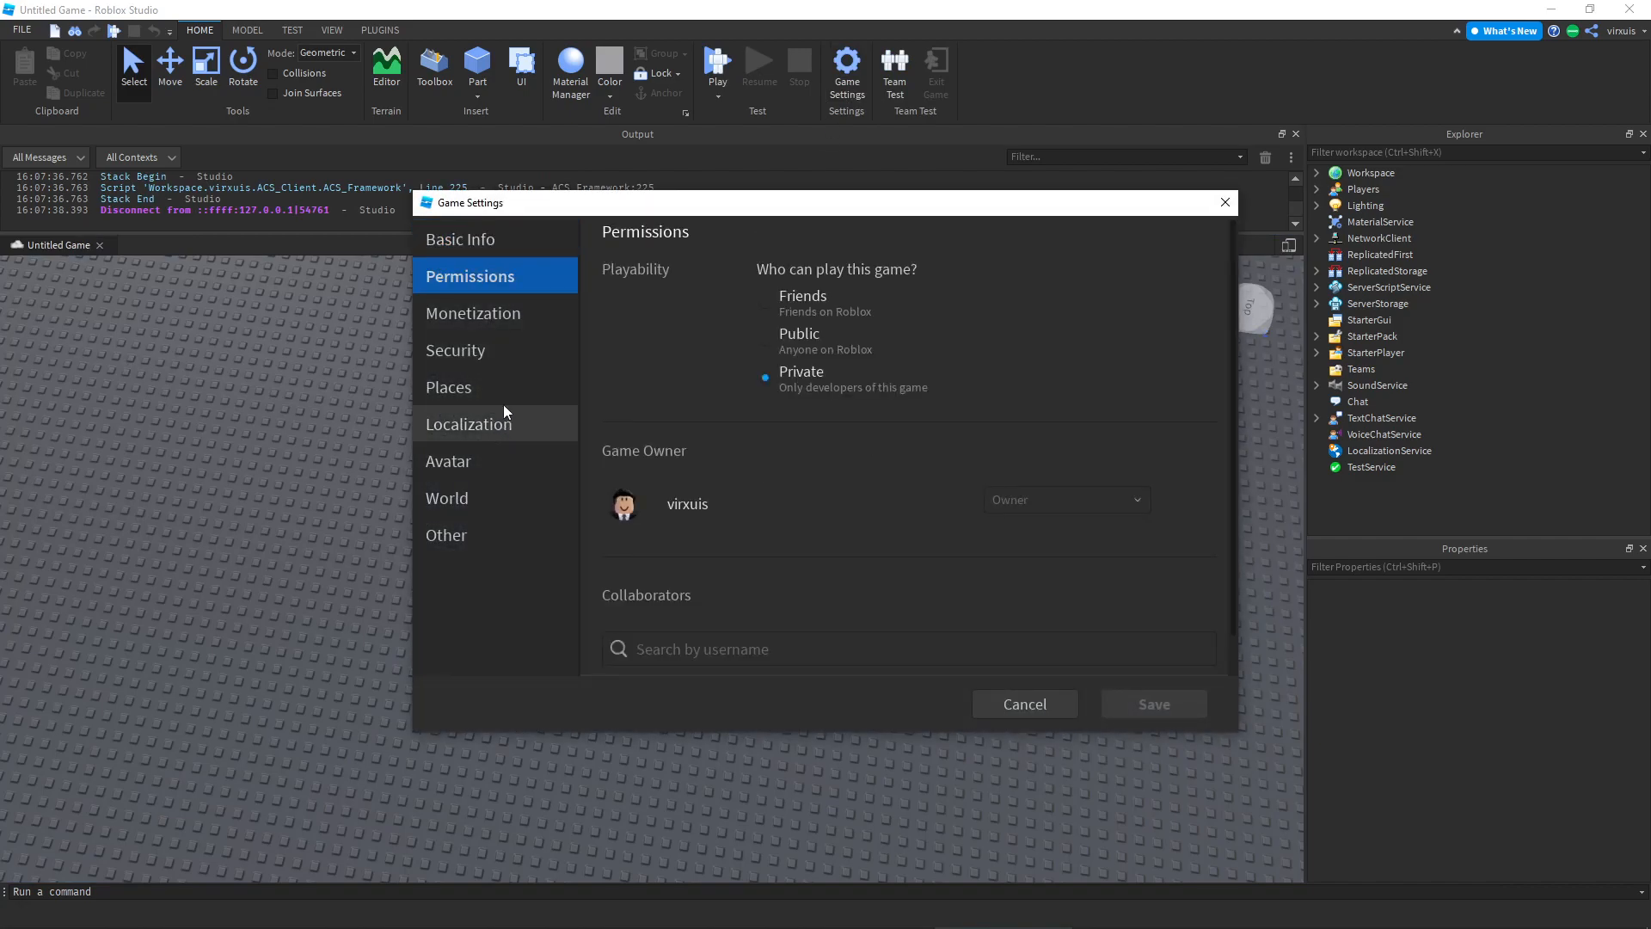
click(448, 461)
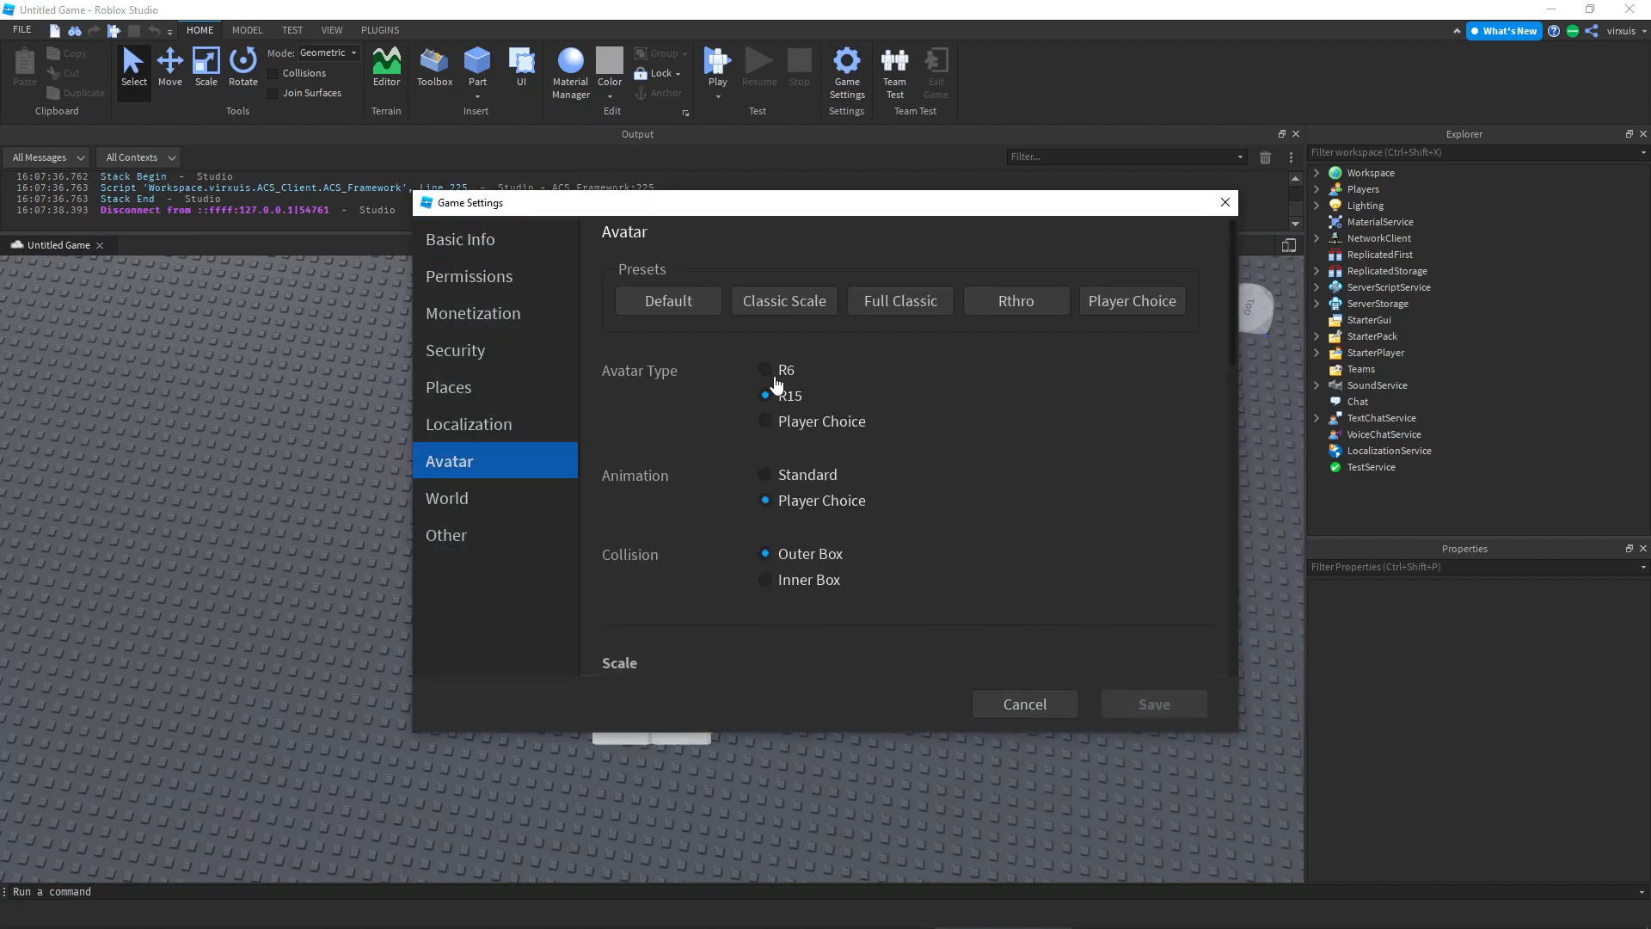
click(765, 368)
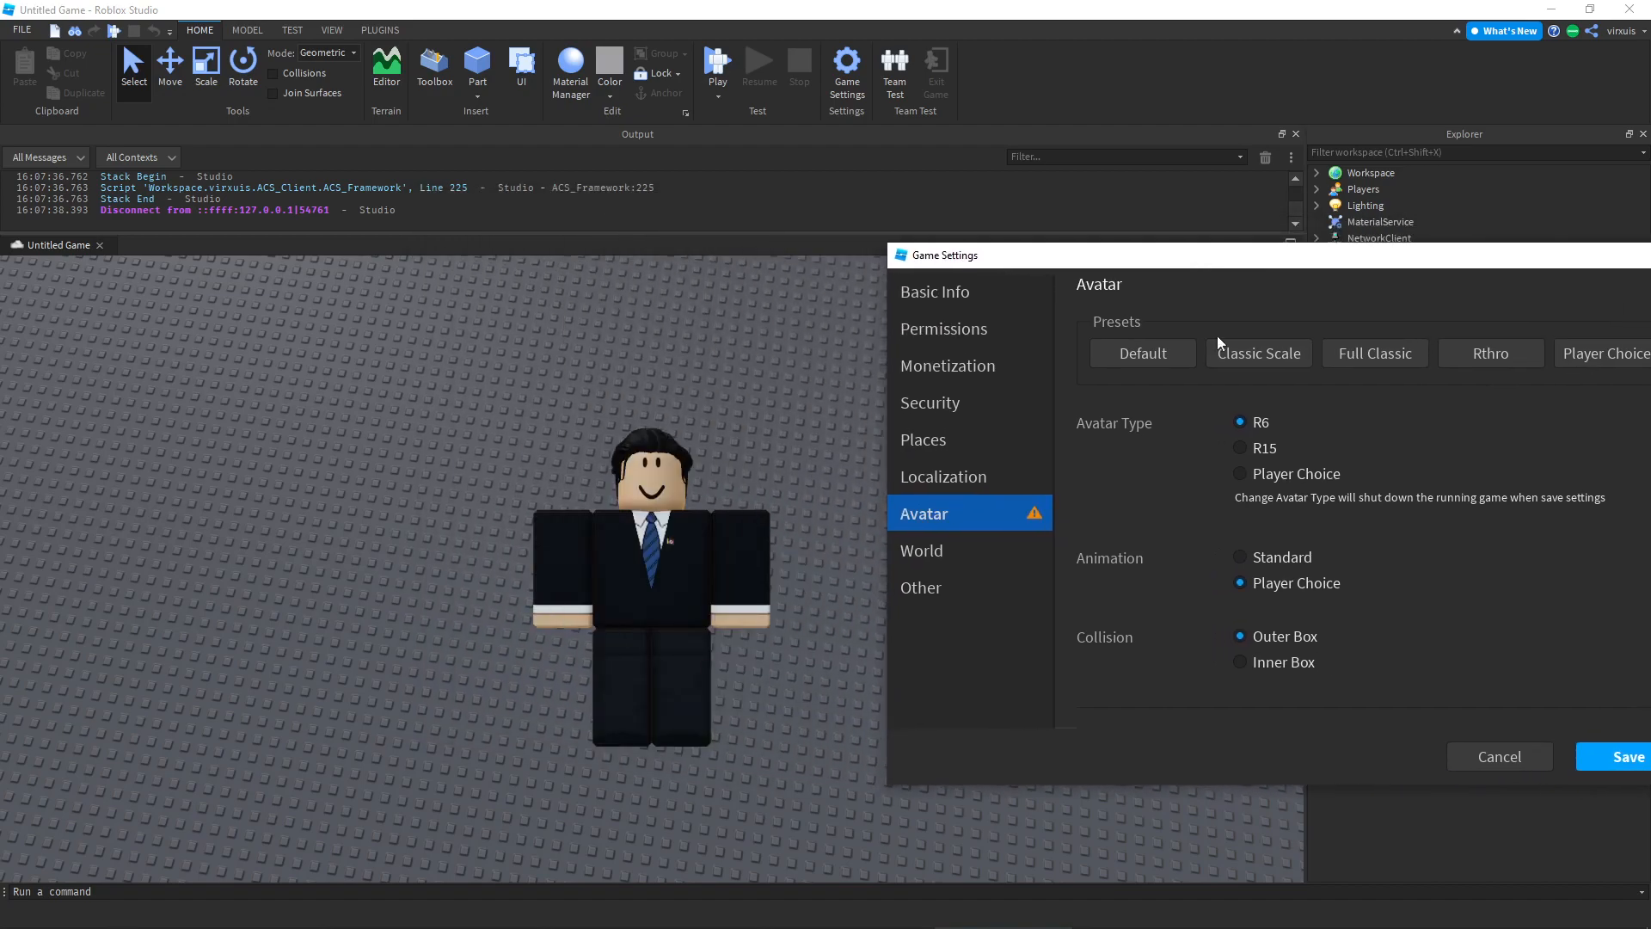
mouse_move(1325, 495)
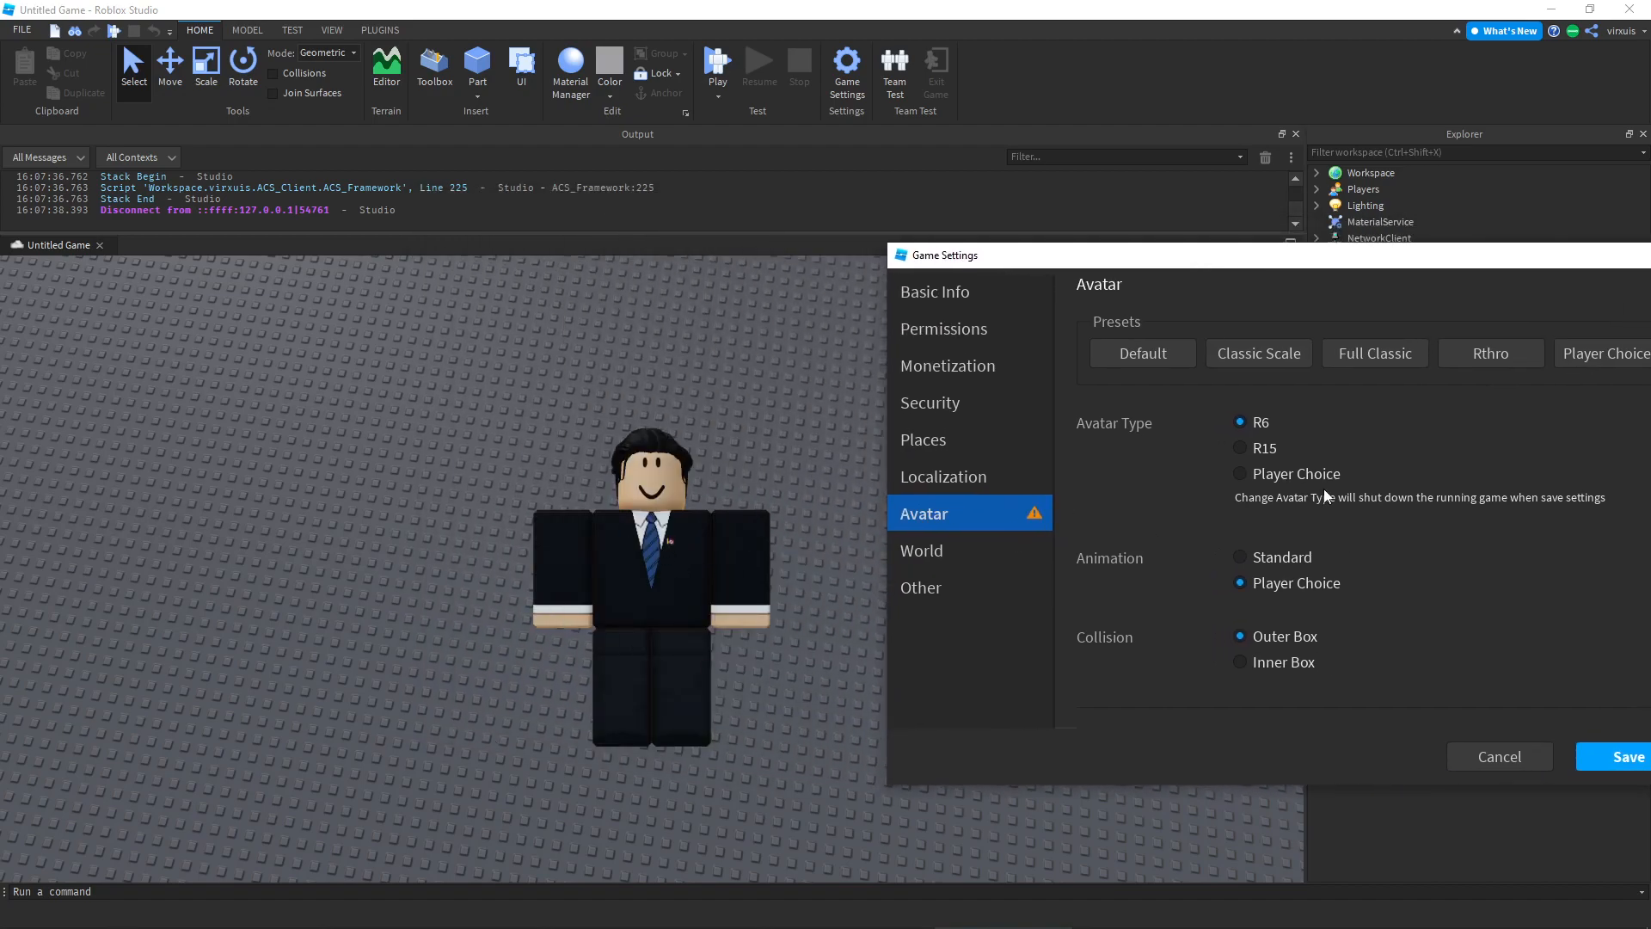
click(1239, 447)
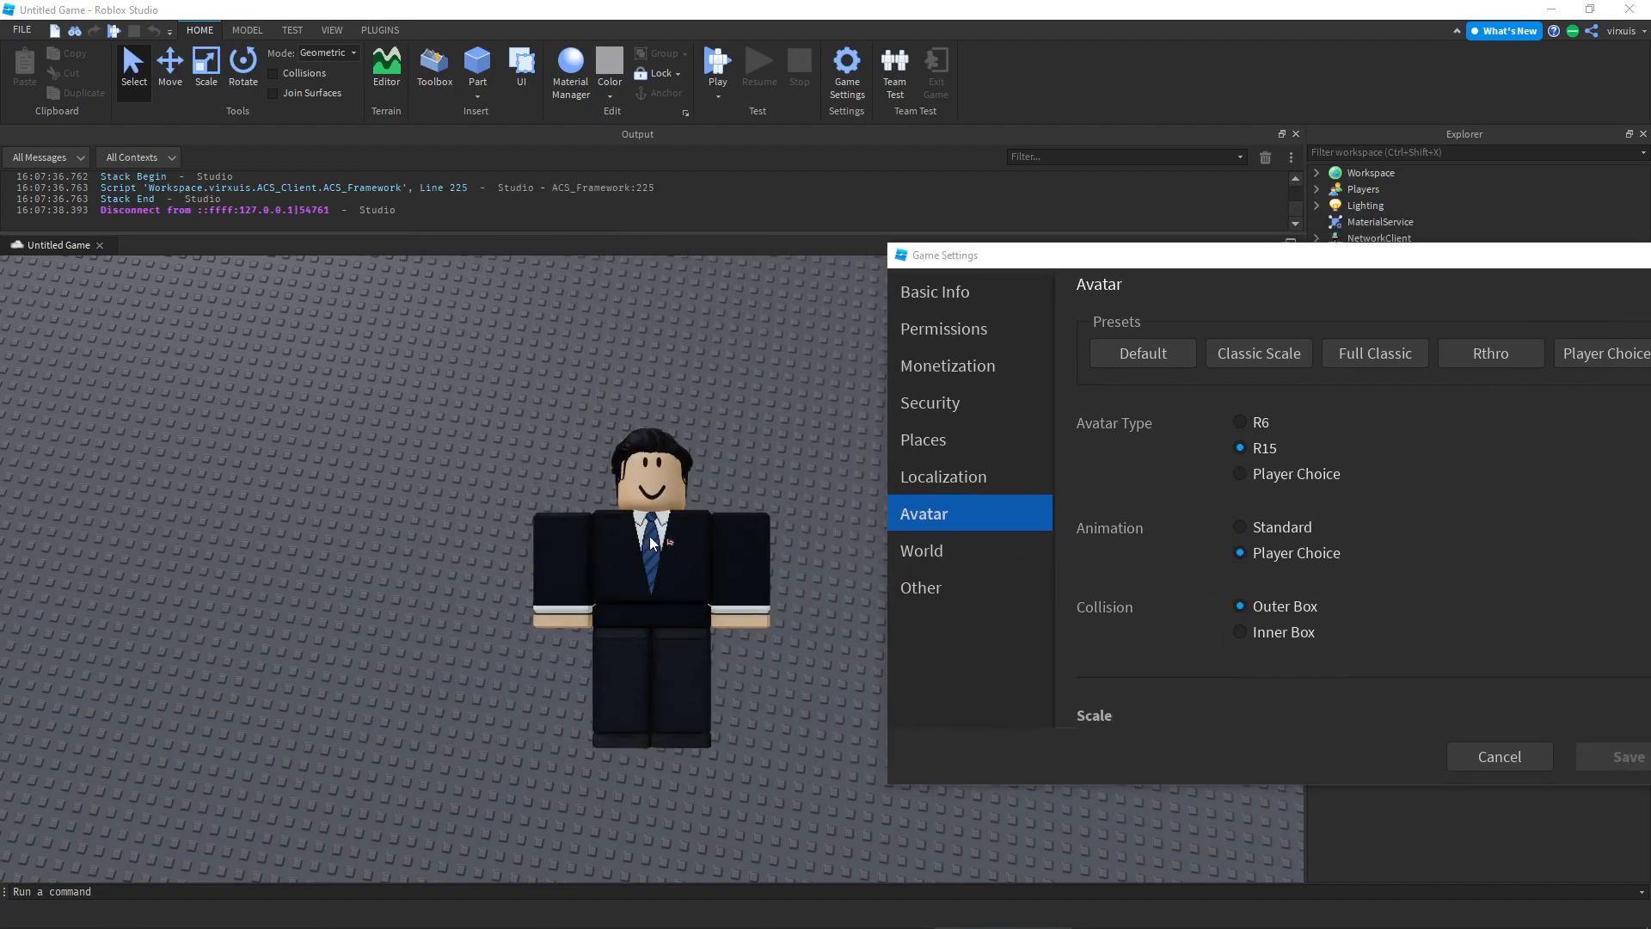
click(1239, 423)
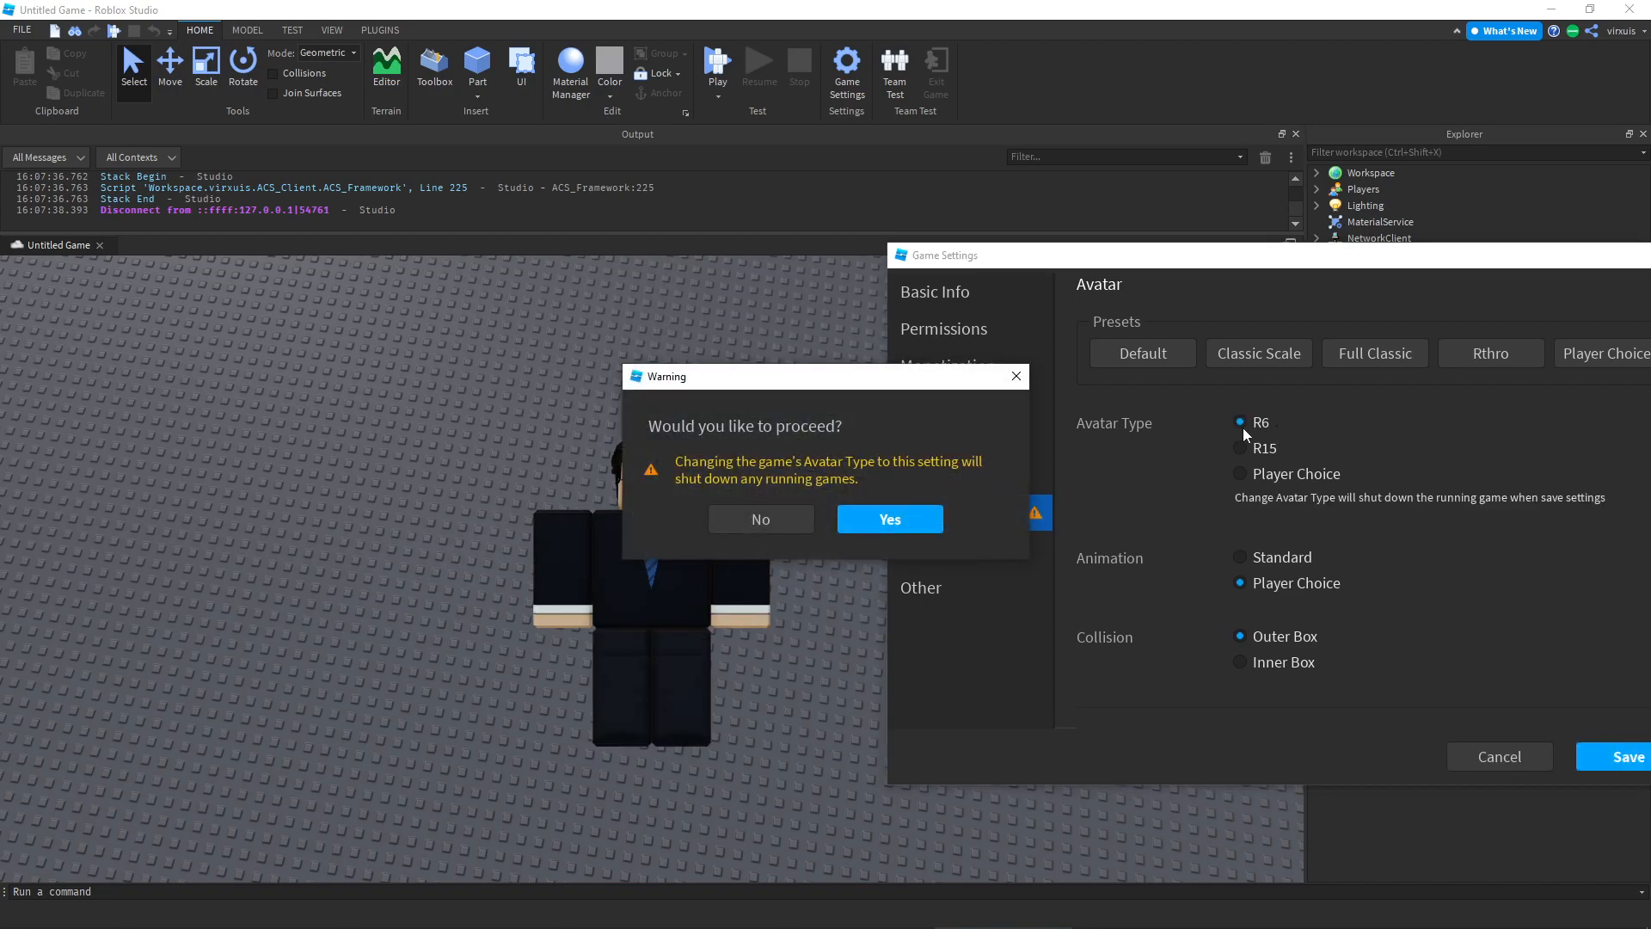
click(889, 520)
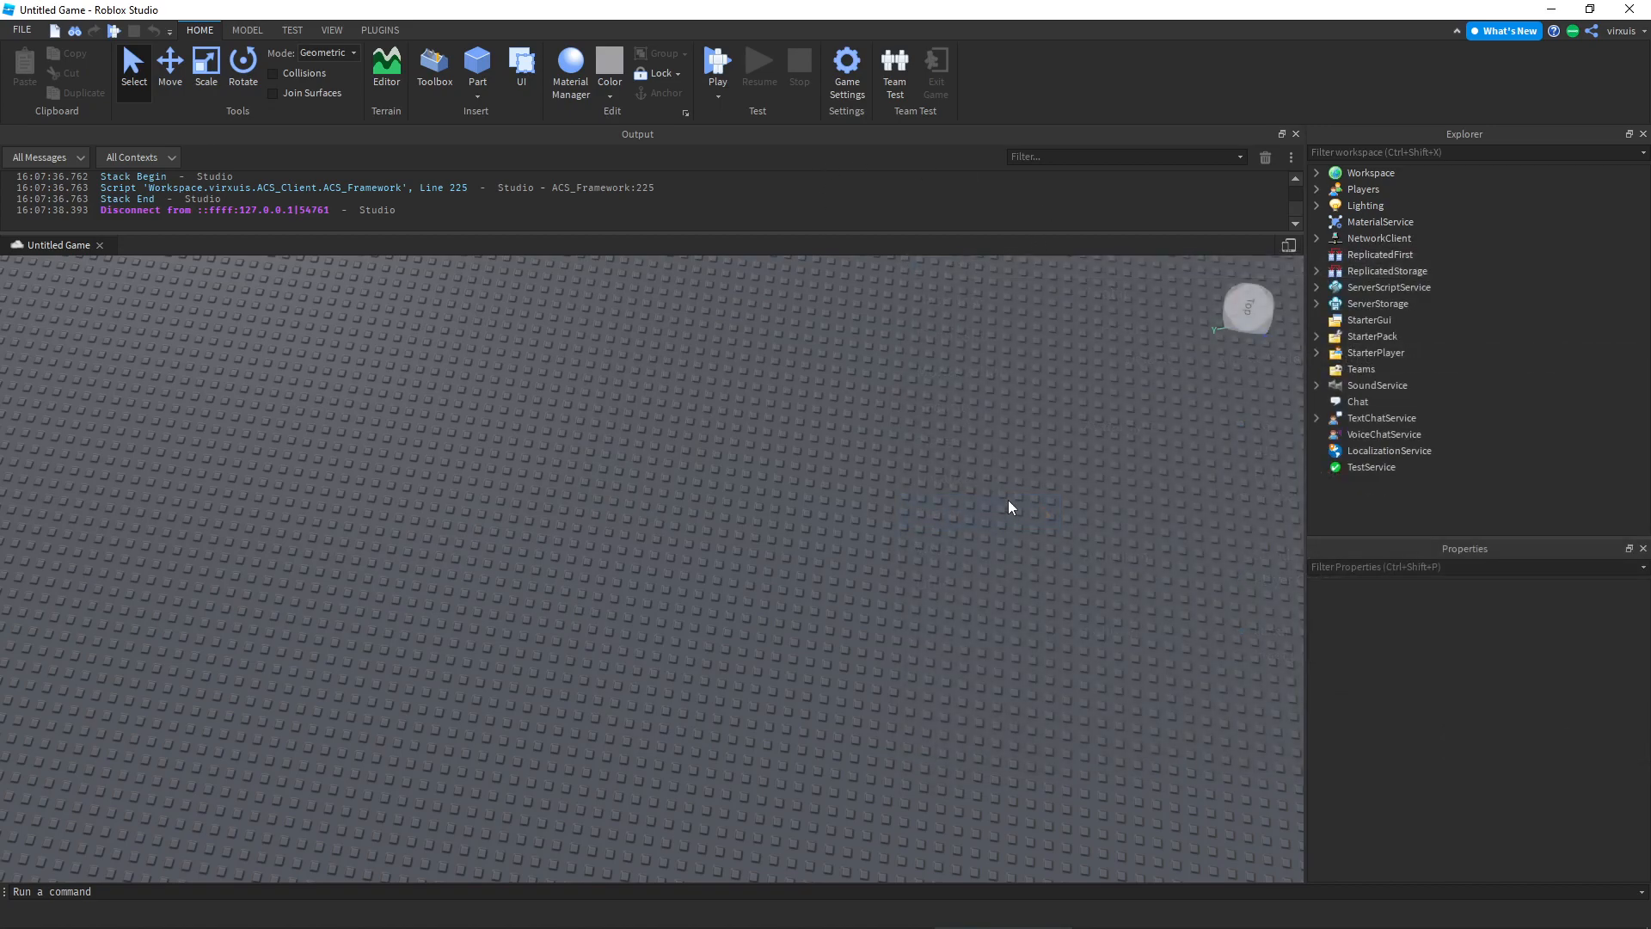
Verify the saved R6 avatar setting, close Game Settings and start a playtest
click(847, 60)
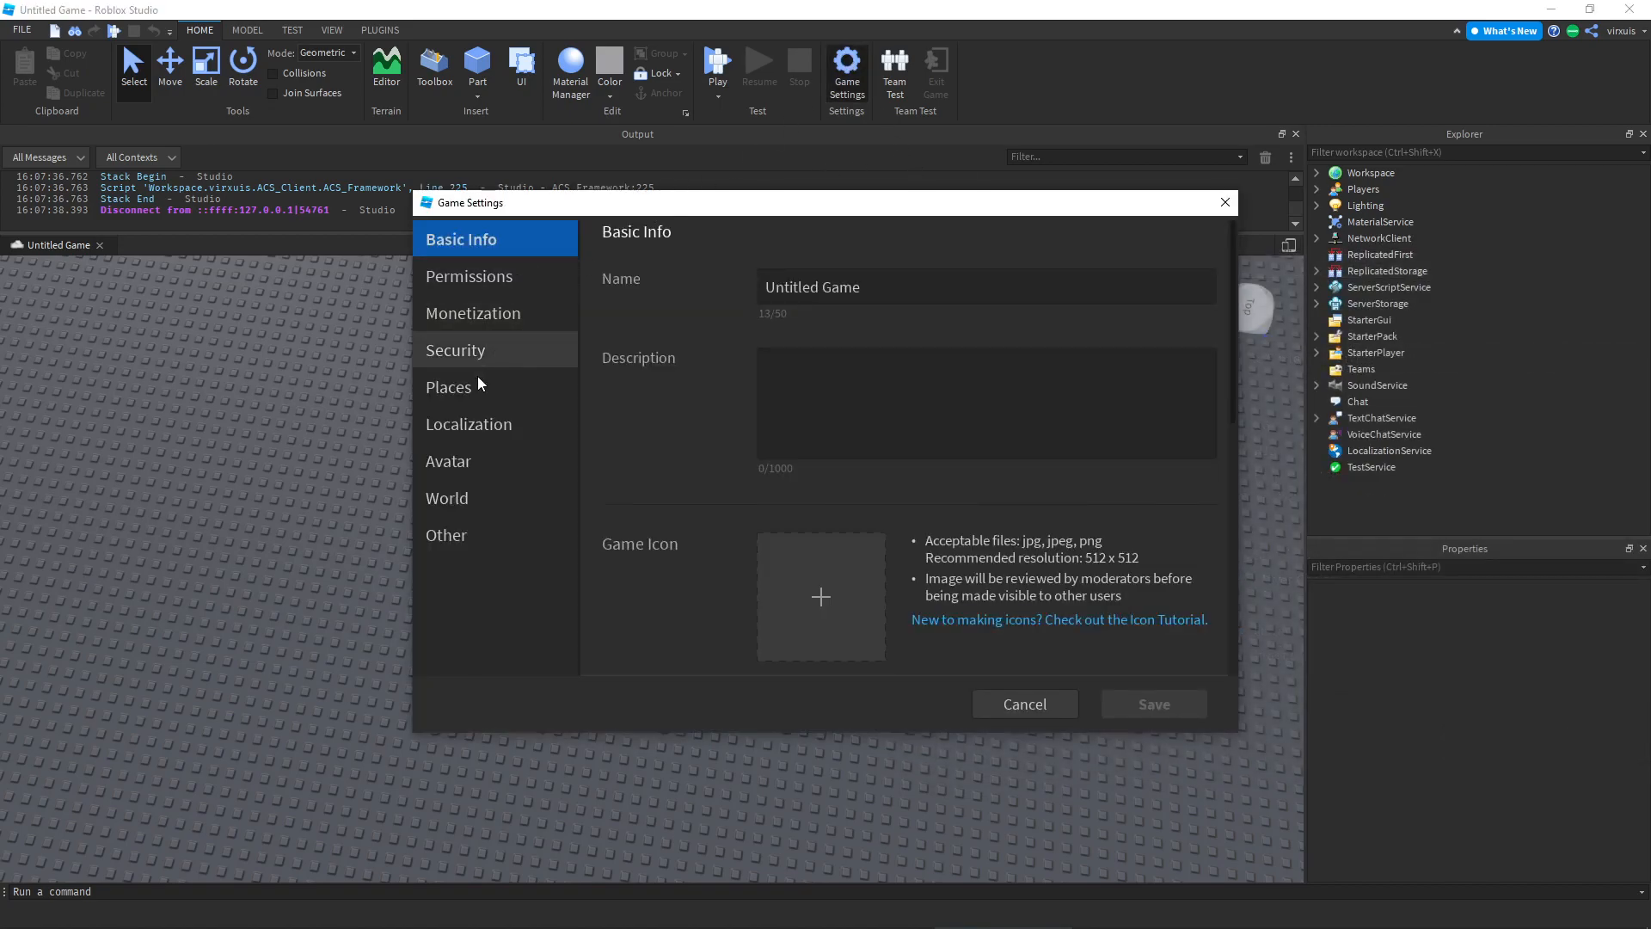
click(448, 461)
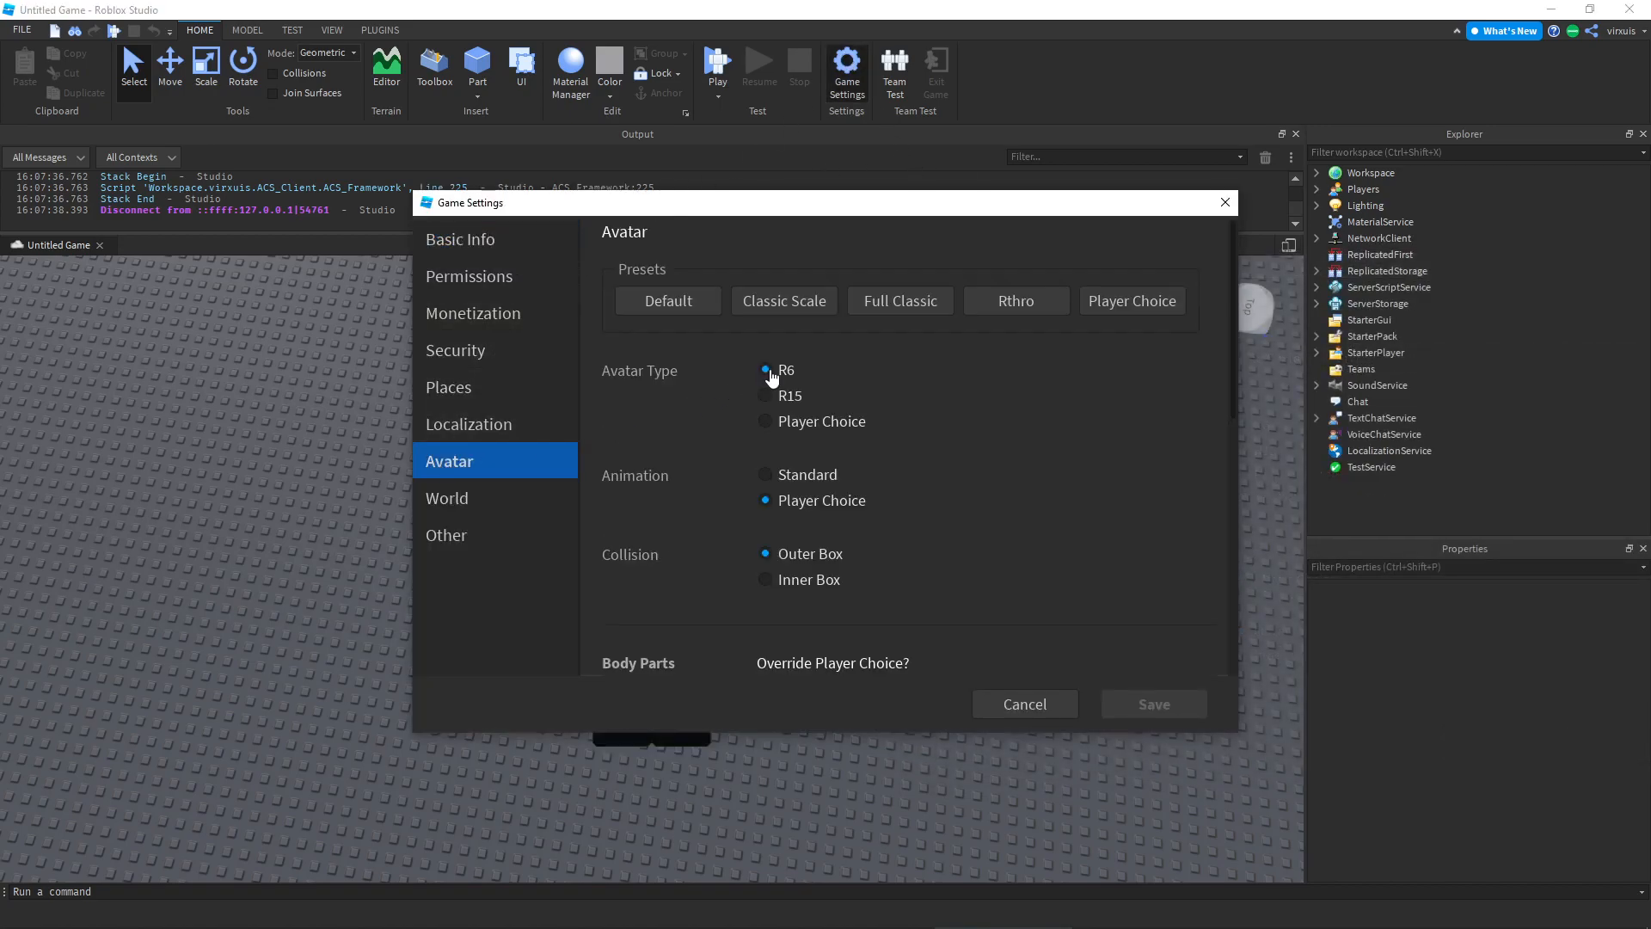
click(1025, 706)
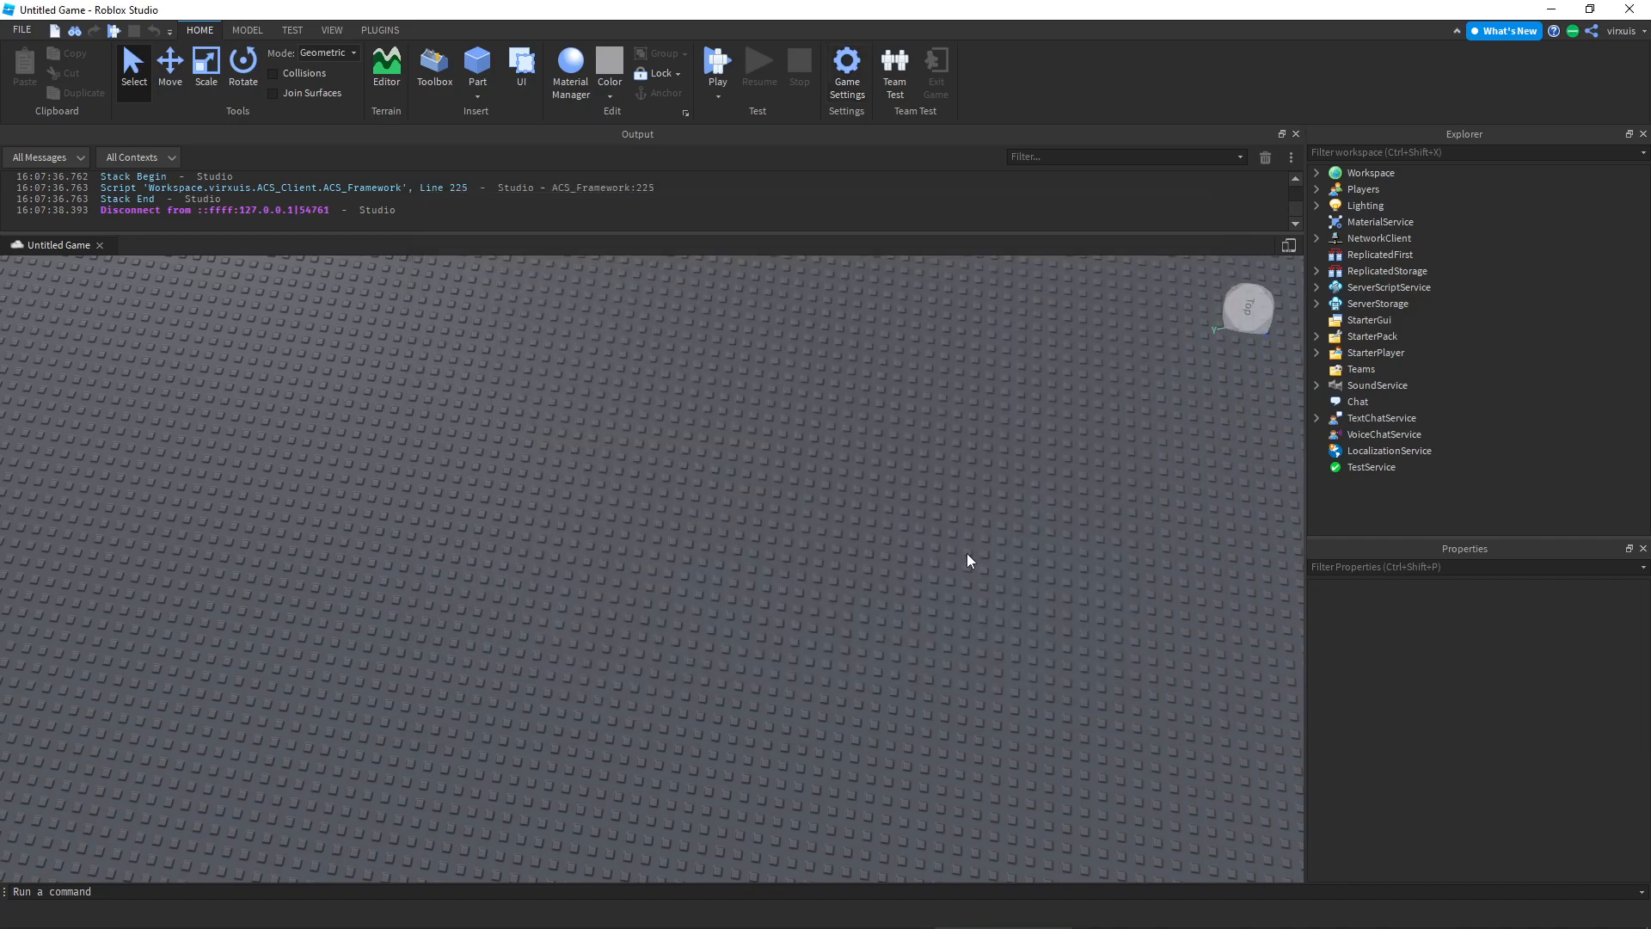
click(717, 60)
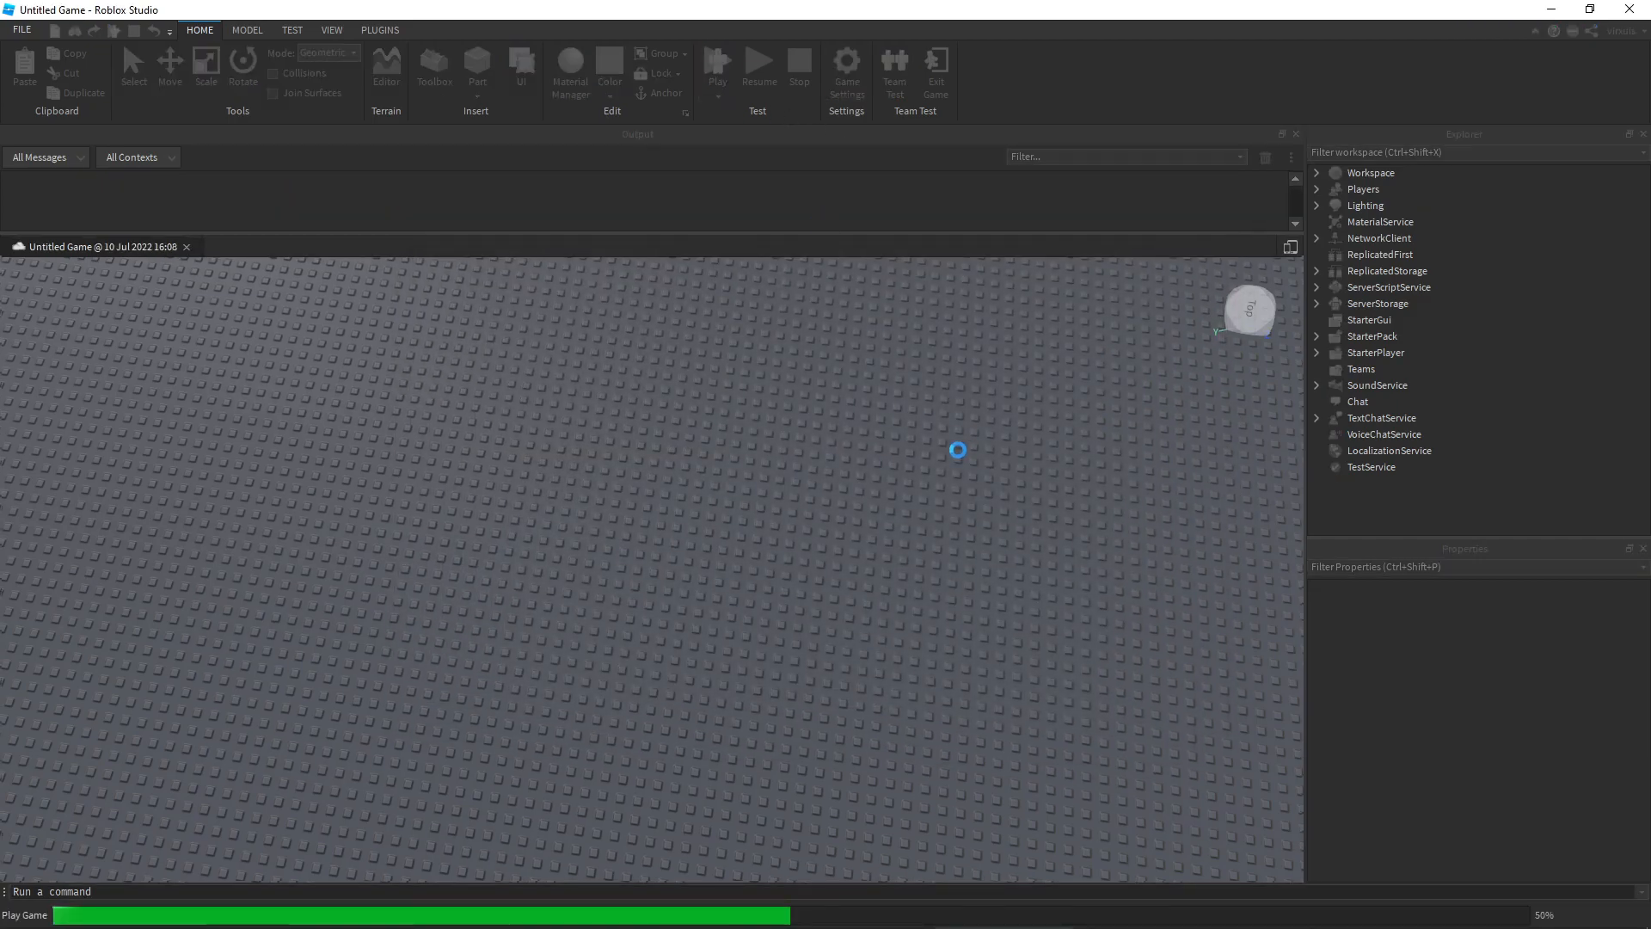
Let the R6 playtest run with the gun tools, stop it, and expand StarterPack
click(717, 61)
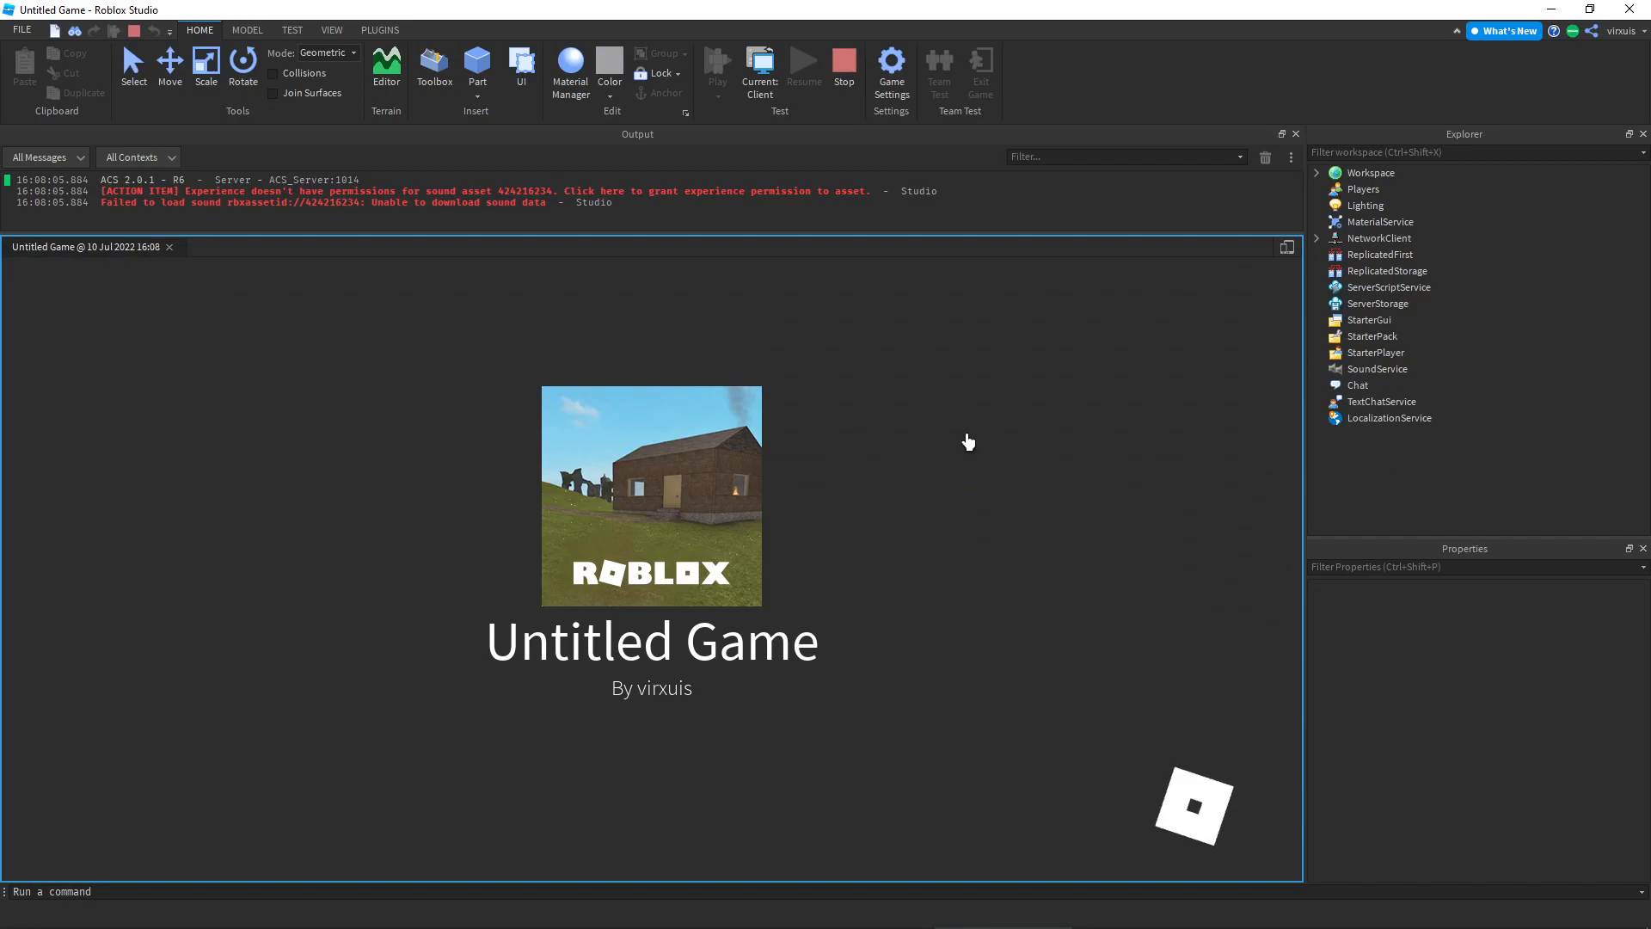
click(717, 66)
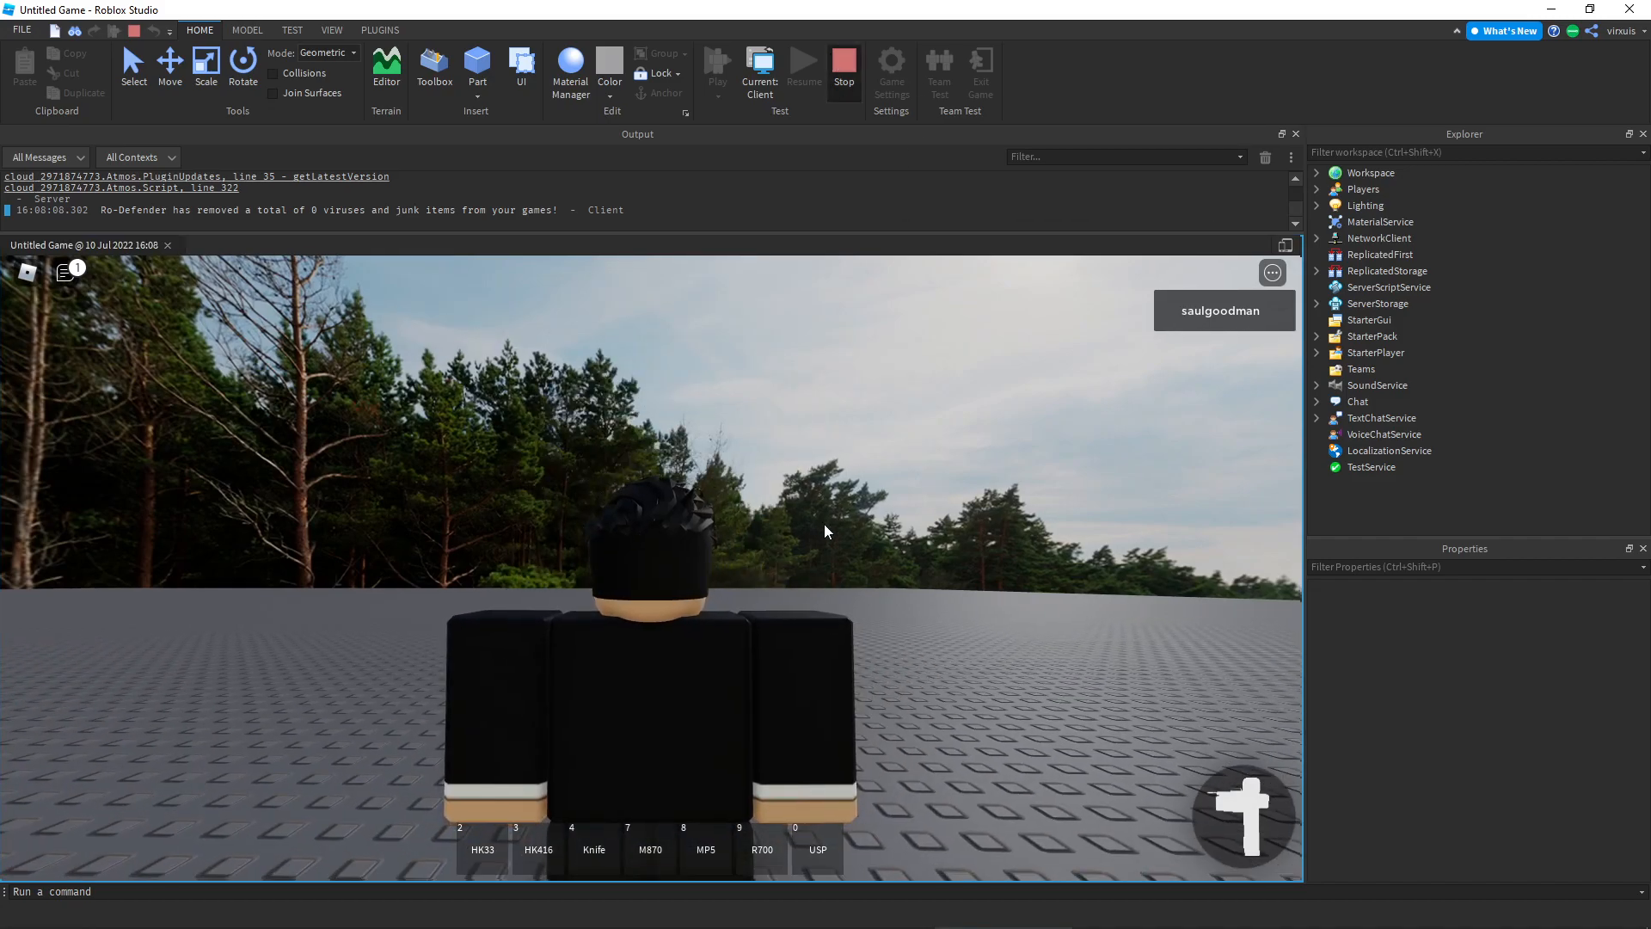
click(843, 63)
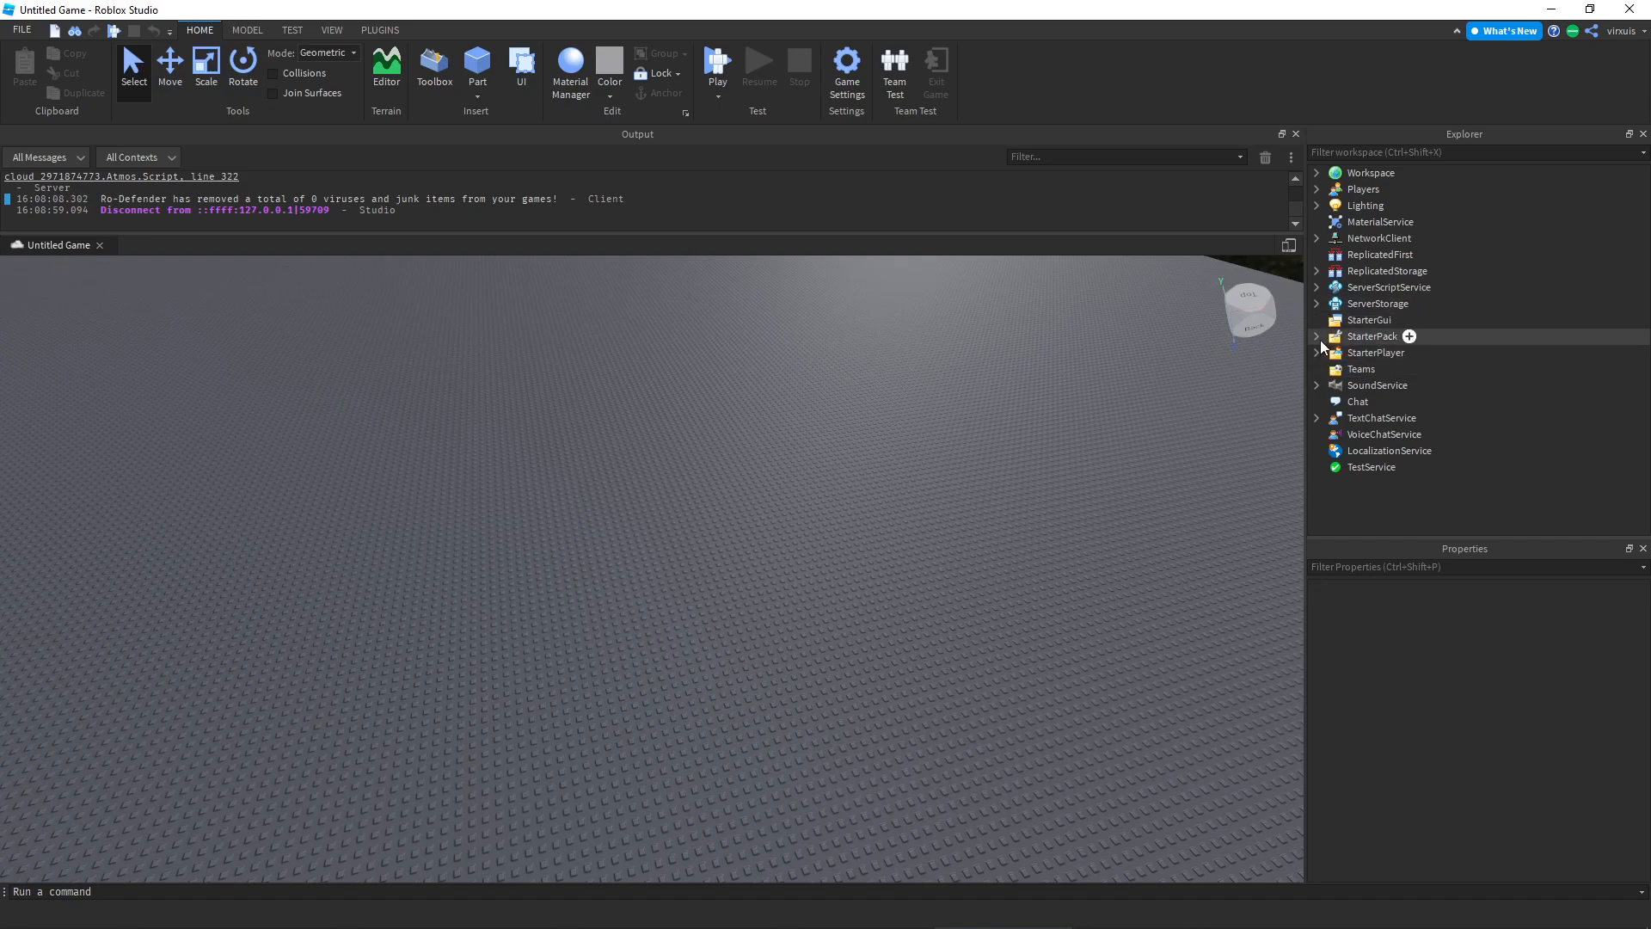
click(1318, 337)
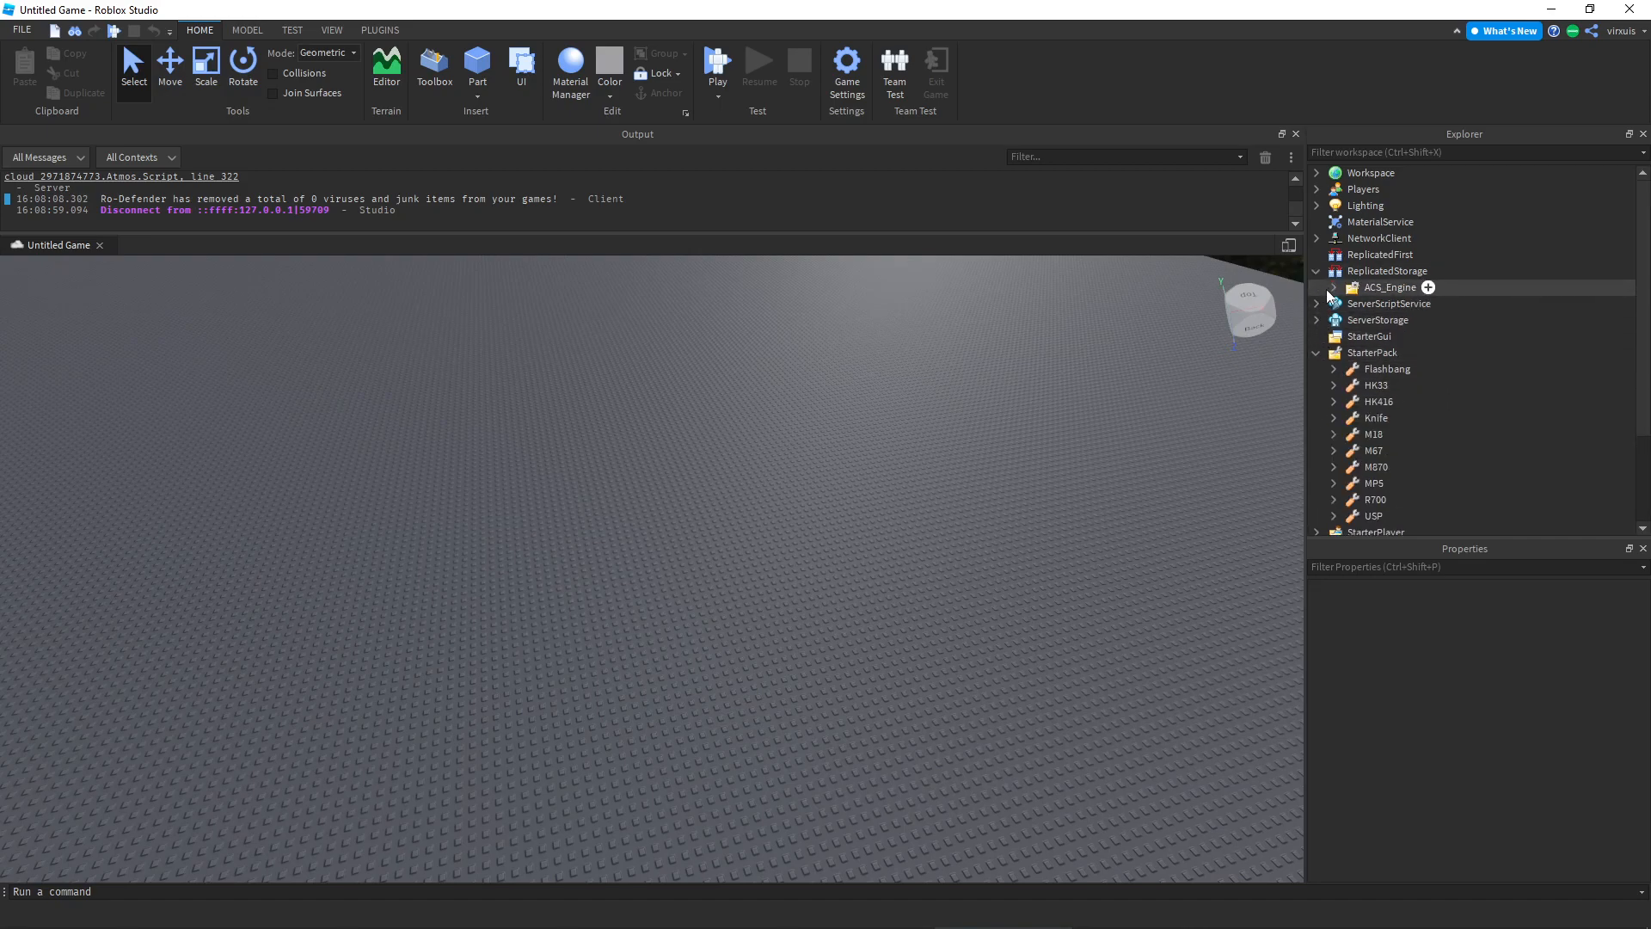
Expand ACS_Engine, AttModels and GunModels, briefly viewing the M18 model's parts
click(1333, 287)
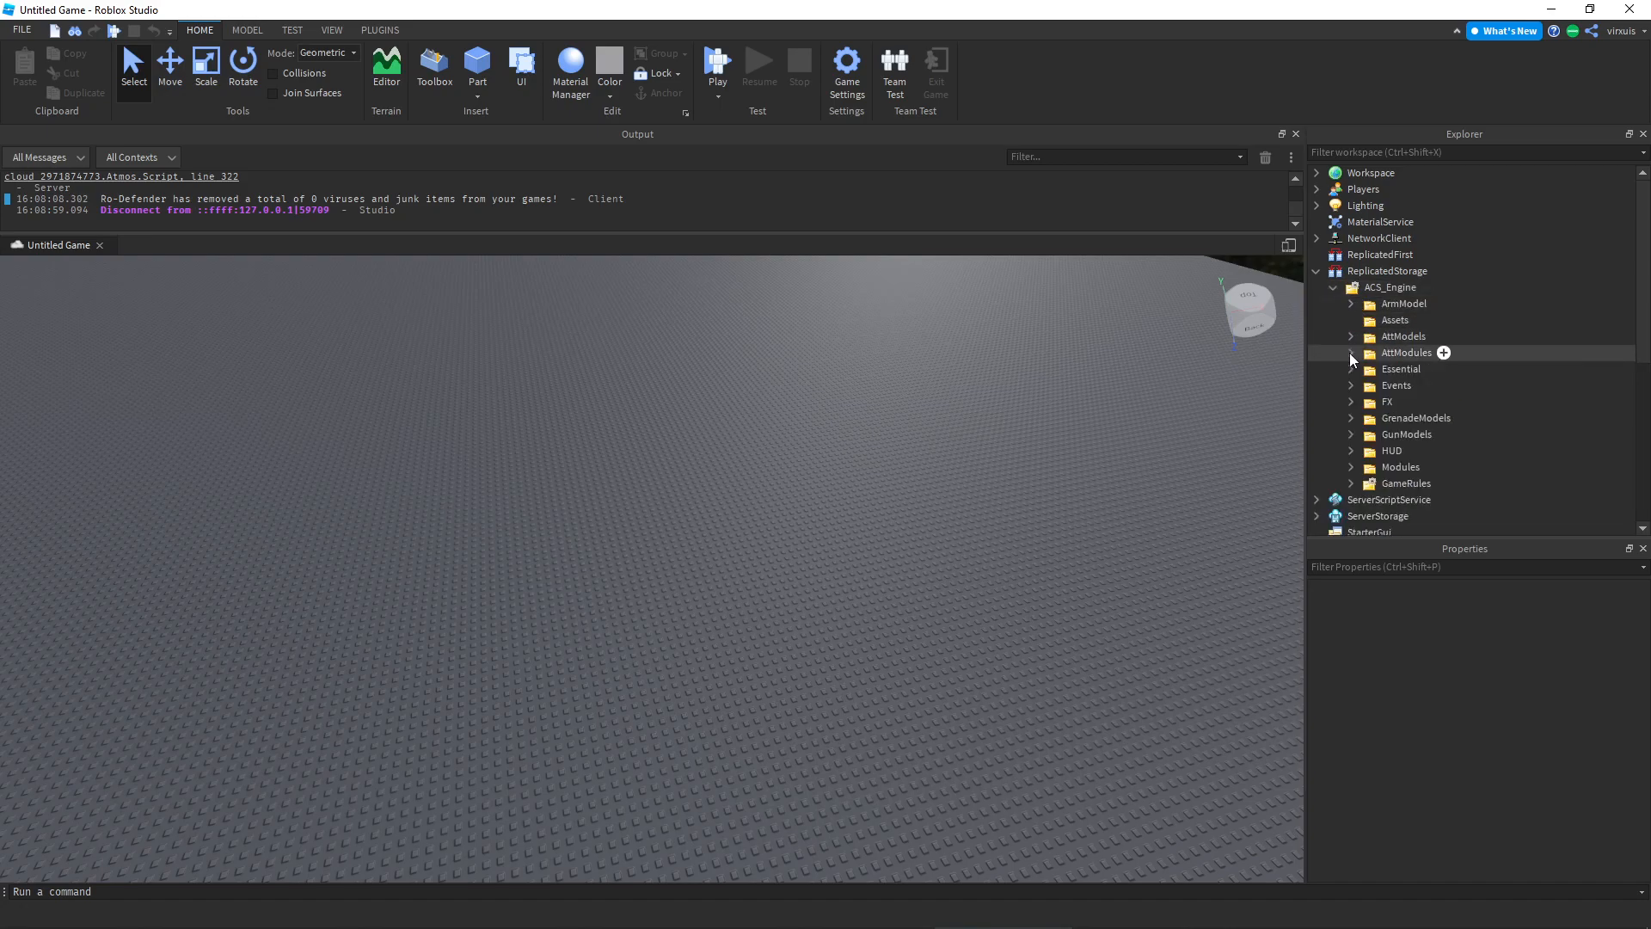
click(1352, 352)
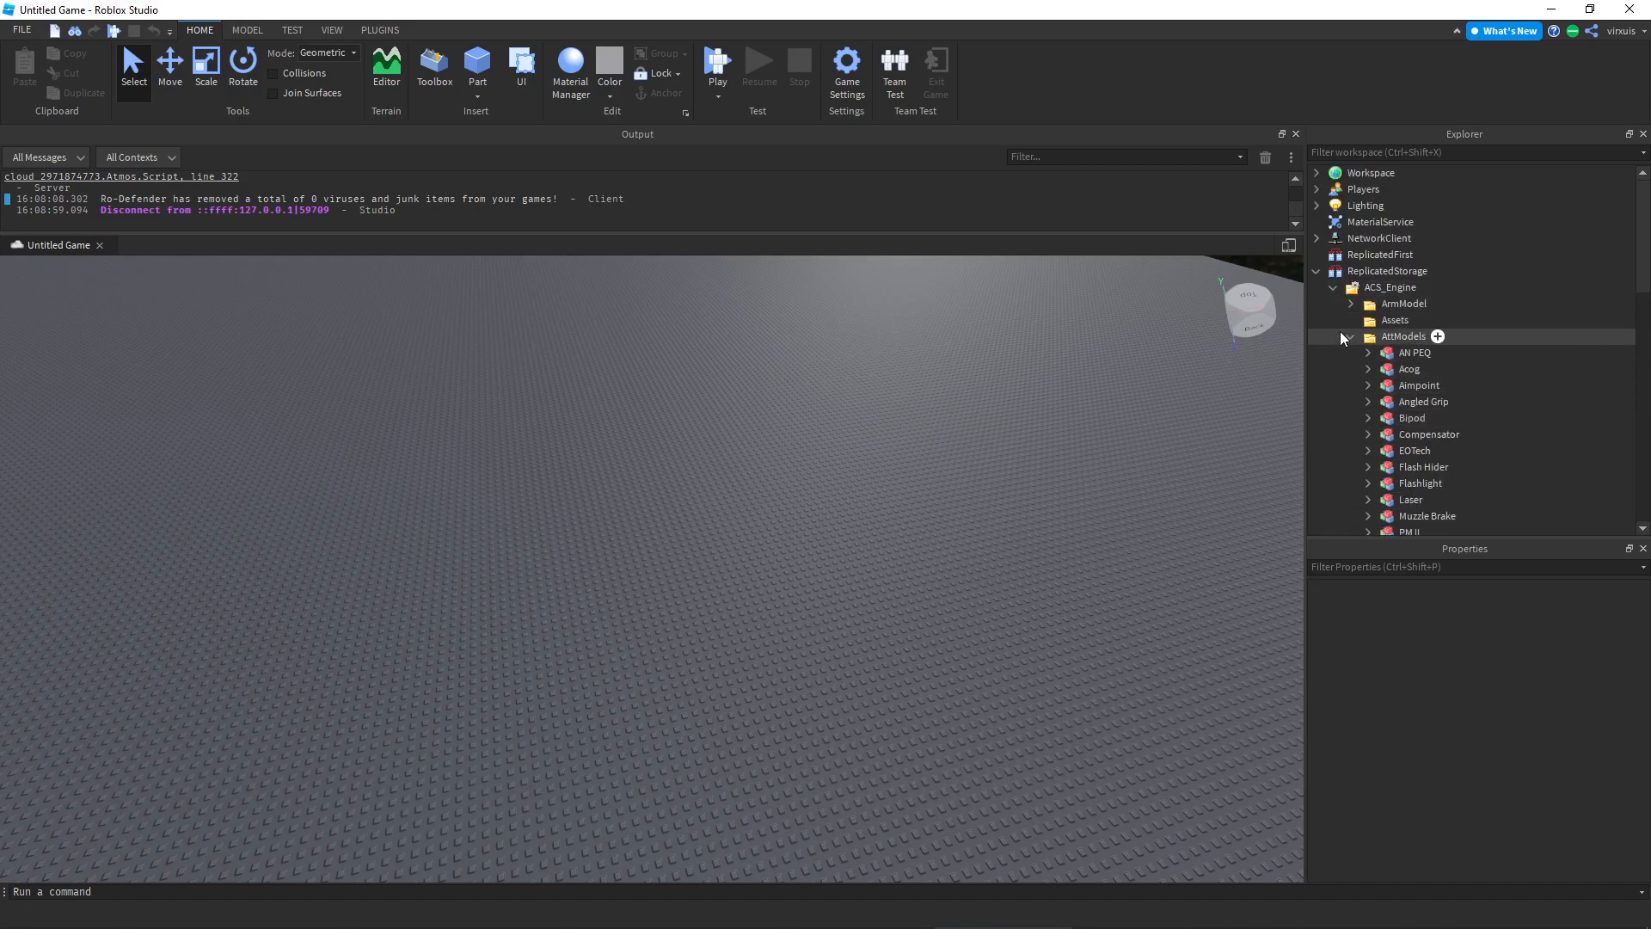
click(1407, 330)
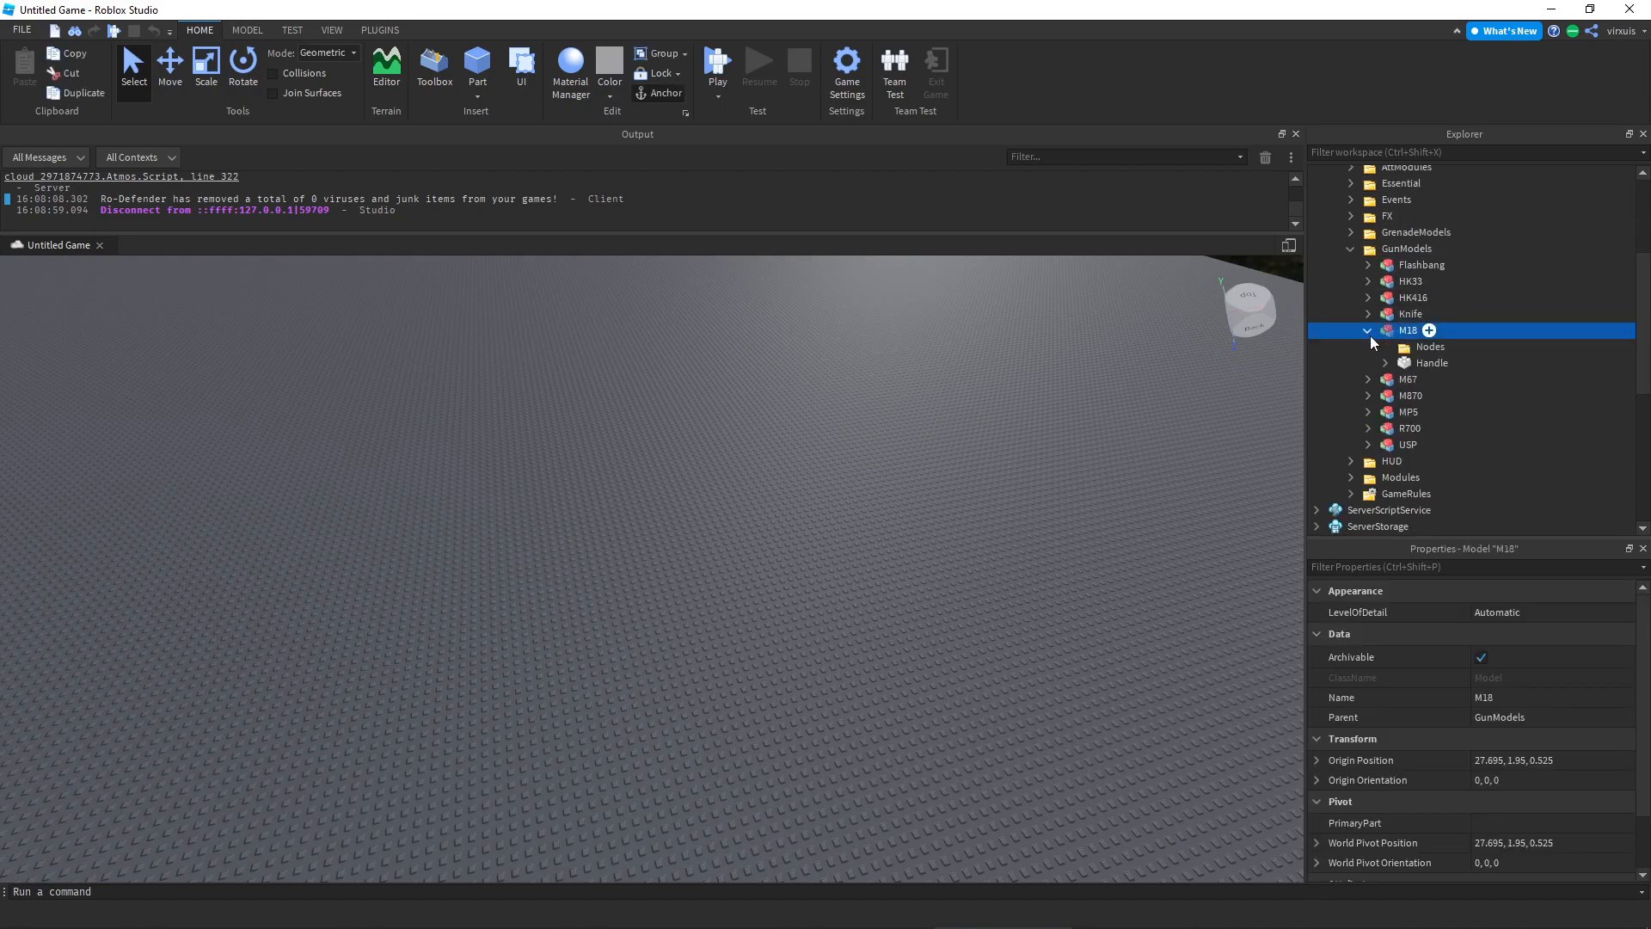
click(1385, 363)
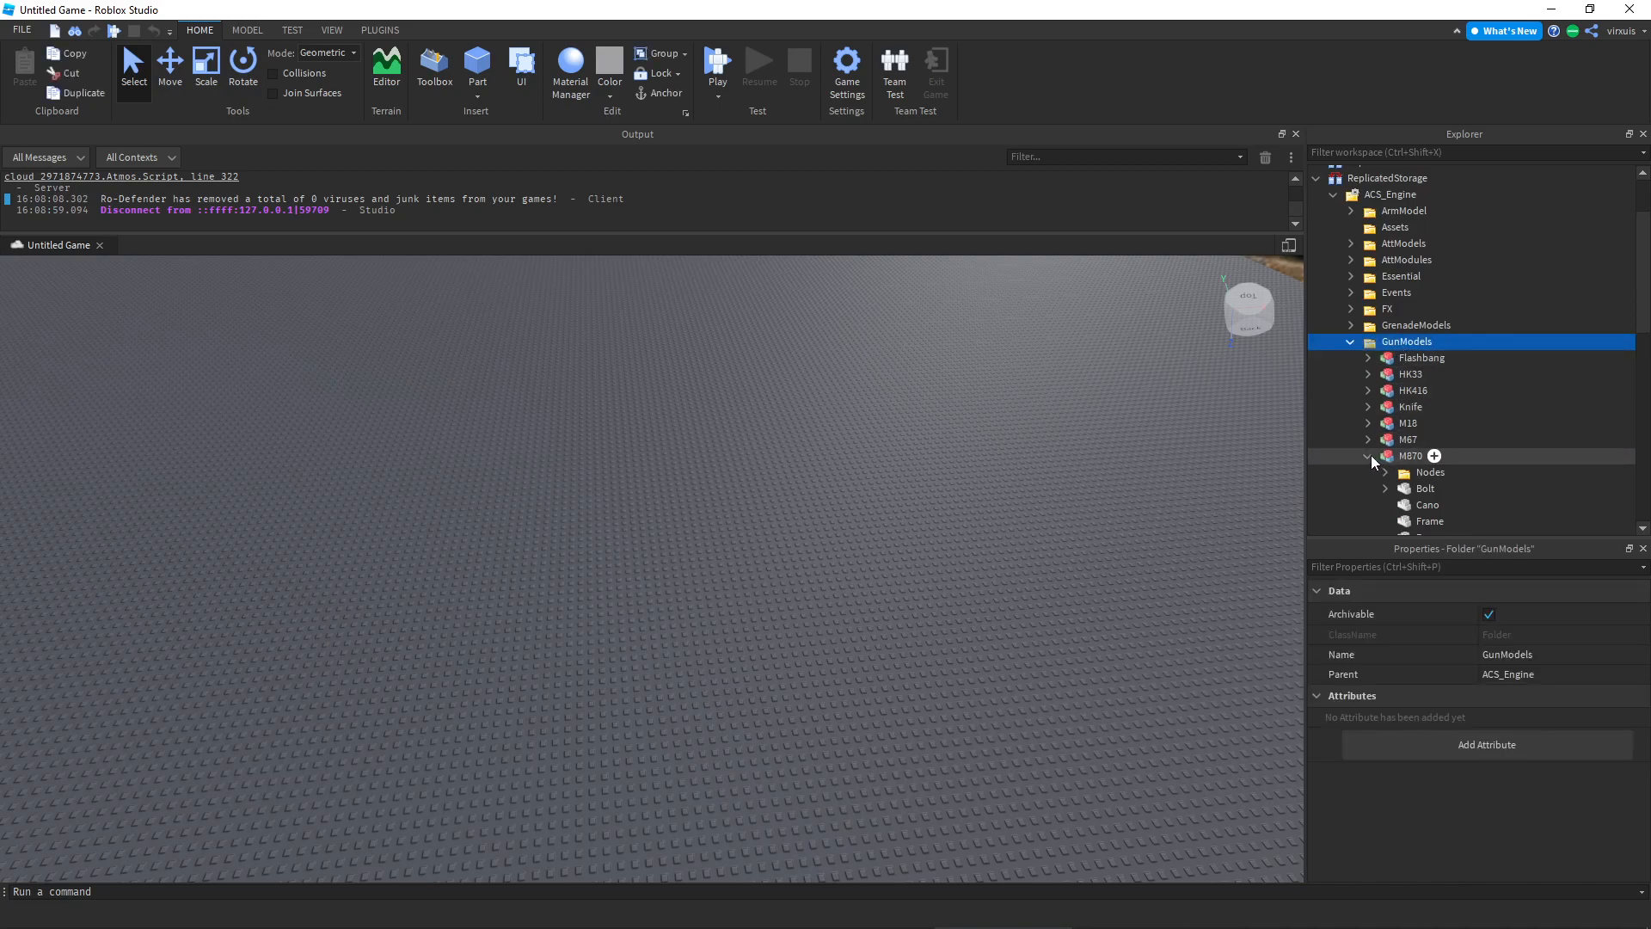
Expand the M870 model and inspect its Nodes folder with the Sight and Other nodes
scroll(down, 3)
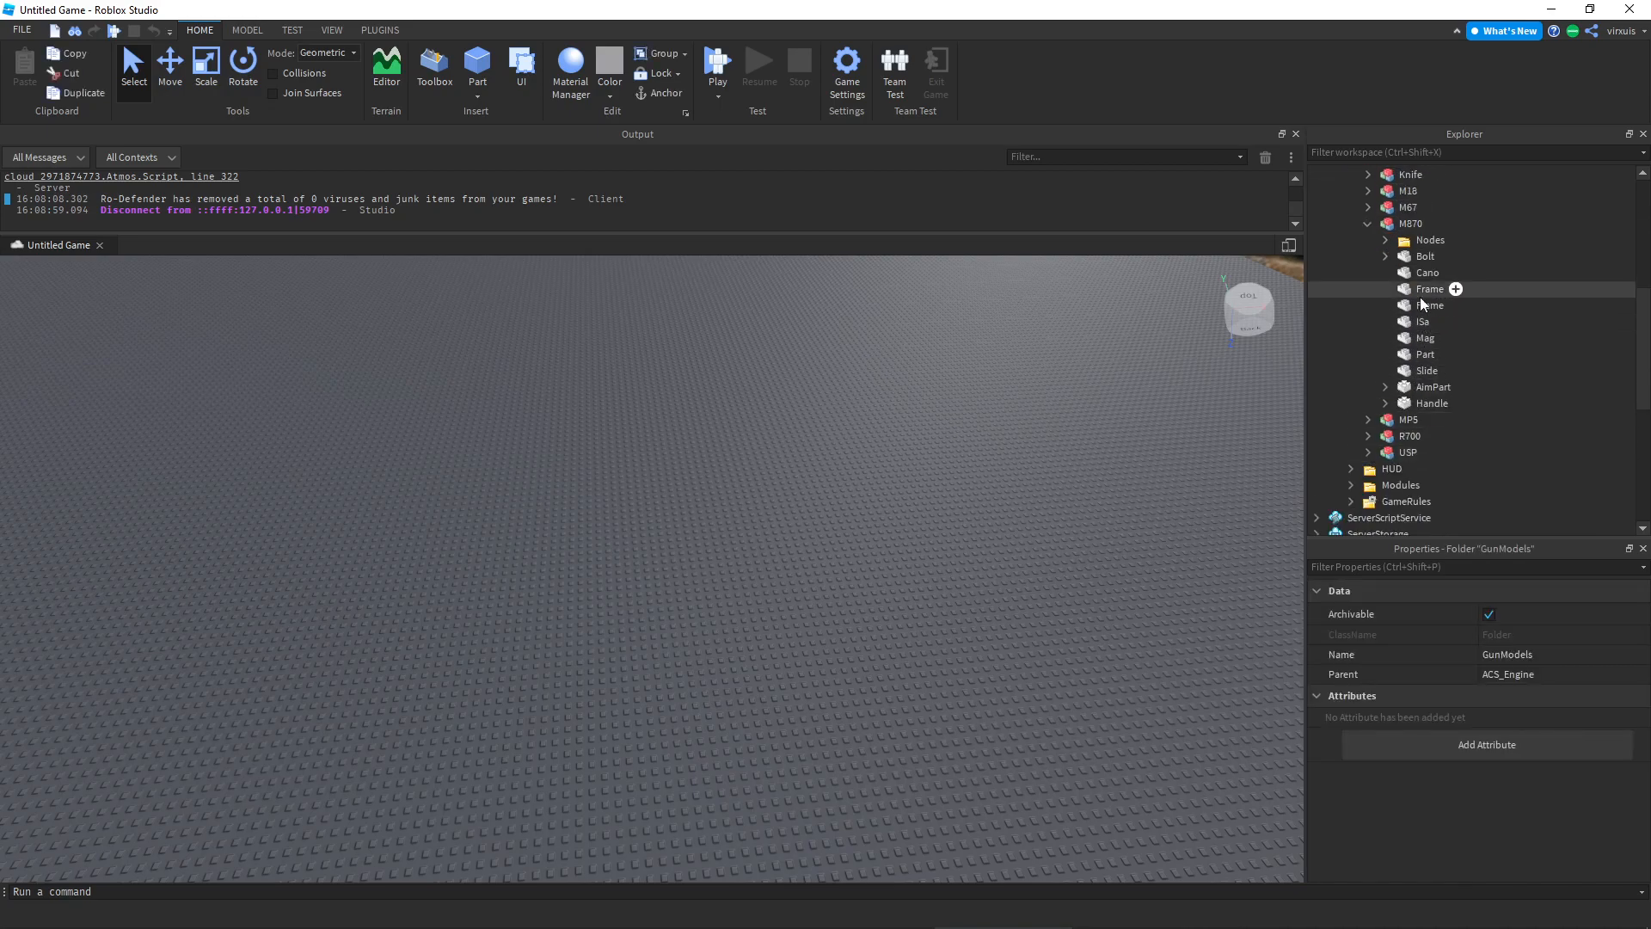
click(1411, 222)
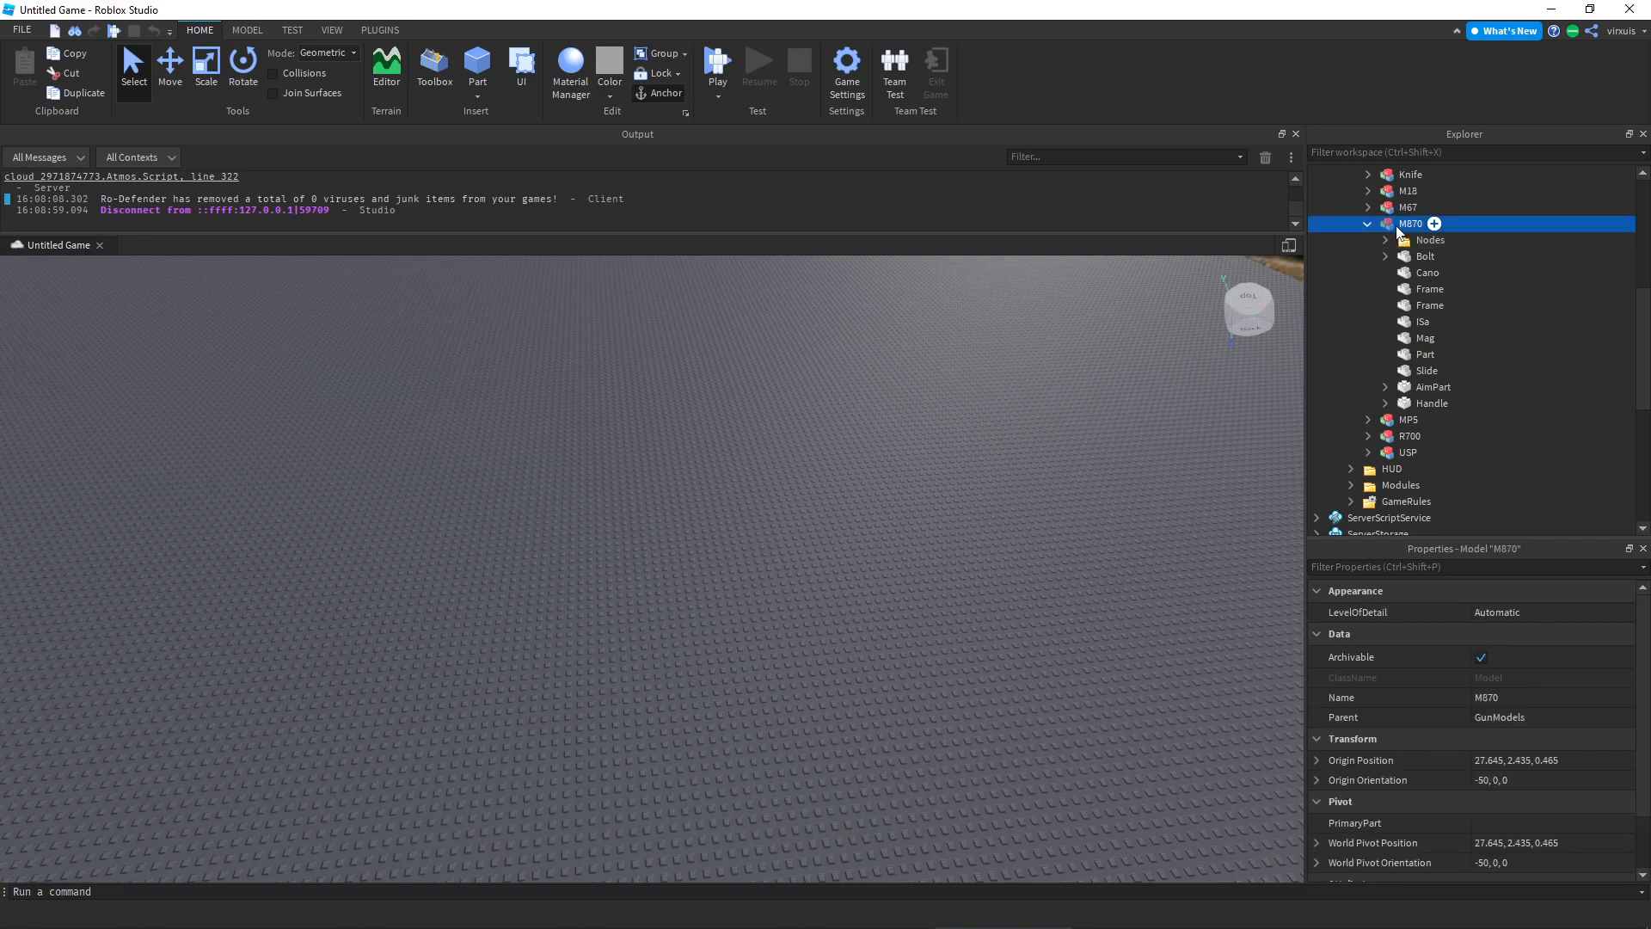
click(1385, 239)
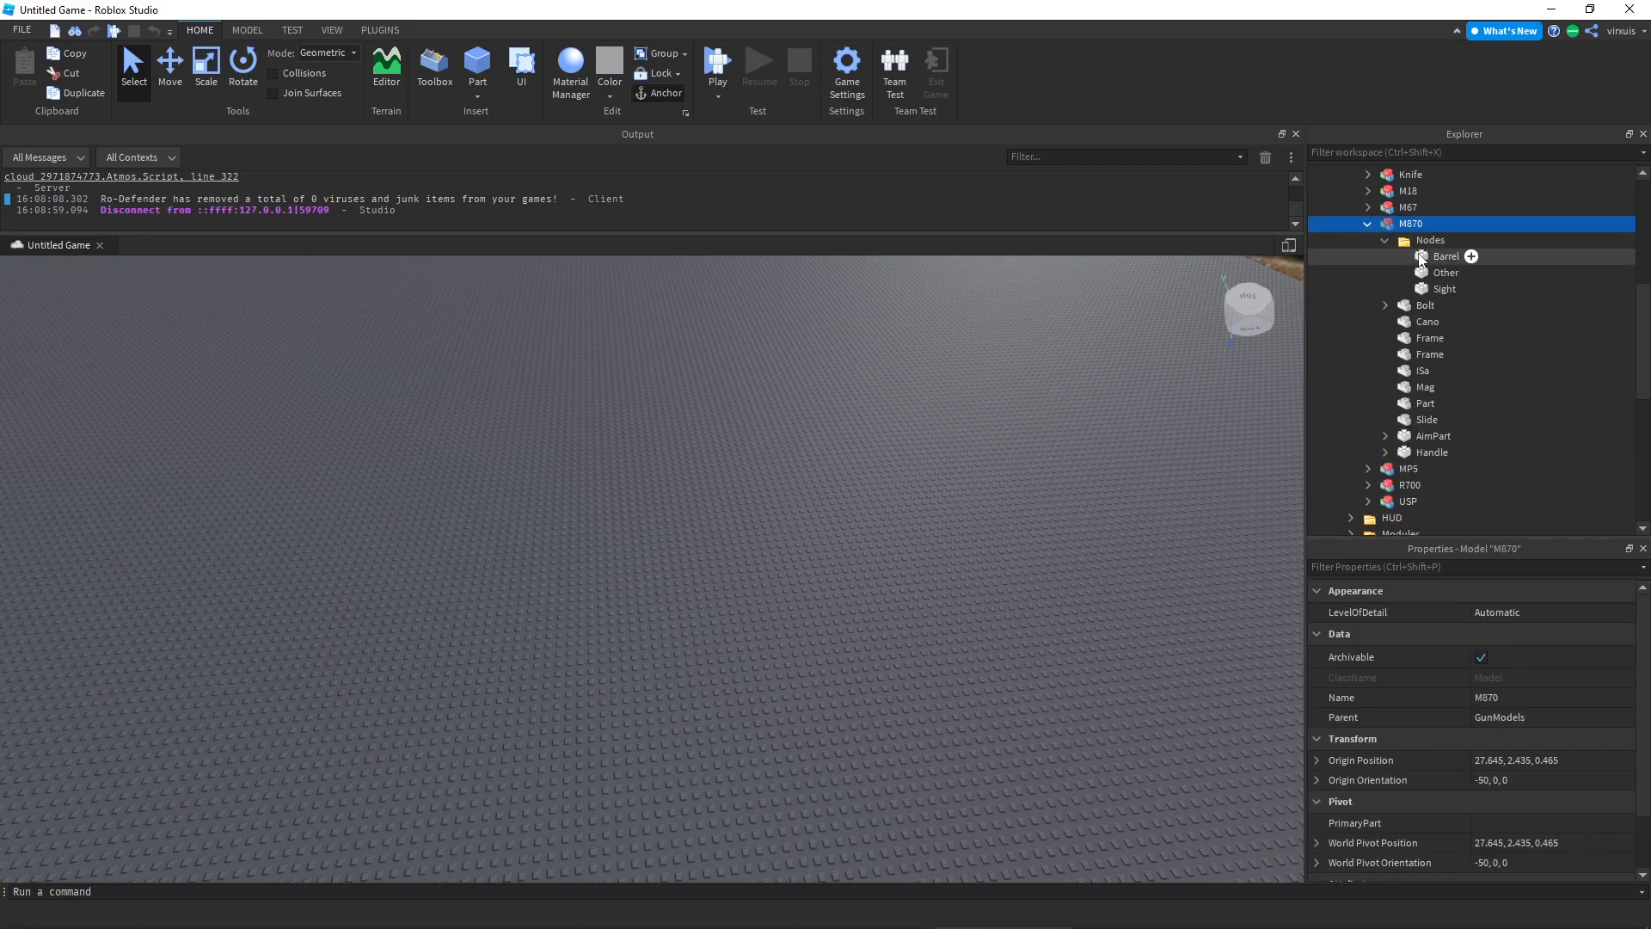
click(1444, 289)
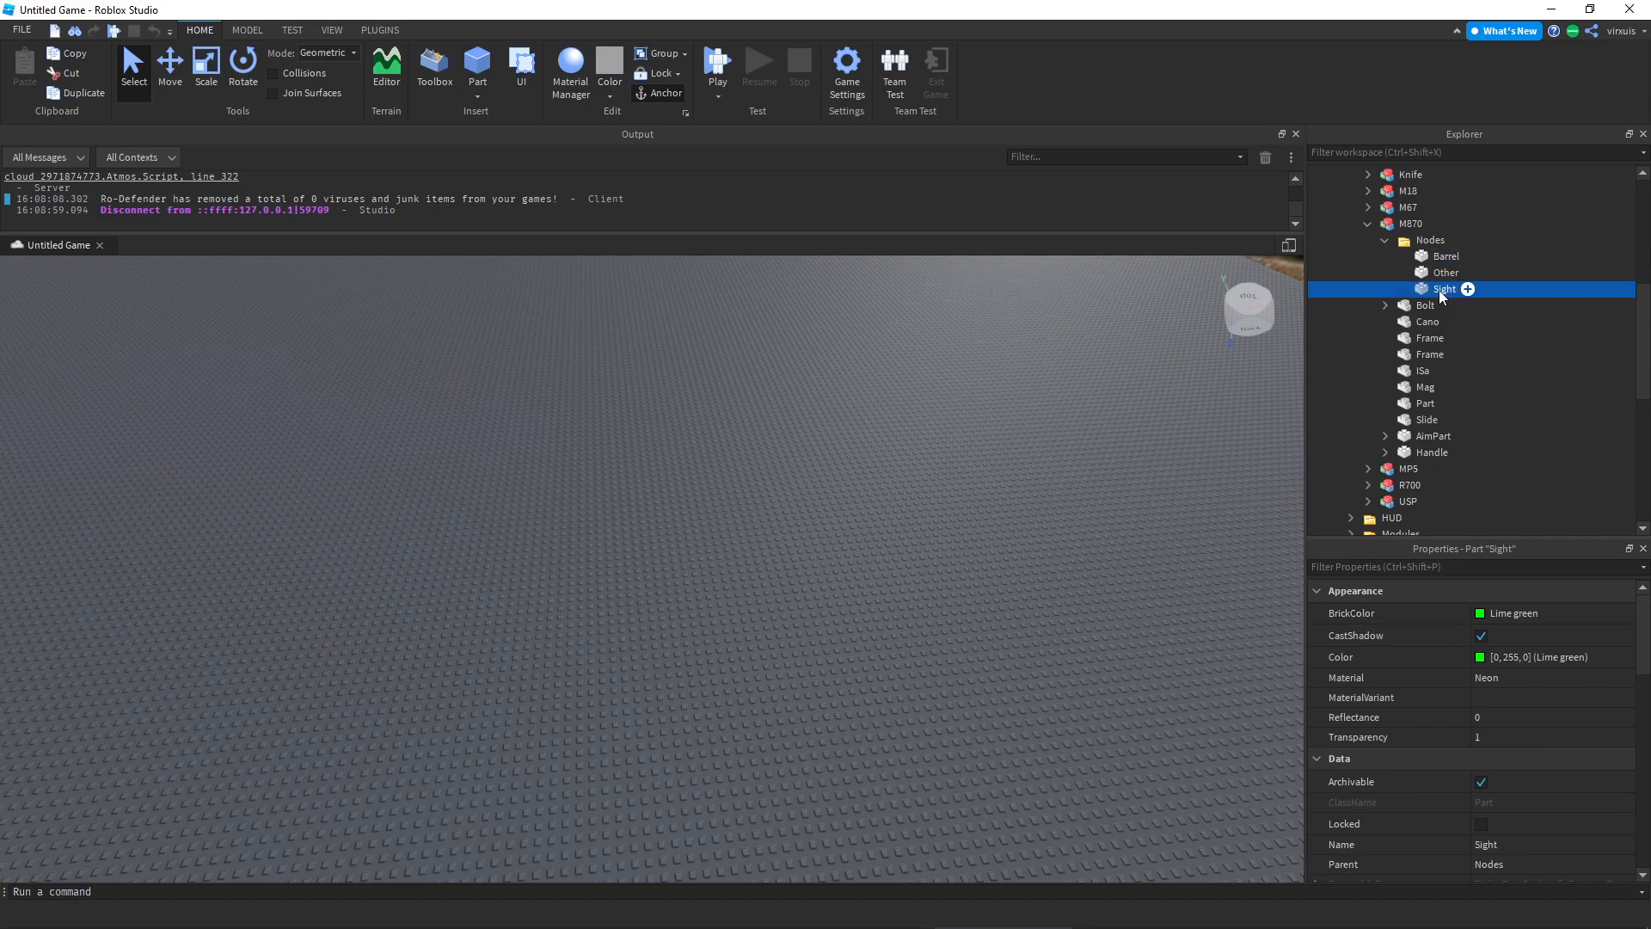
click(1445, 272)
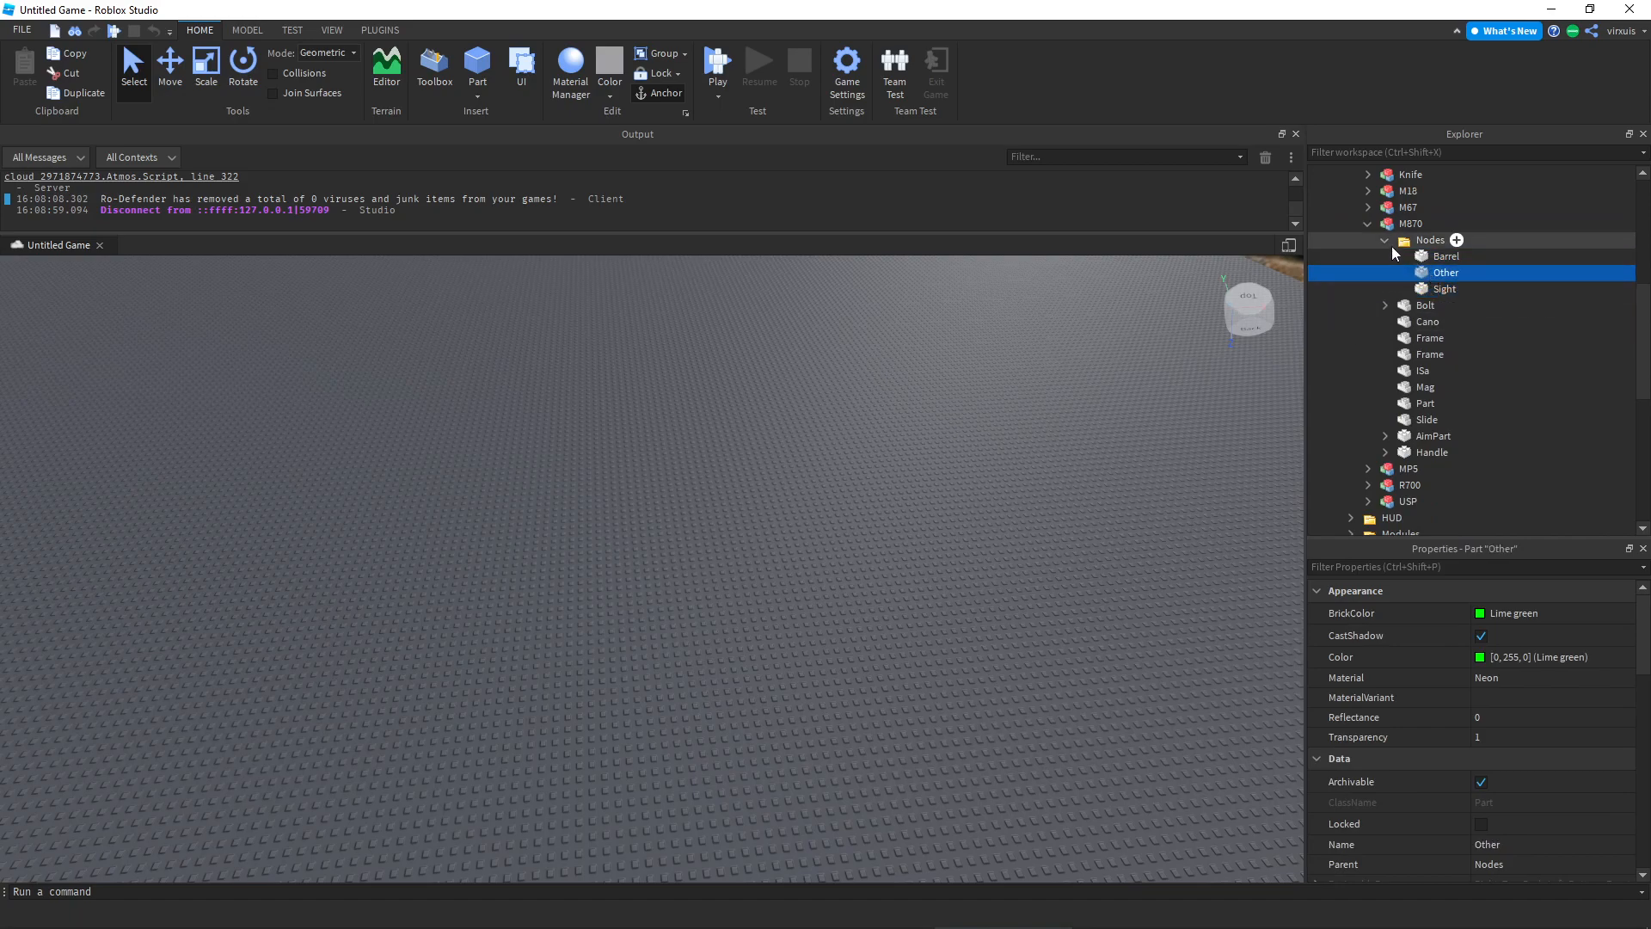
click(1385, 239)
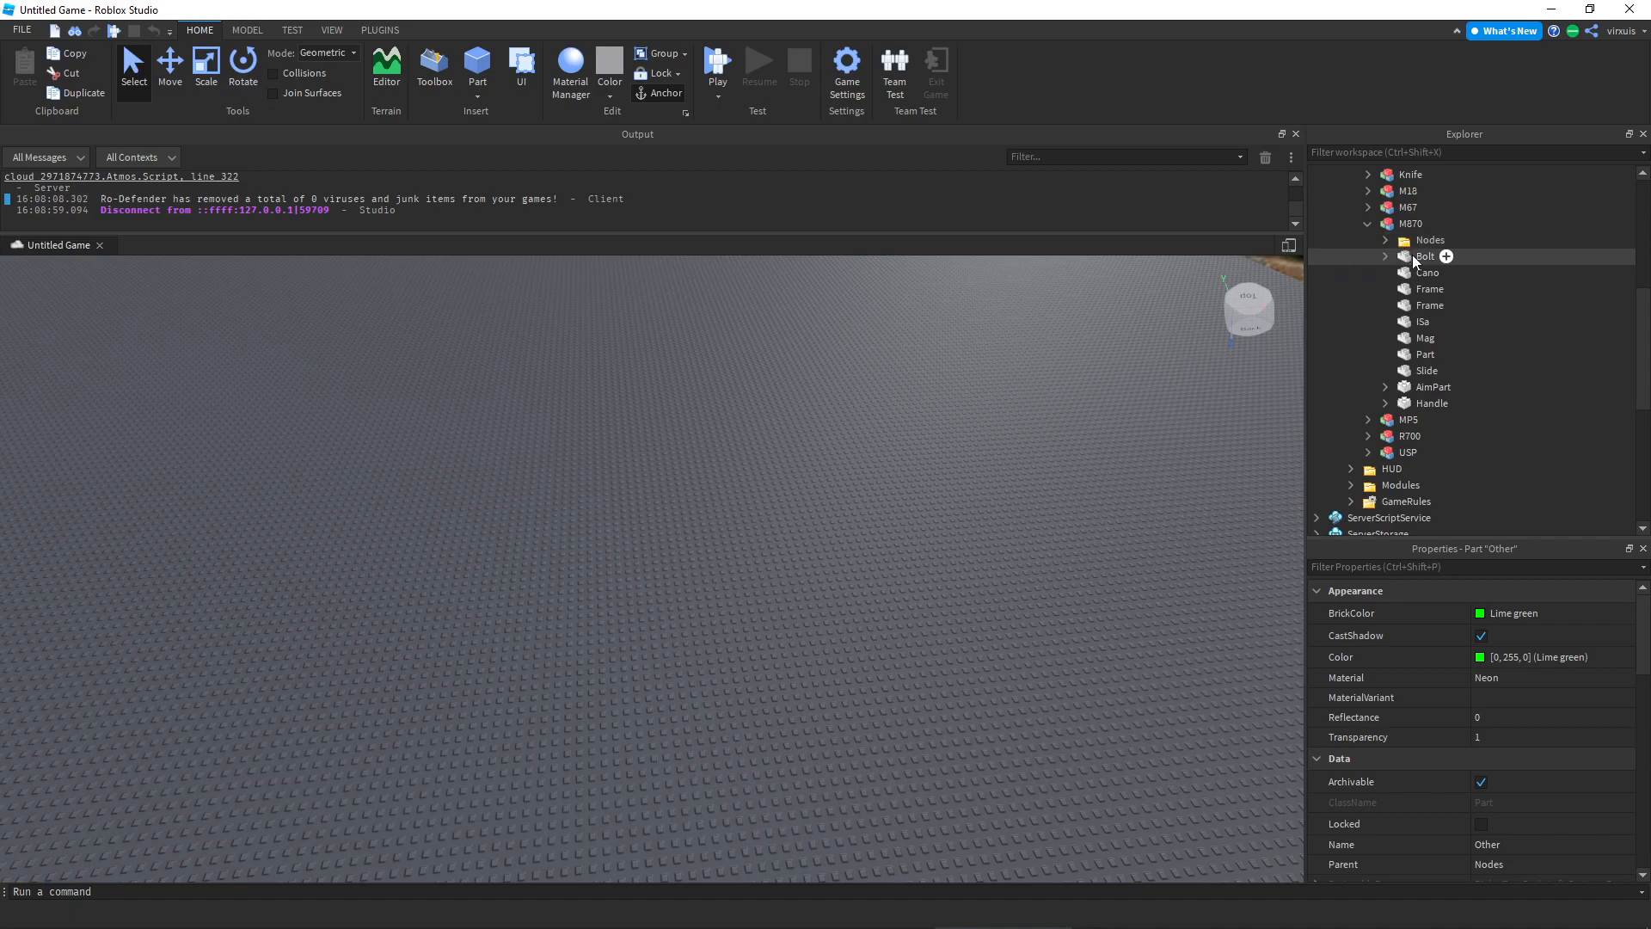
Inspect the M870's Cano, iSa, Slide and AimPart parts, then collapse the model
click(1425, 272)
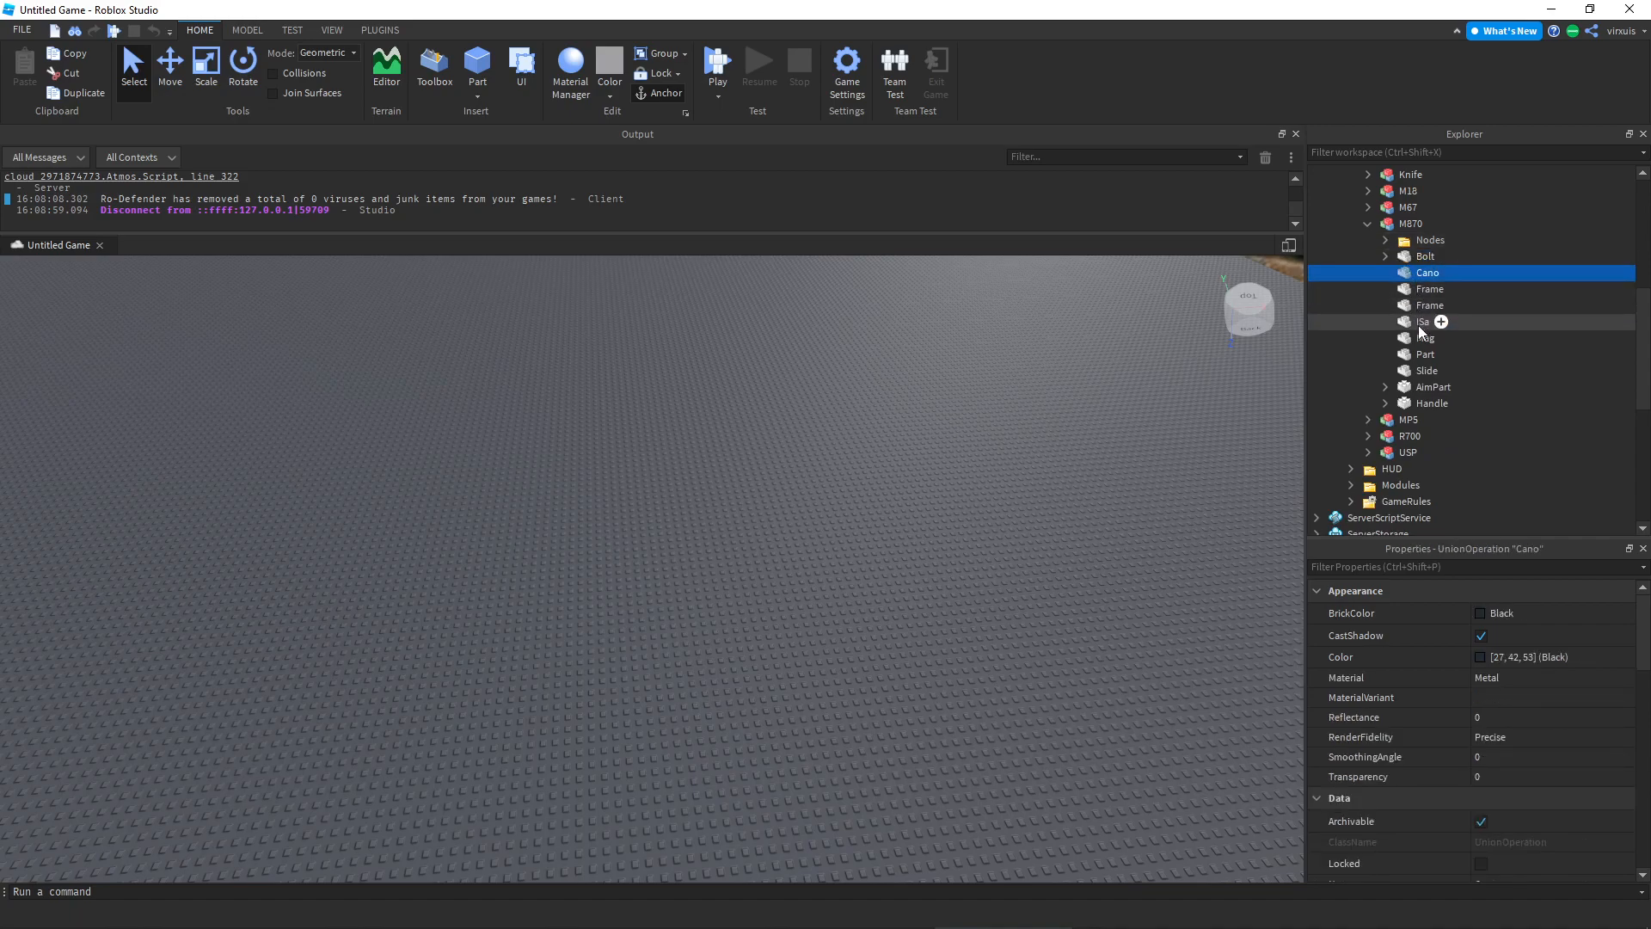
click(1423, 320)
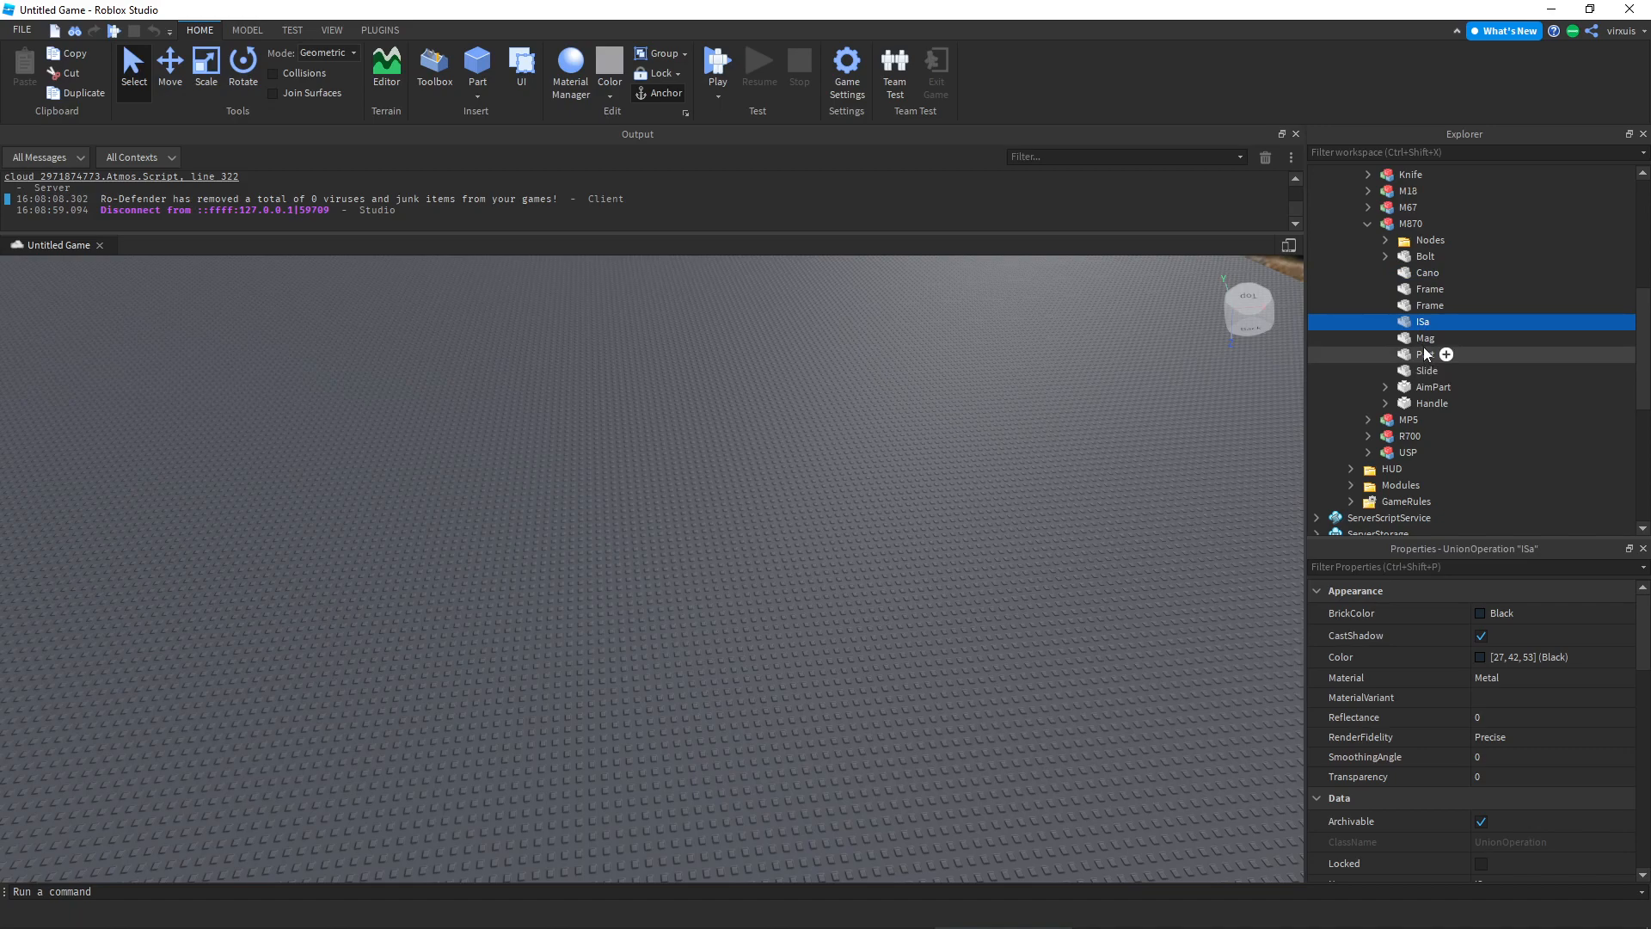
click(1427, 370)
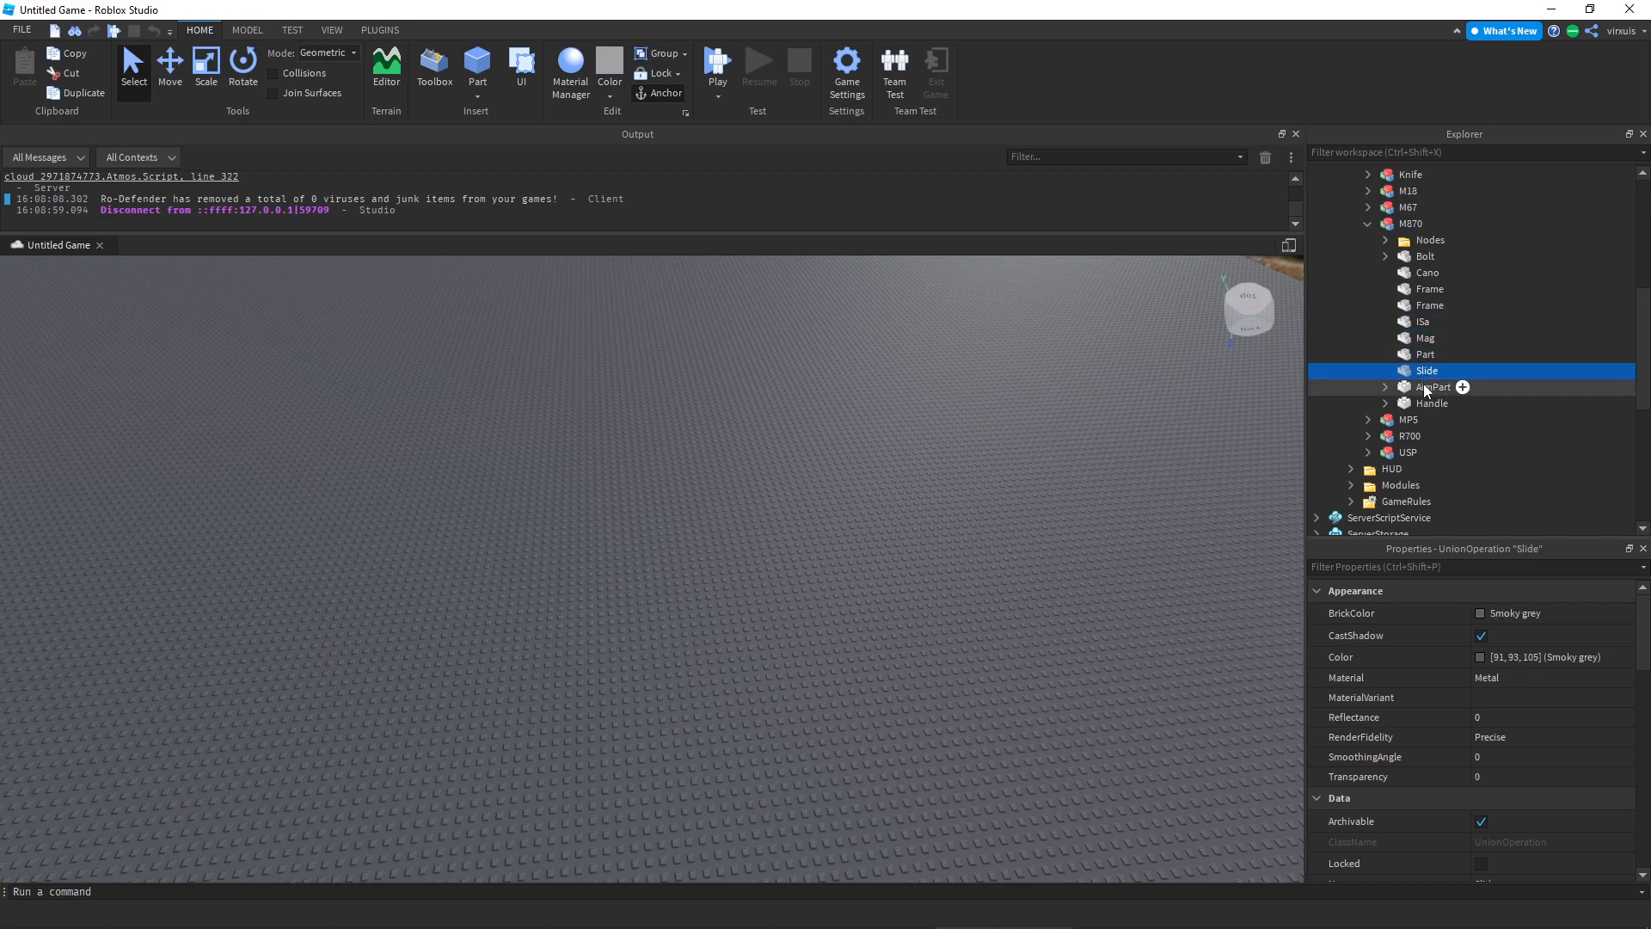
click(1431, 402)
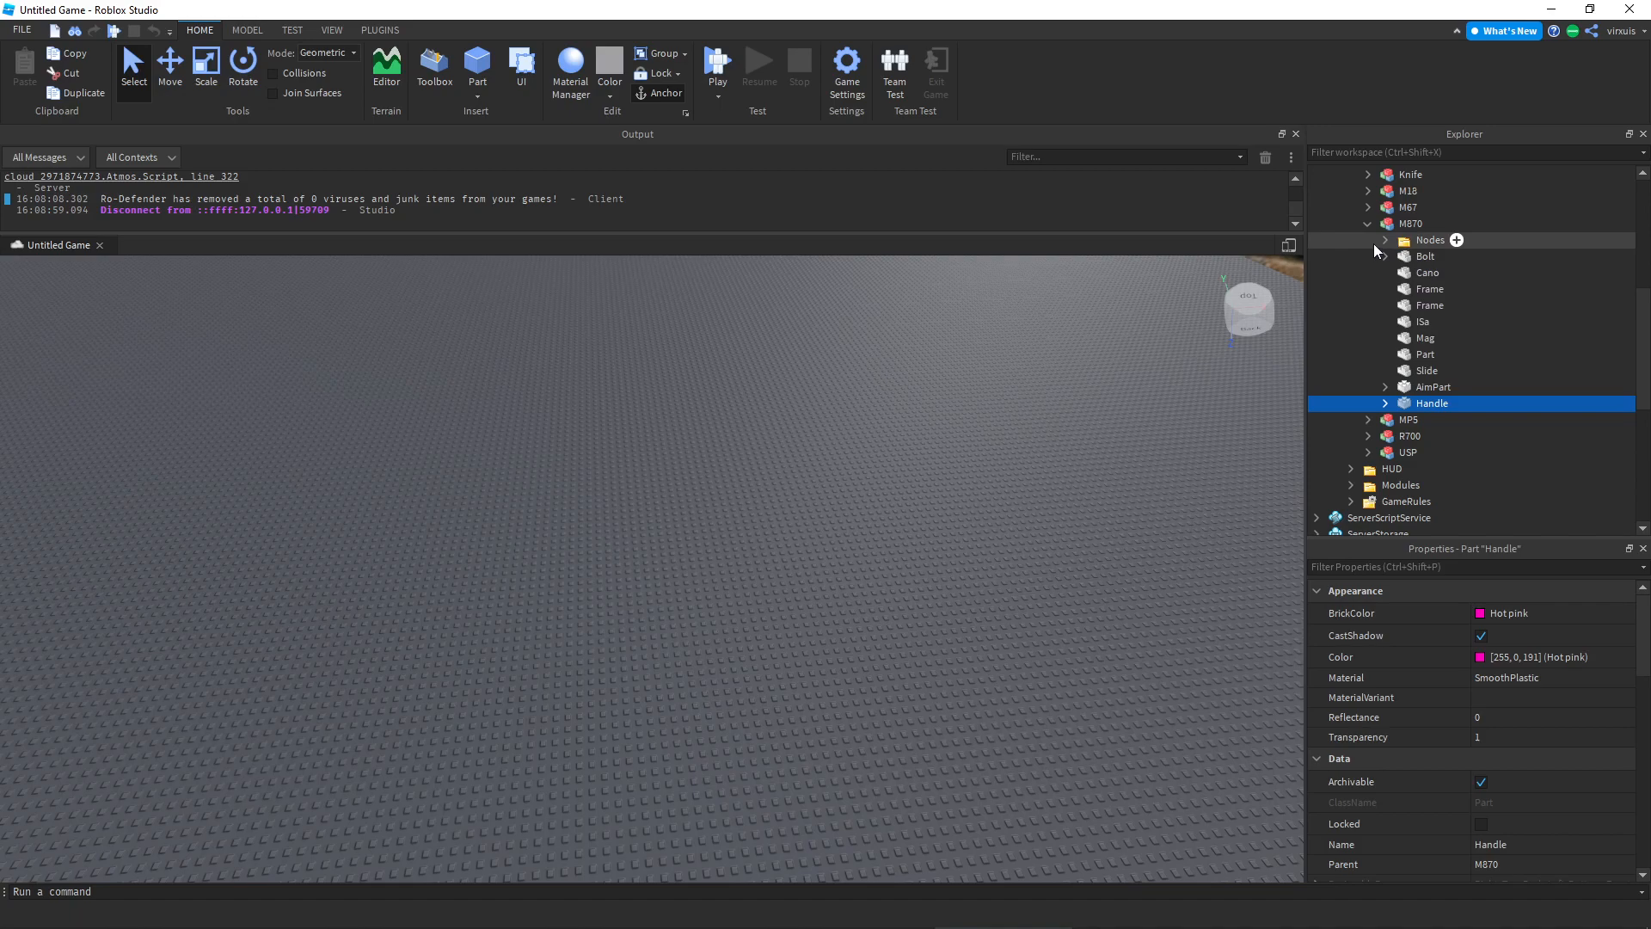
click(1367, 223)
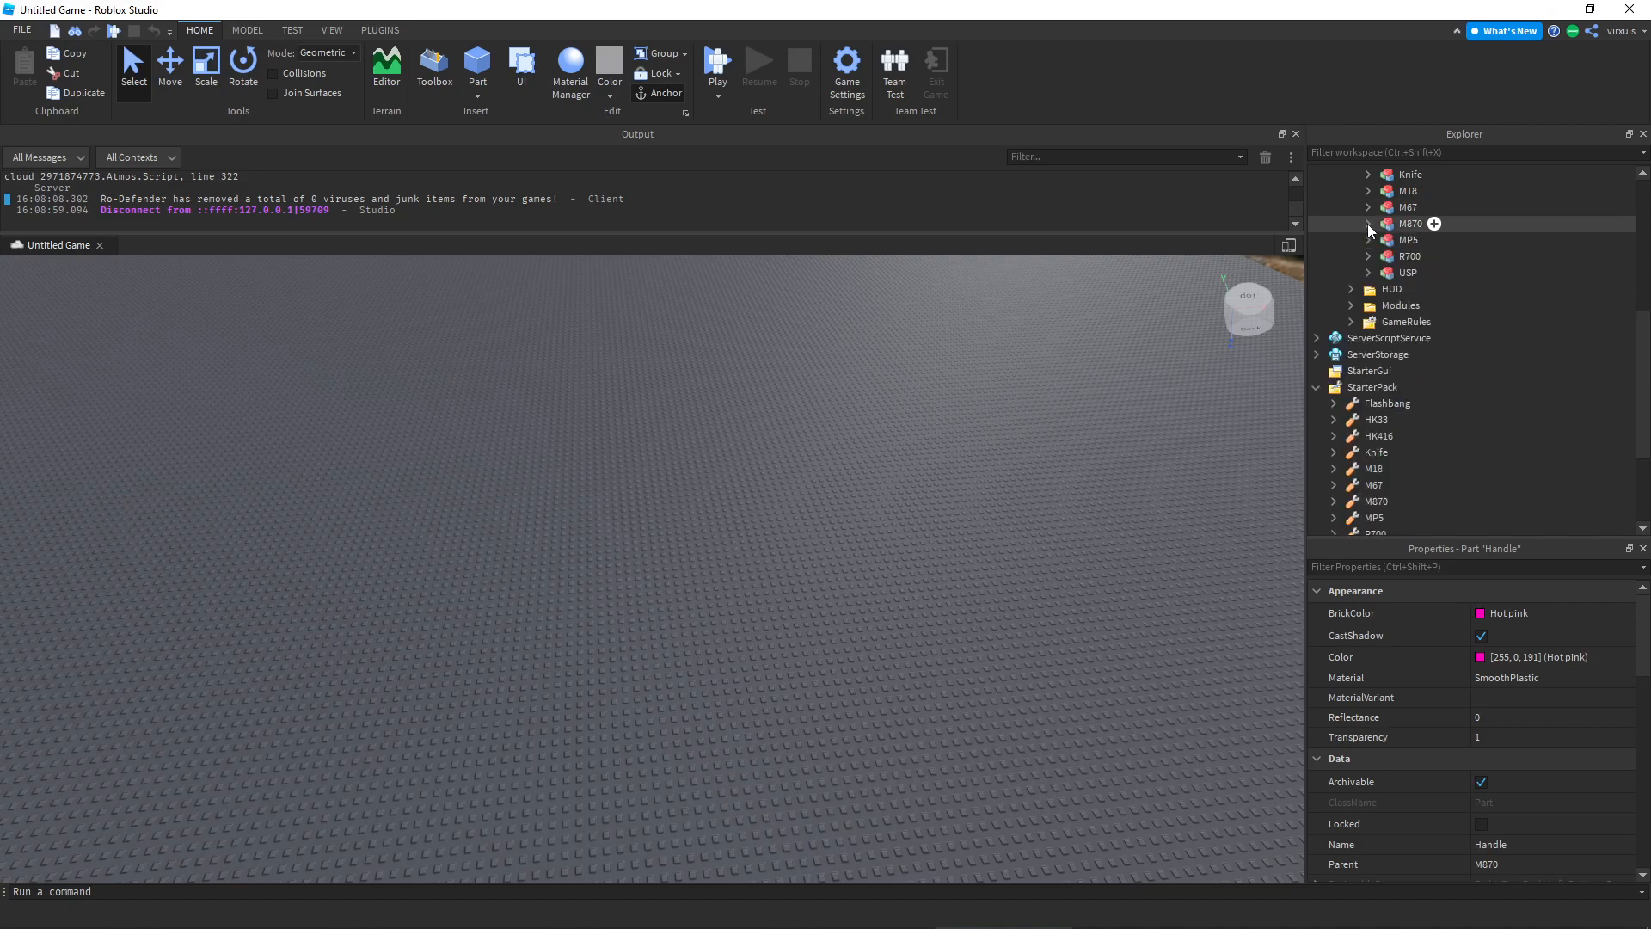
scroll(down, 3)
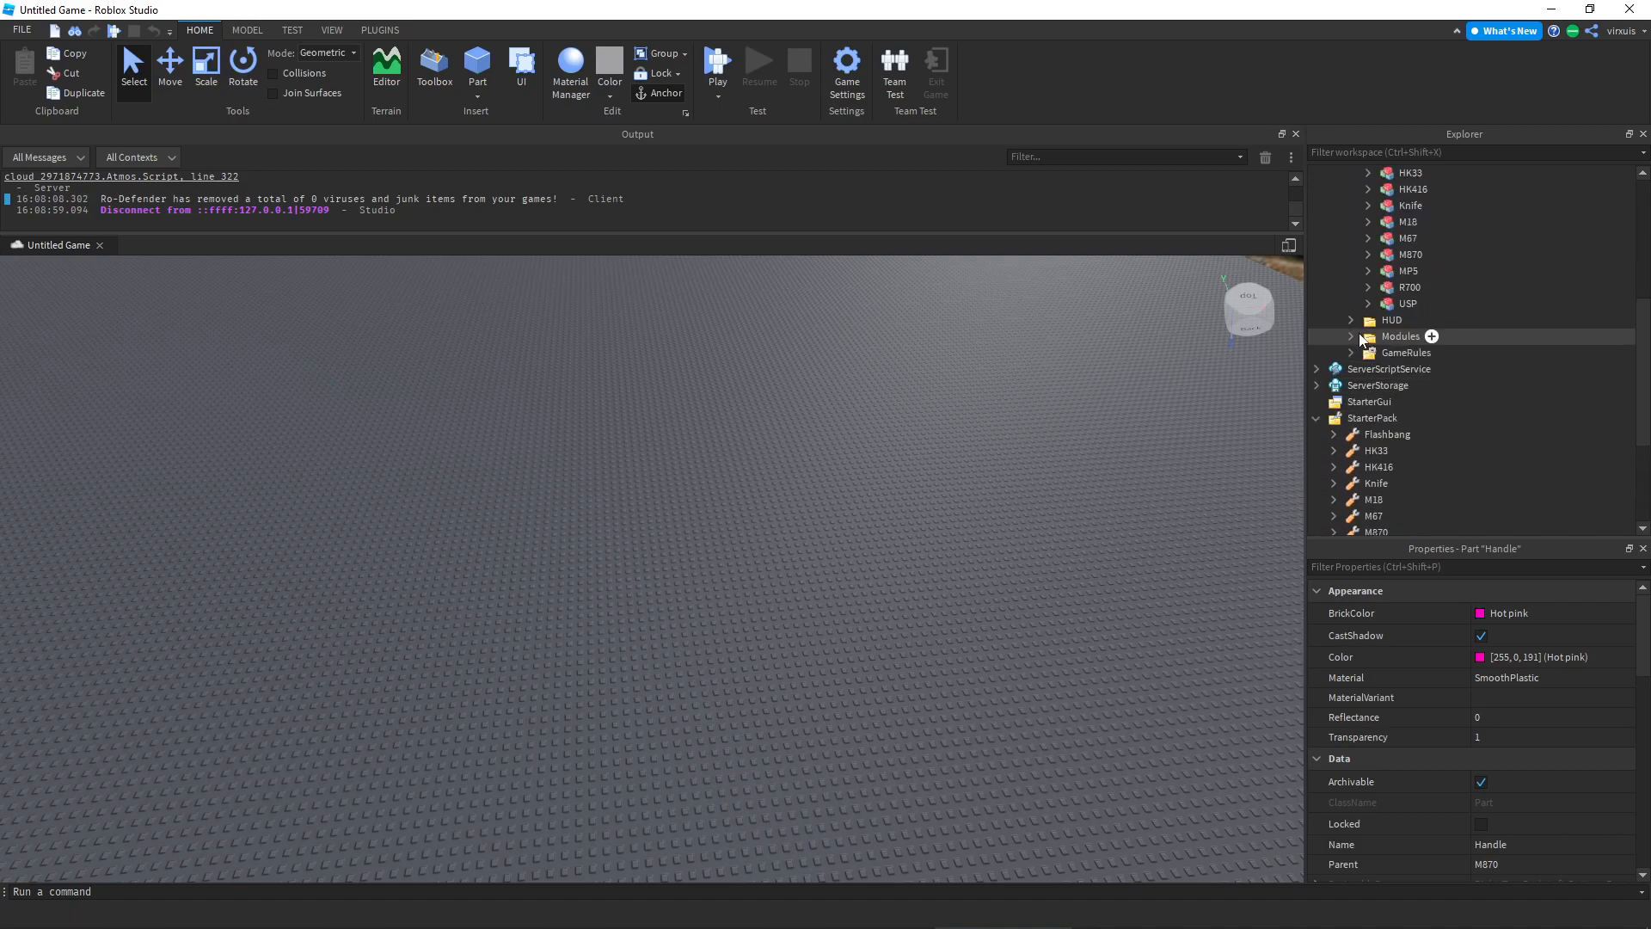
scroll(down, 3)
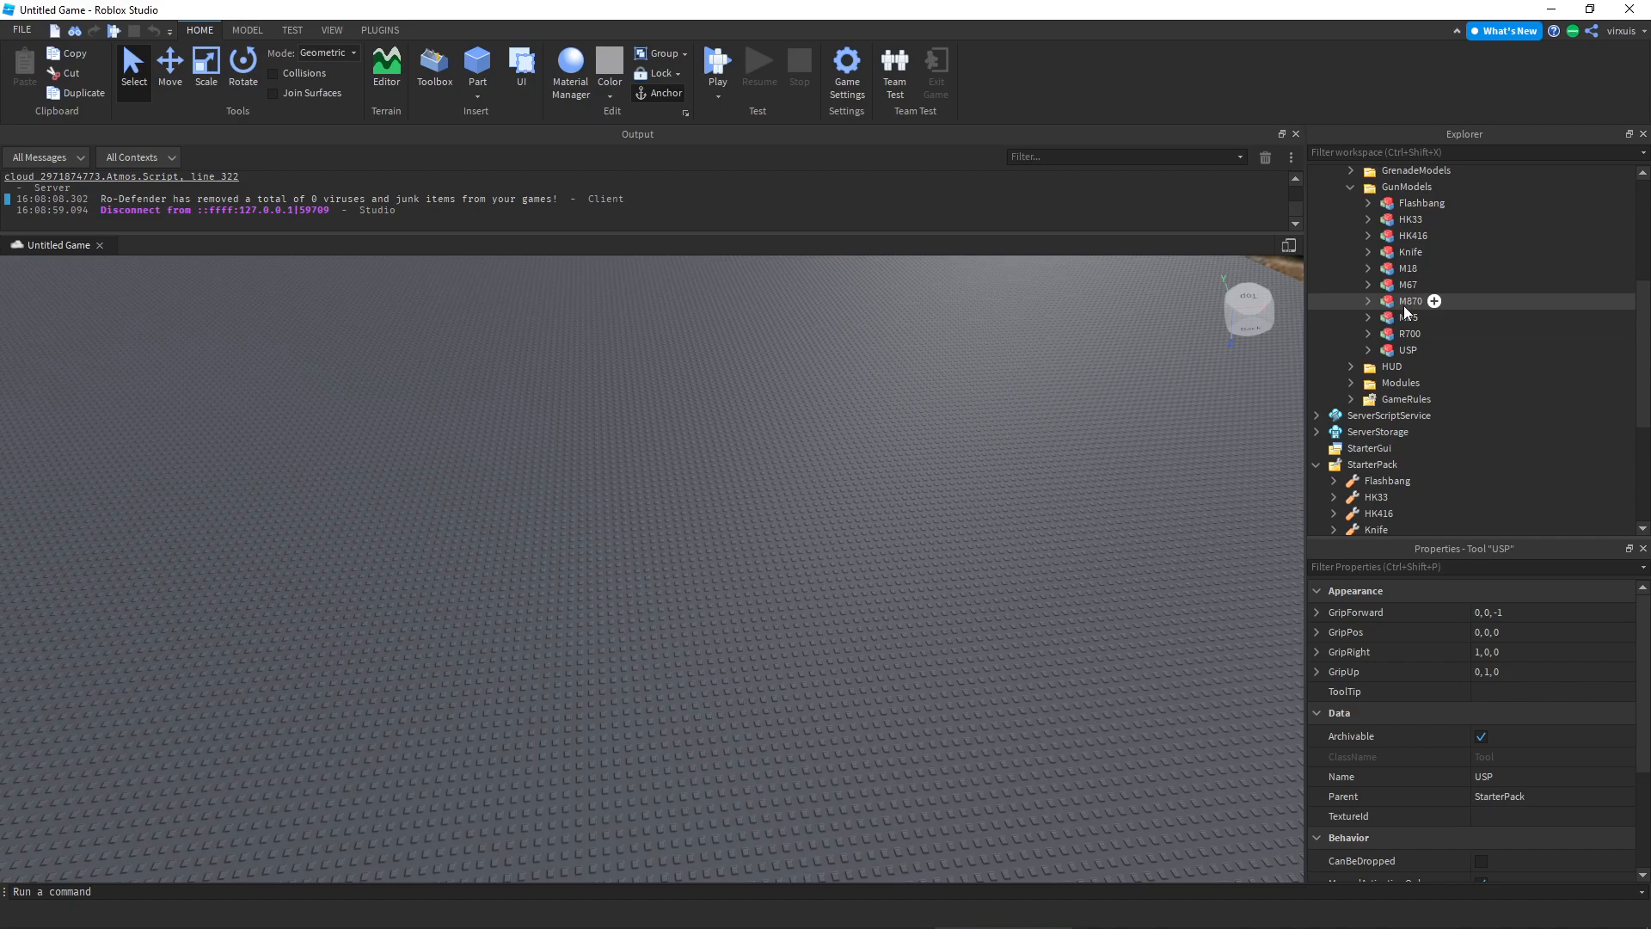
click(1411, 301)
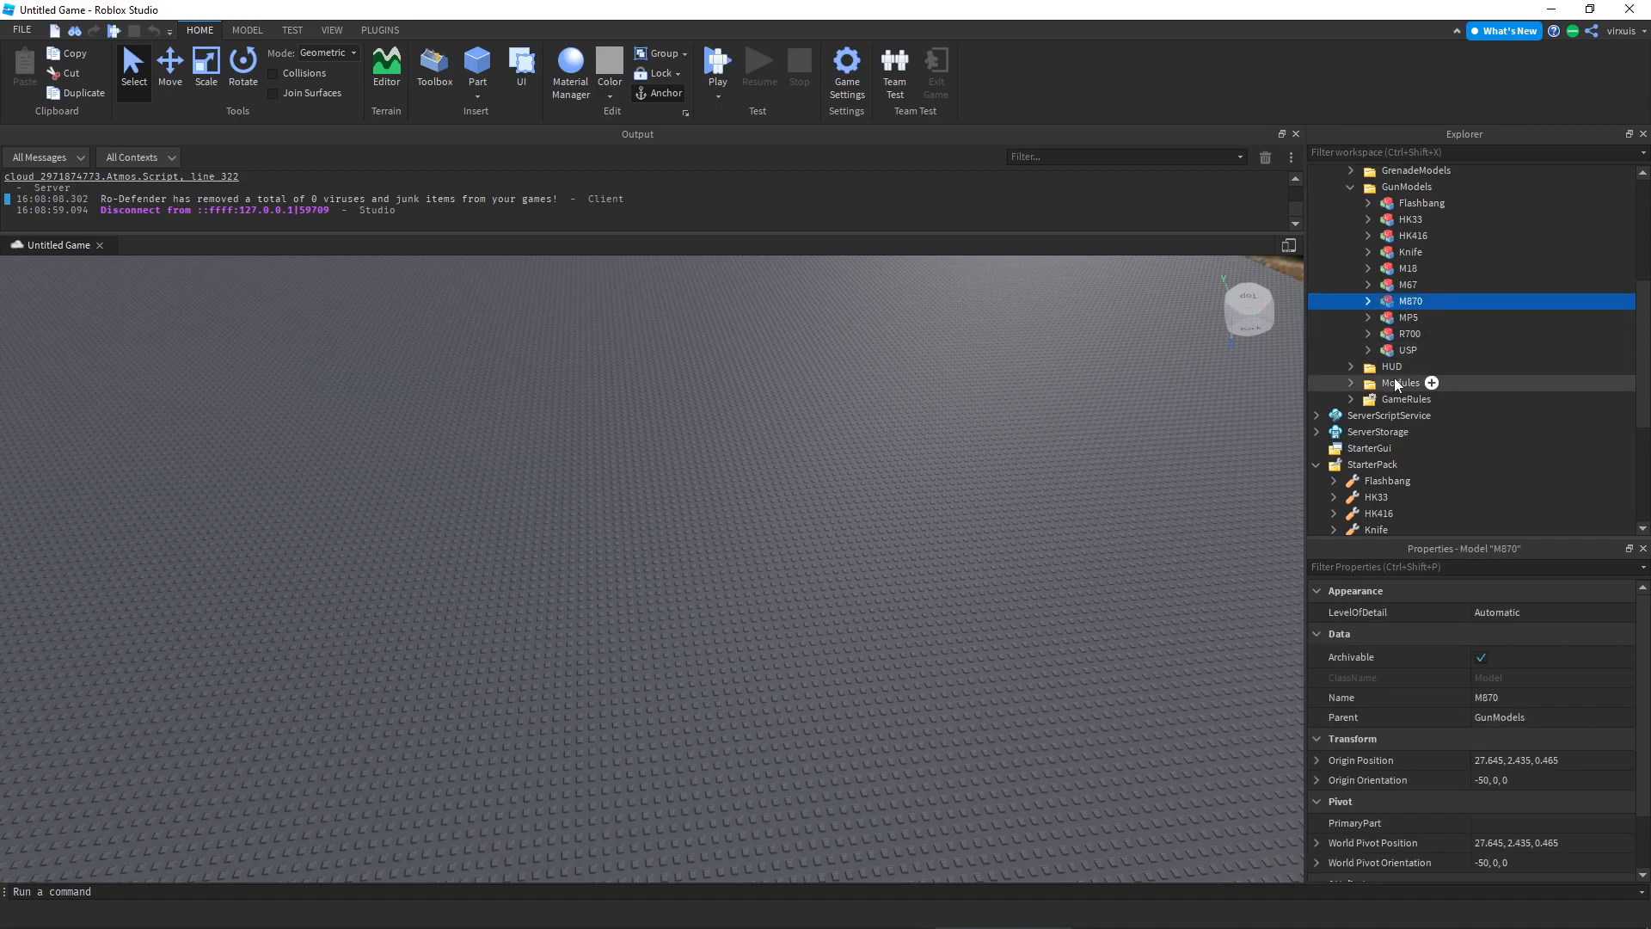
scroll(down, 3)
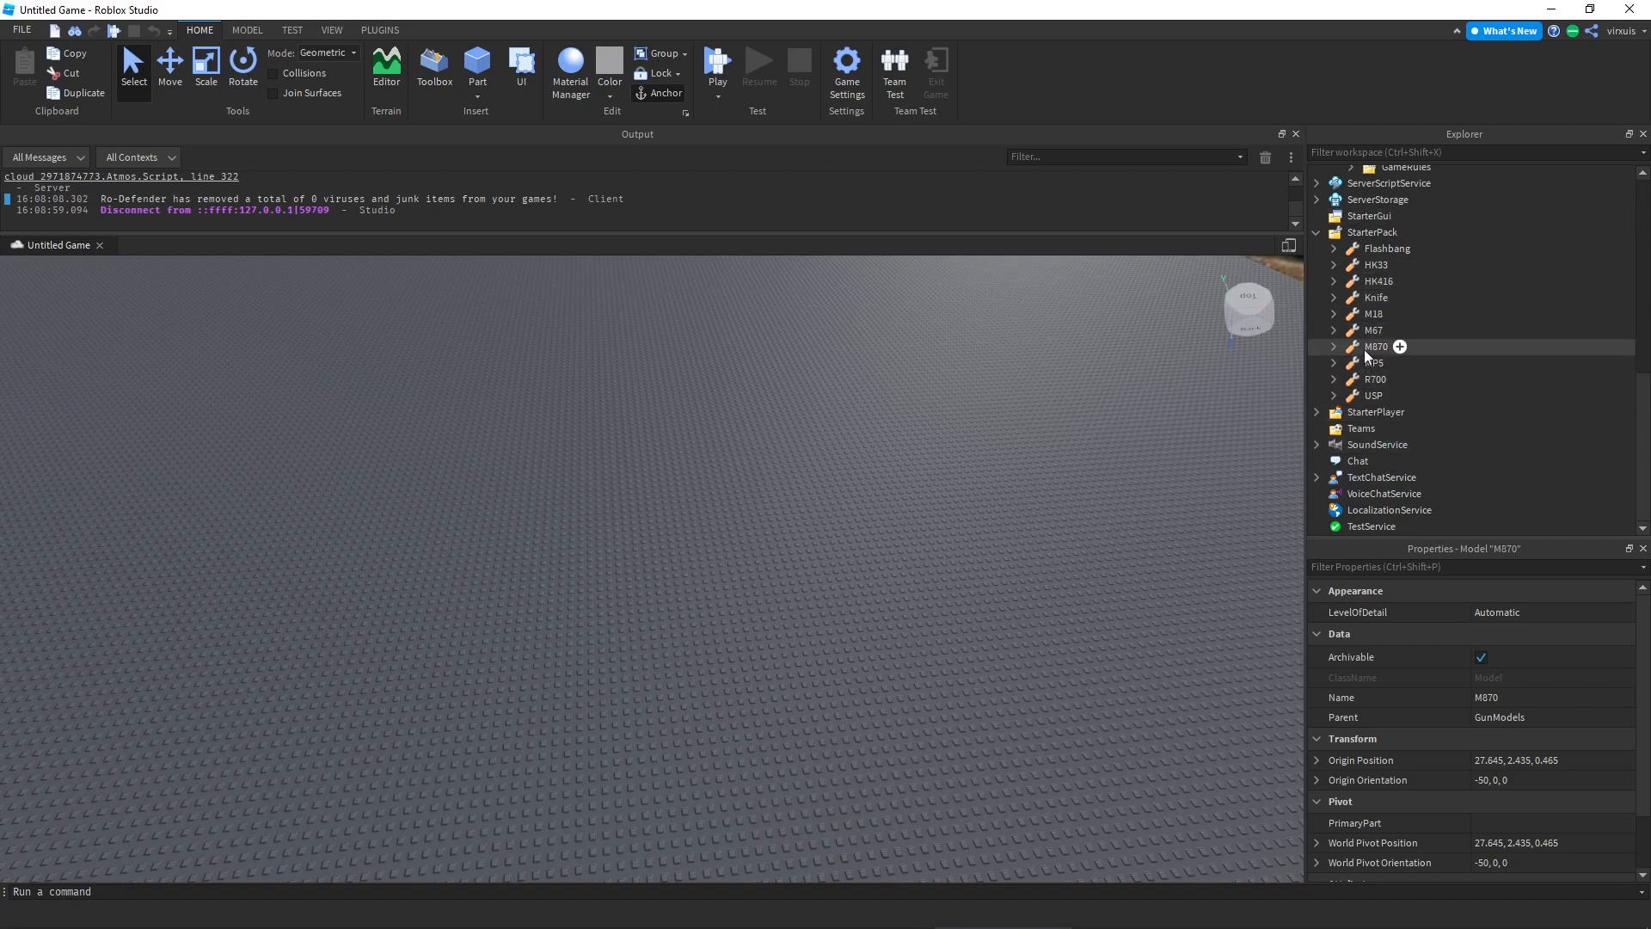
click(1377, 347)
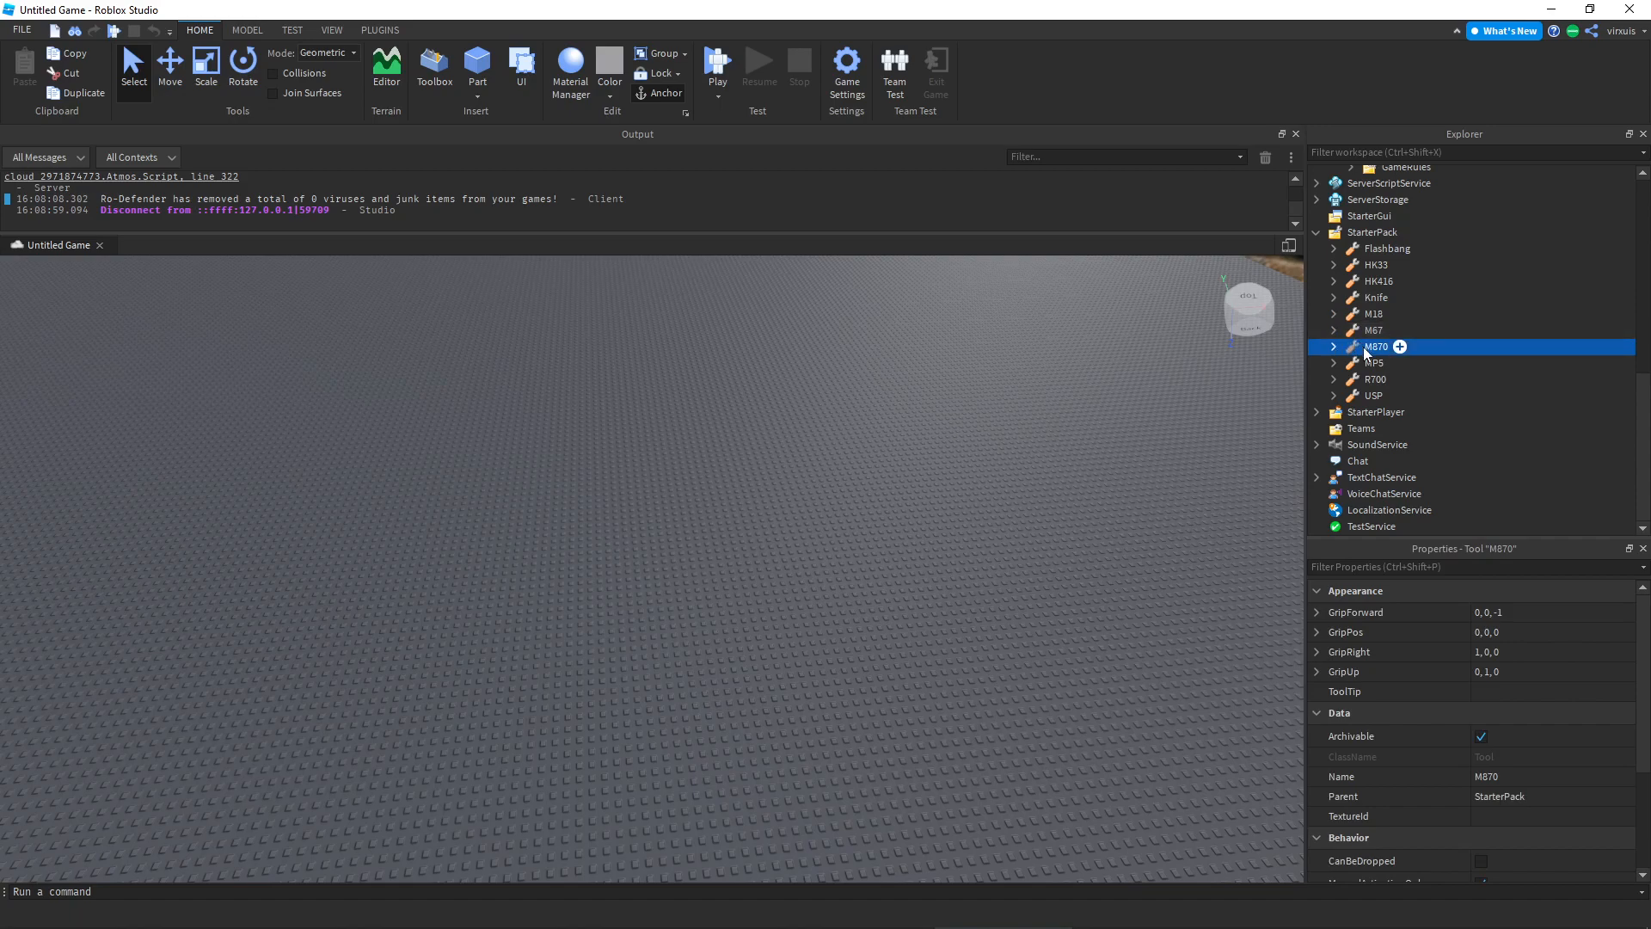
right_click(1372, 362)
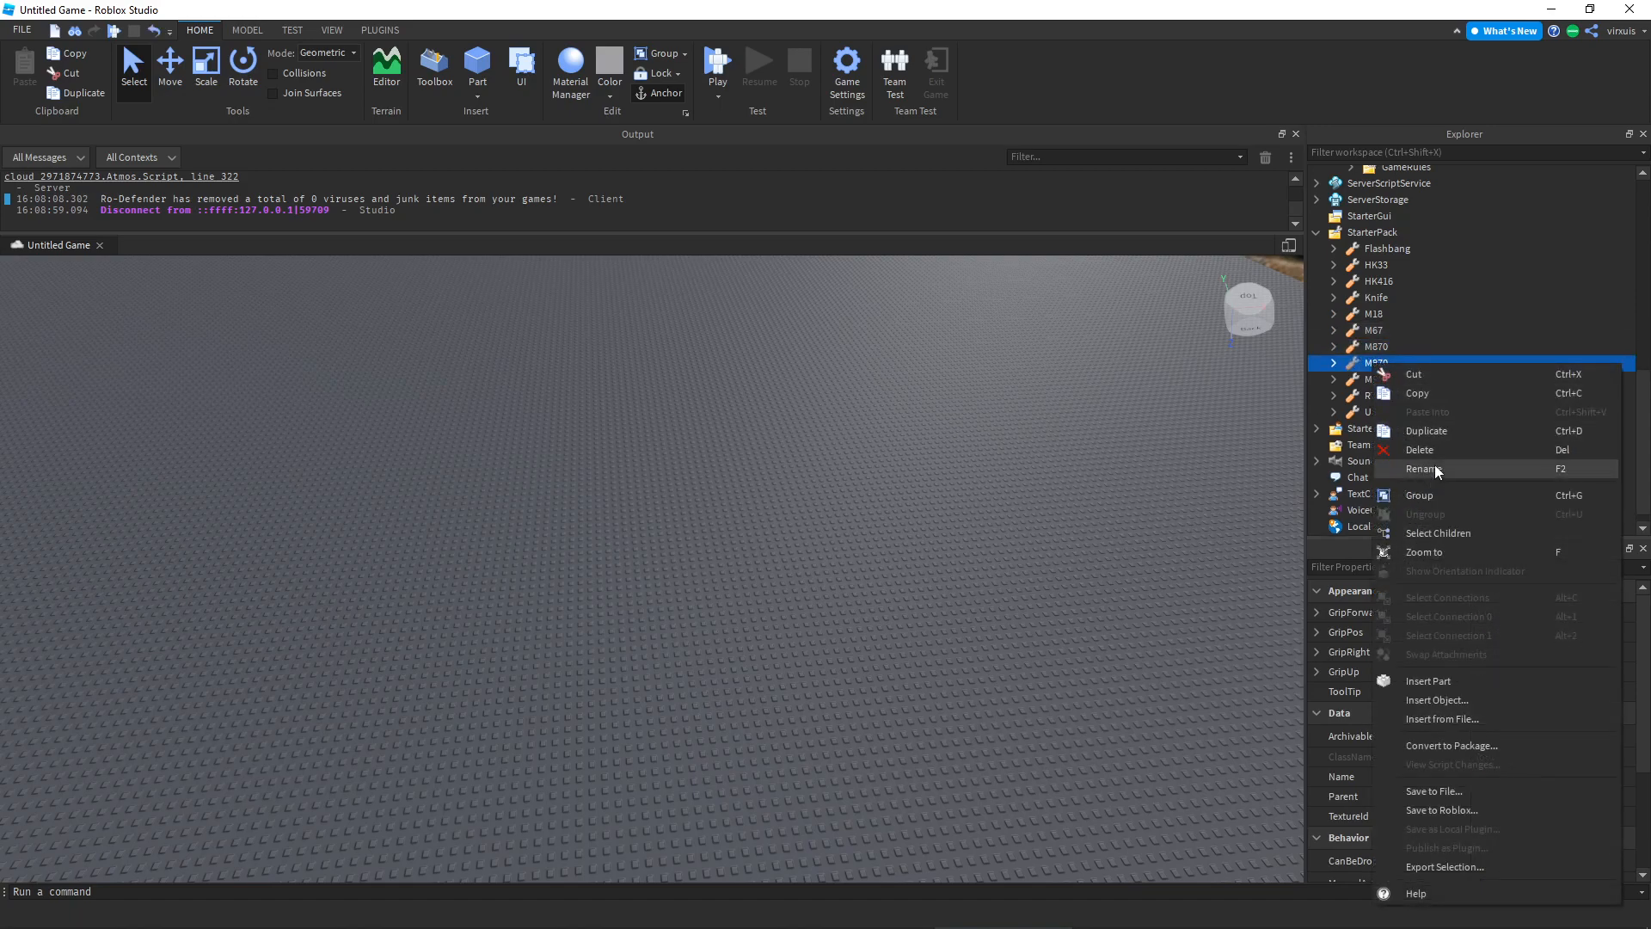
click(1424, 468)
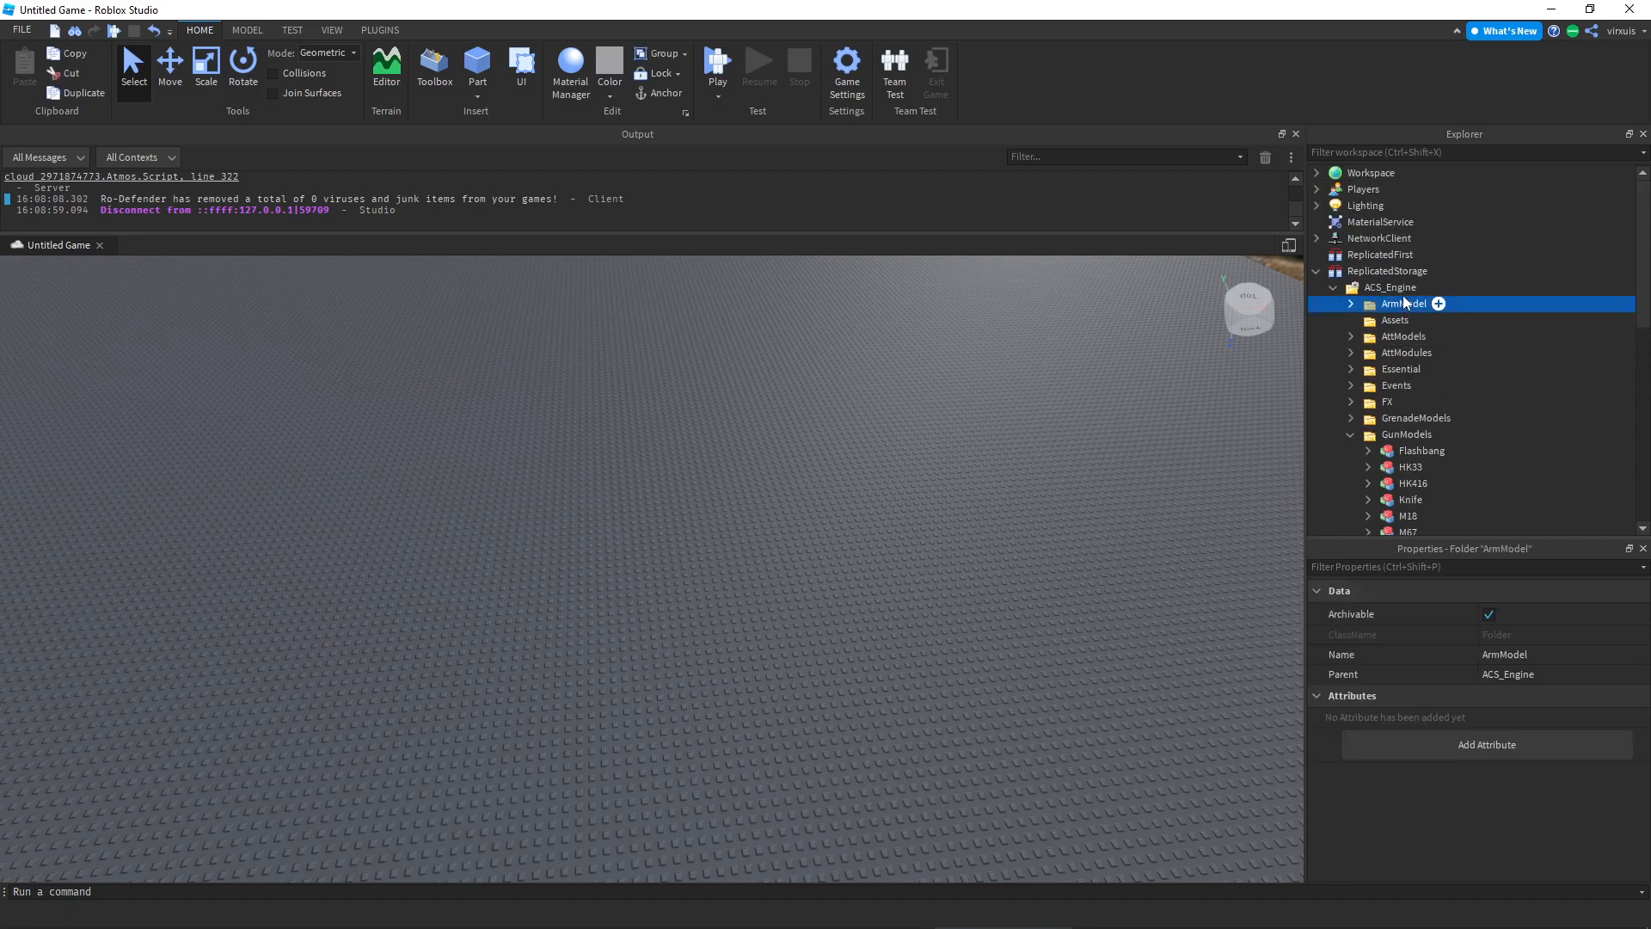
Delete the old ACS_Engine, StarterPack tools and StarterPlayer scripts, and insert the ACS 2.0.0 Official Release model
click(1333, 287)
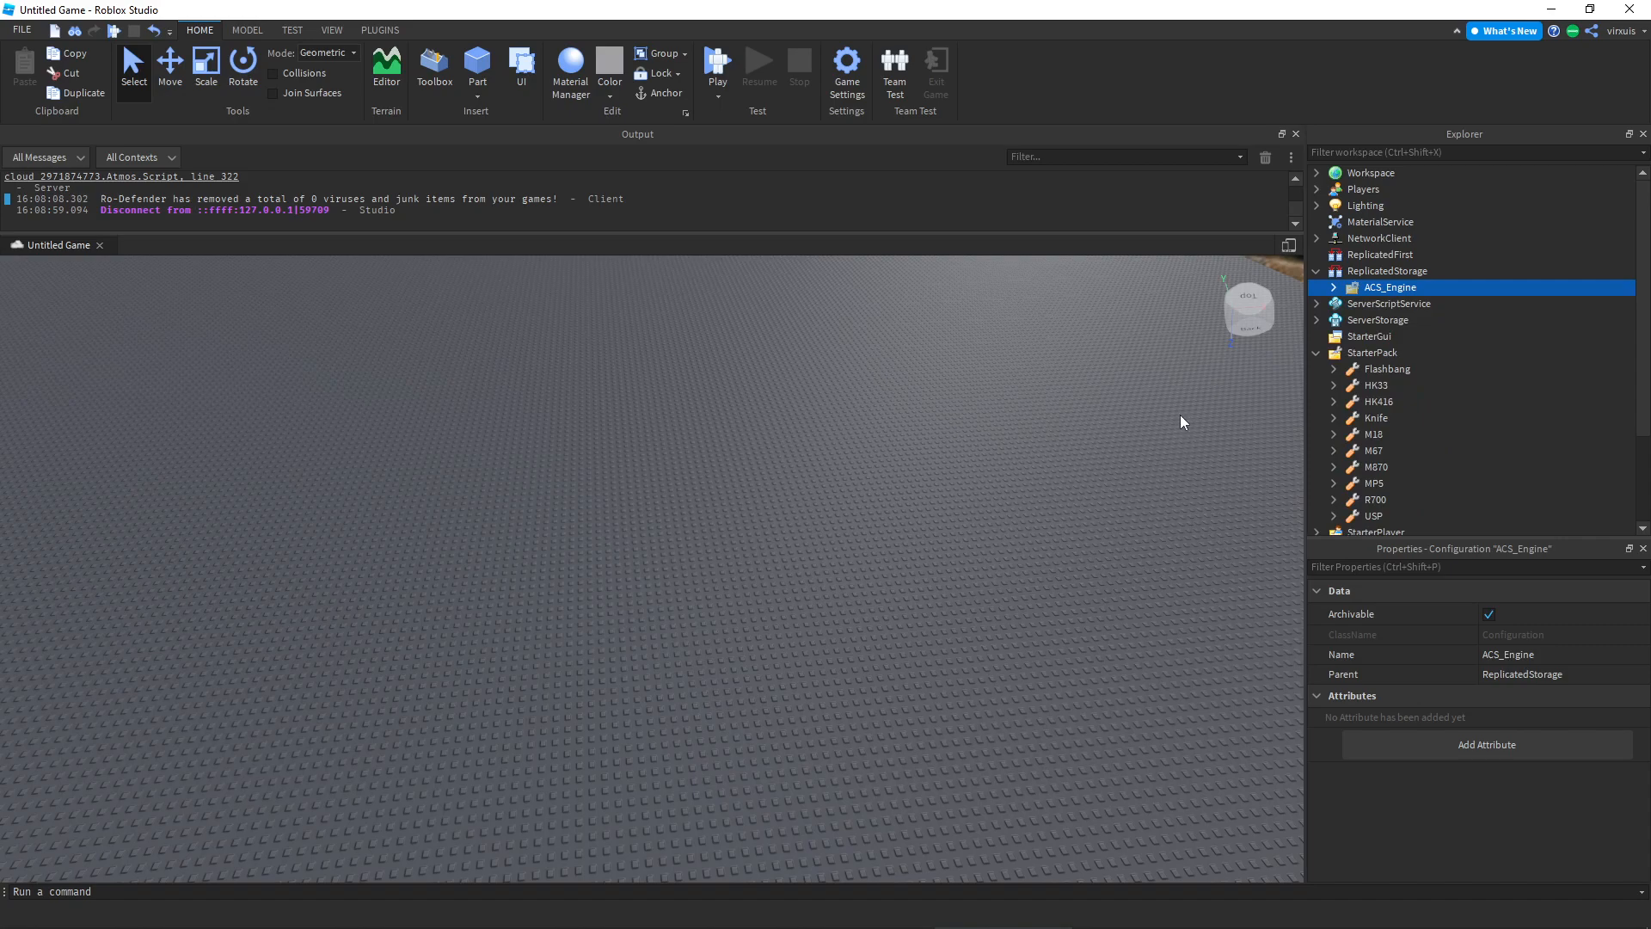
click(927, 509)
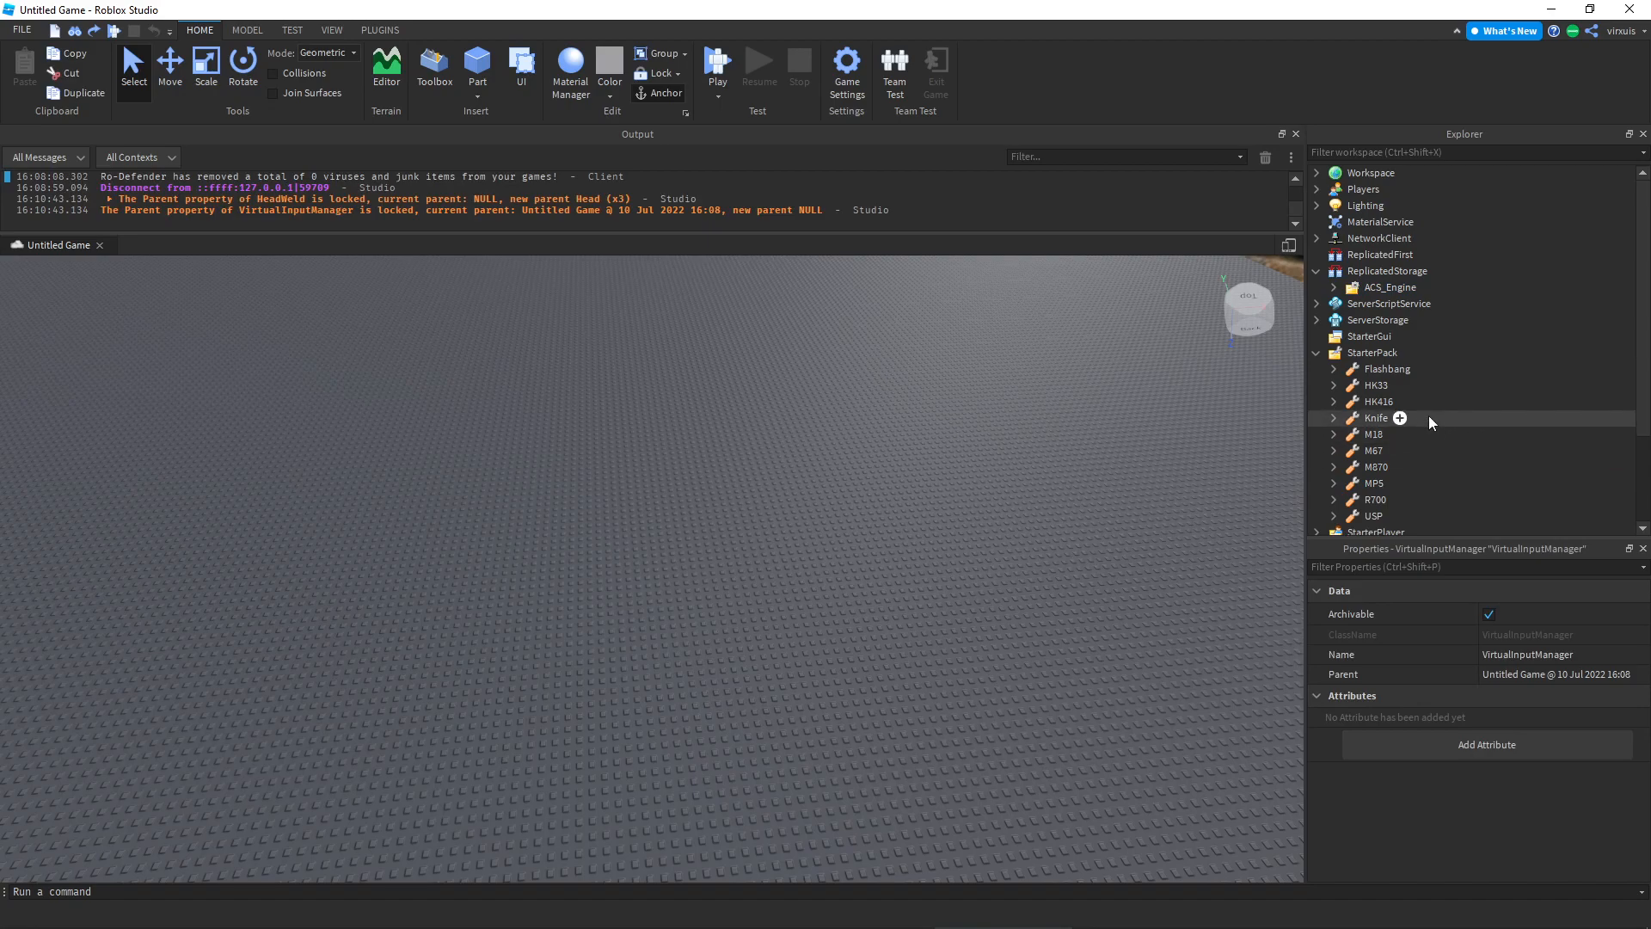
click(1372, 516)
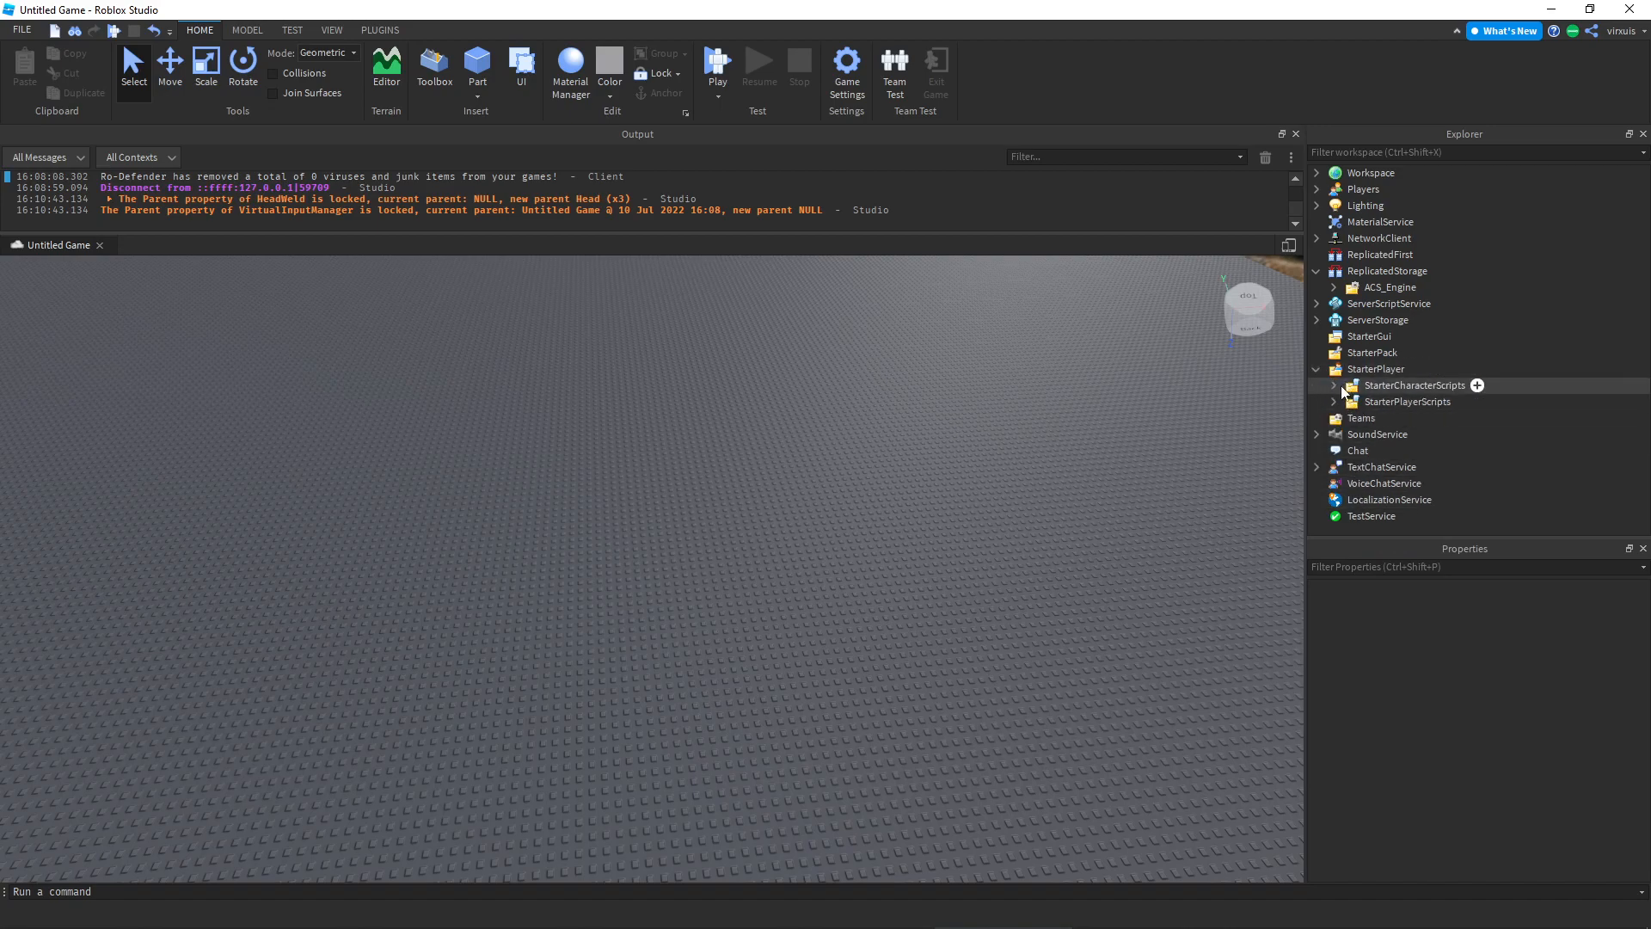
click(1407, 403)
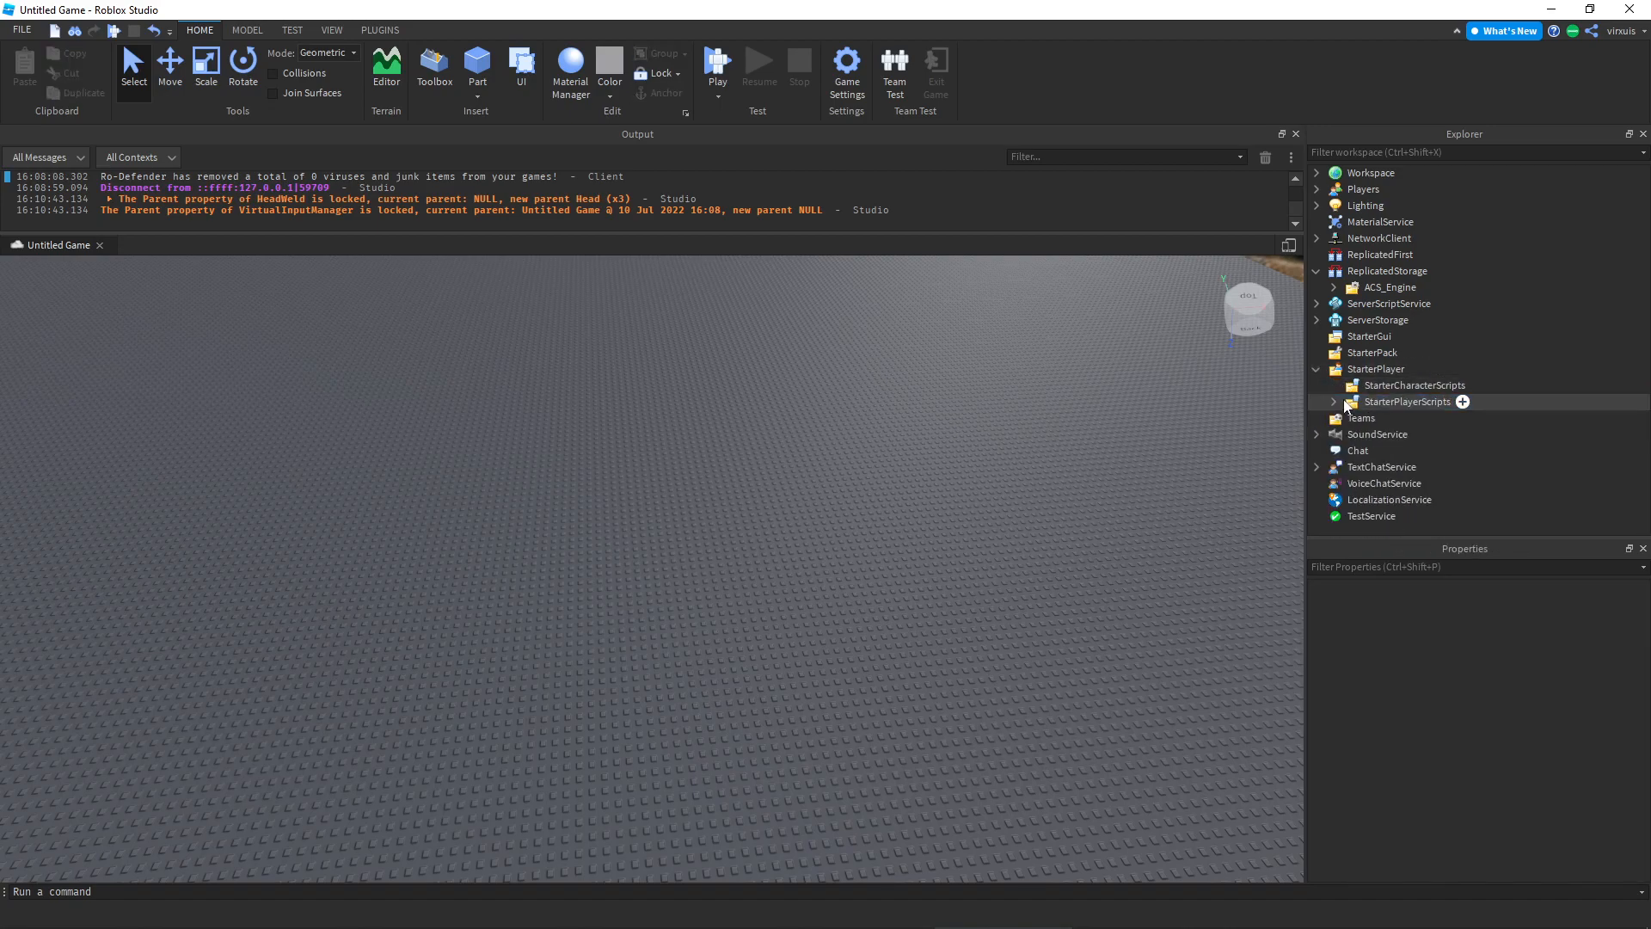
mouse_move(1321, 450)
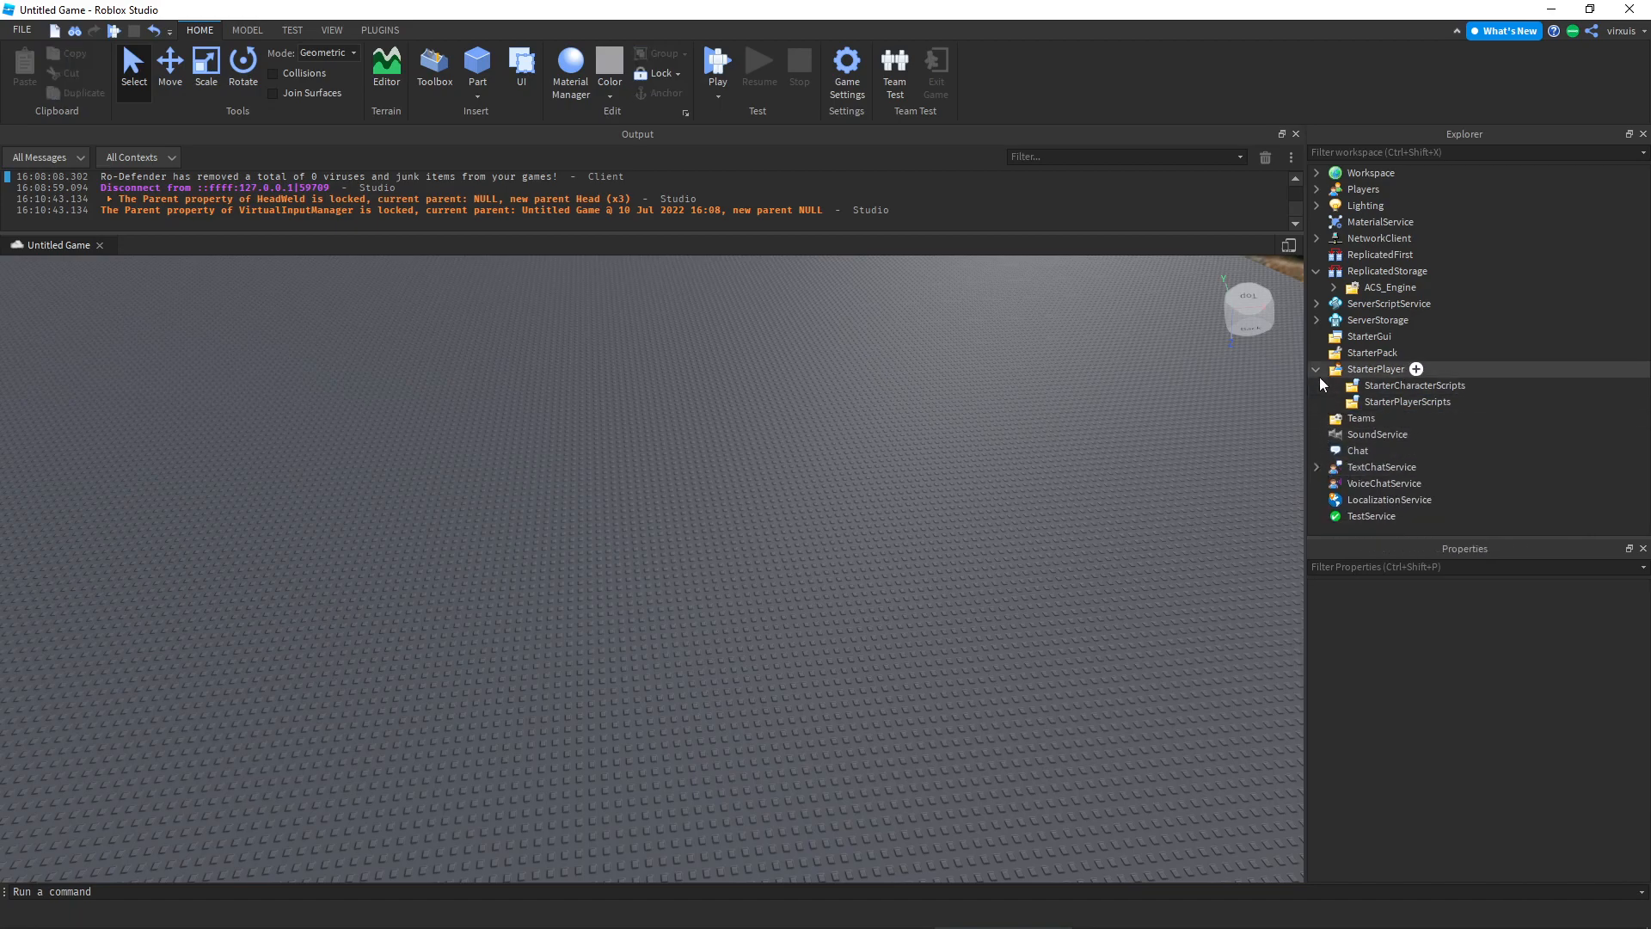
click(1317, 302)
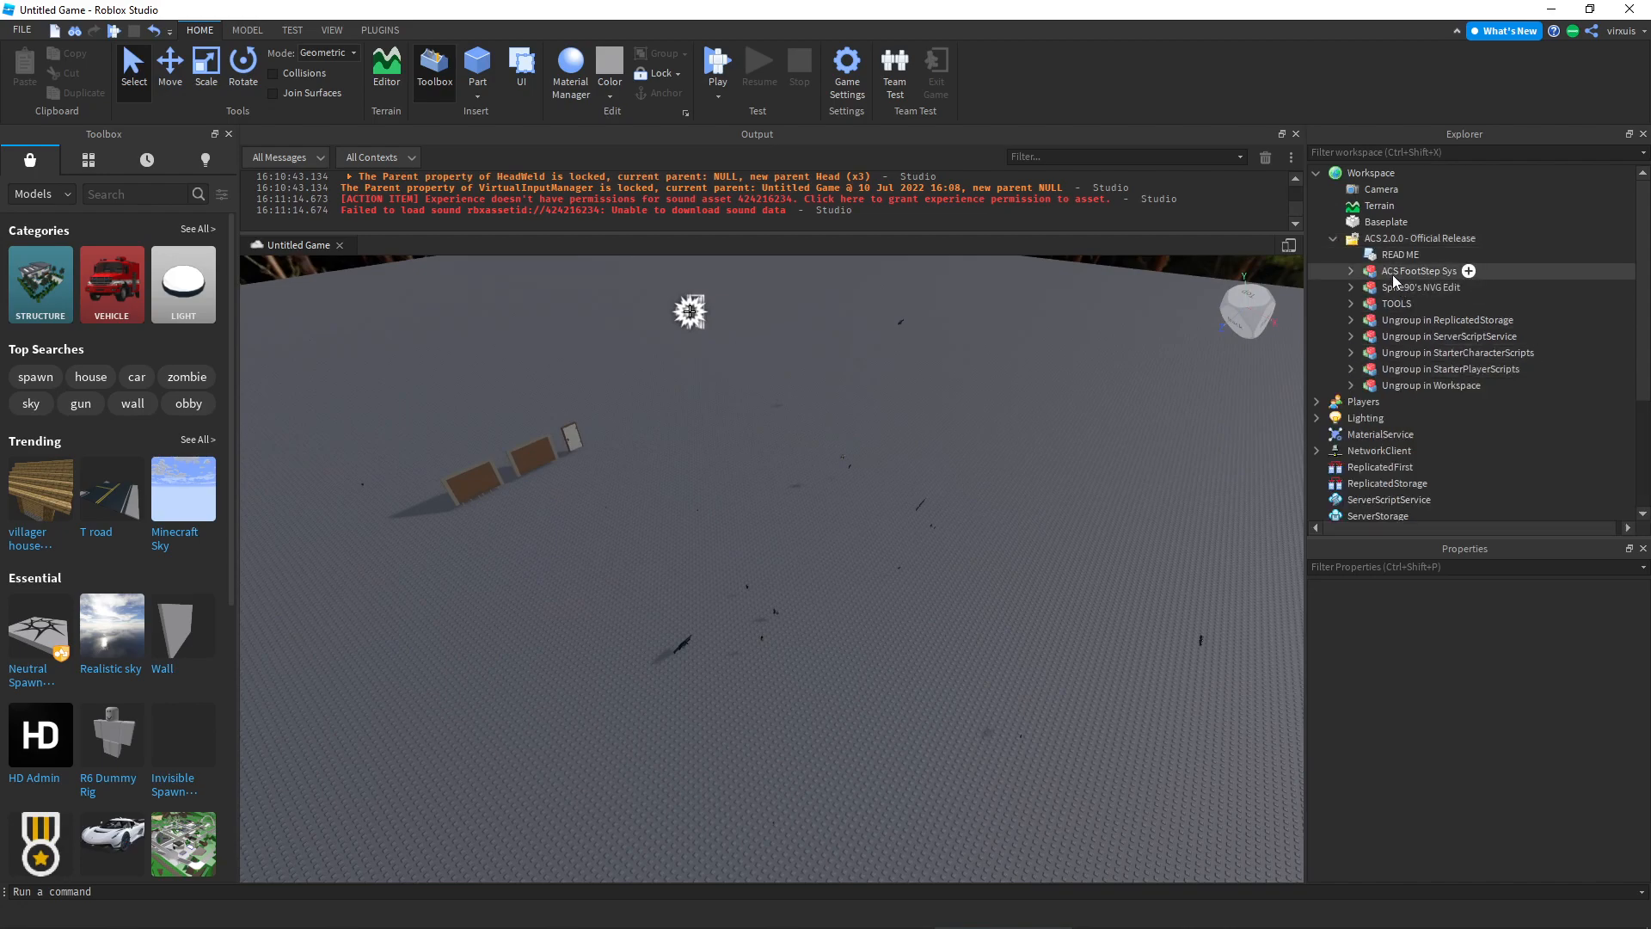
Read the READ ME, then ungroup ACS FootStep Sys and Spite90's NVG Edit into their matching services
double_click(1400, 254)
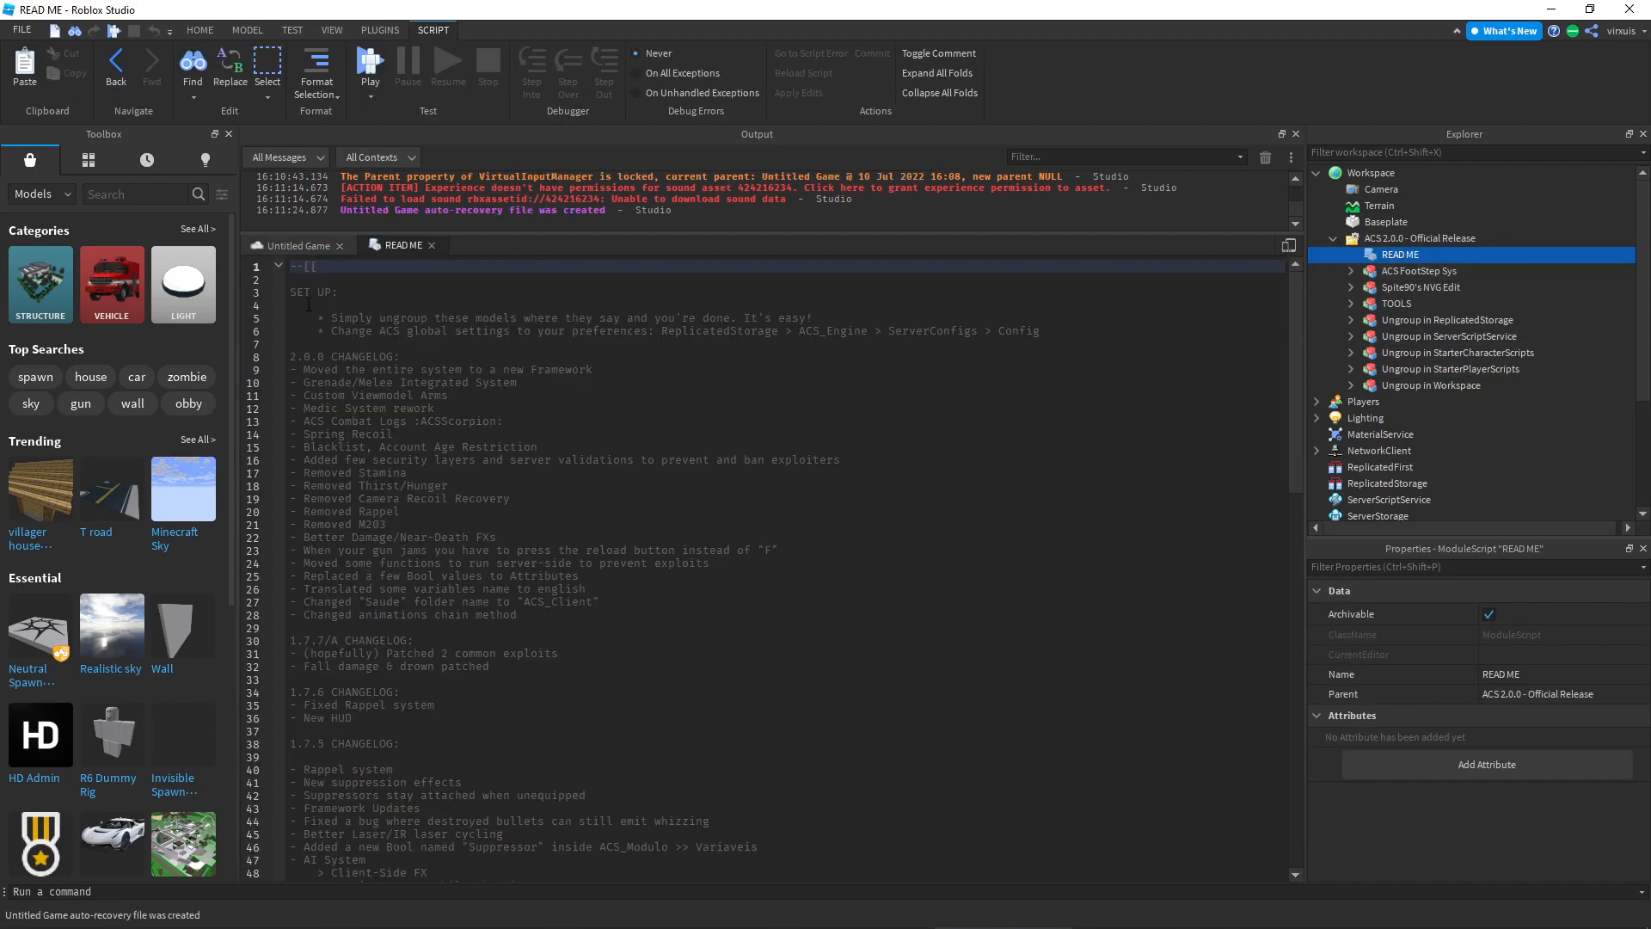
right_click(1400, 255)
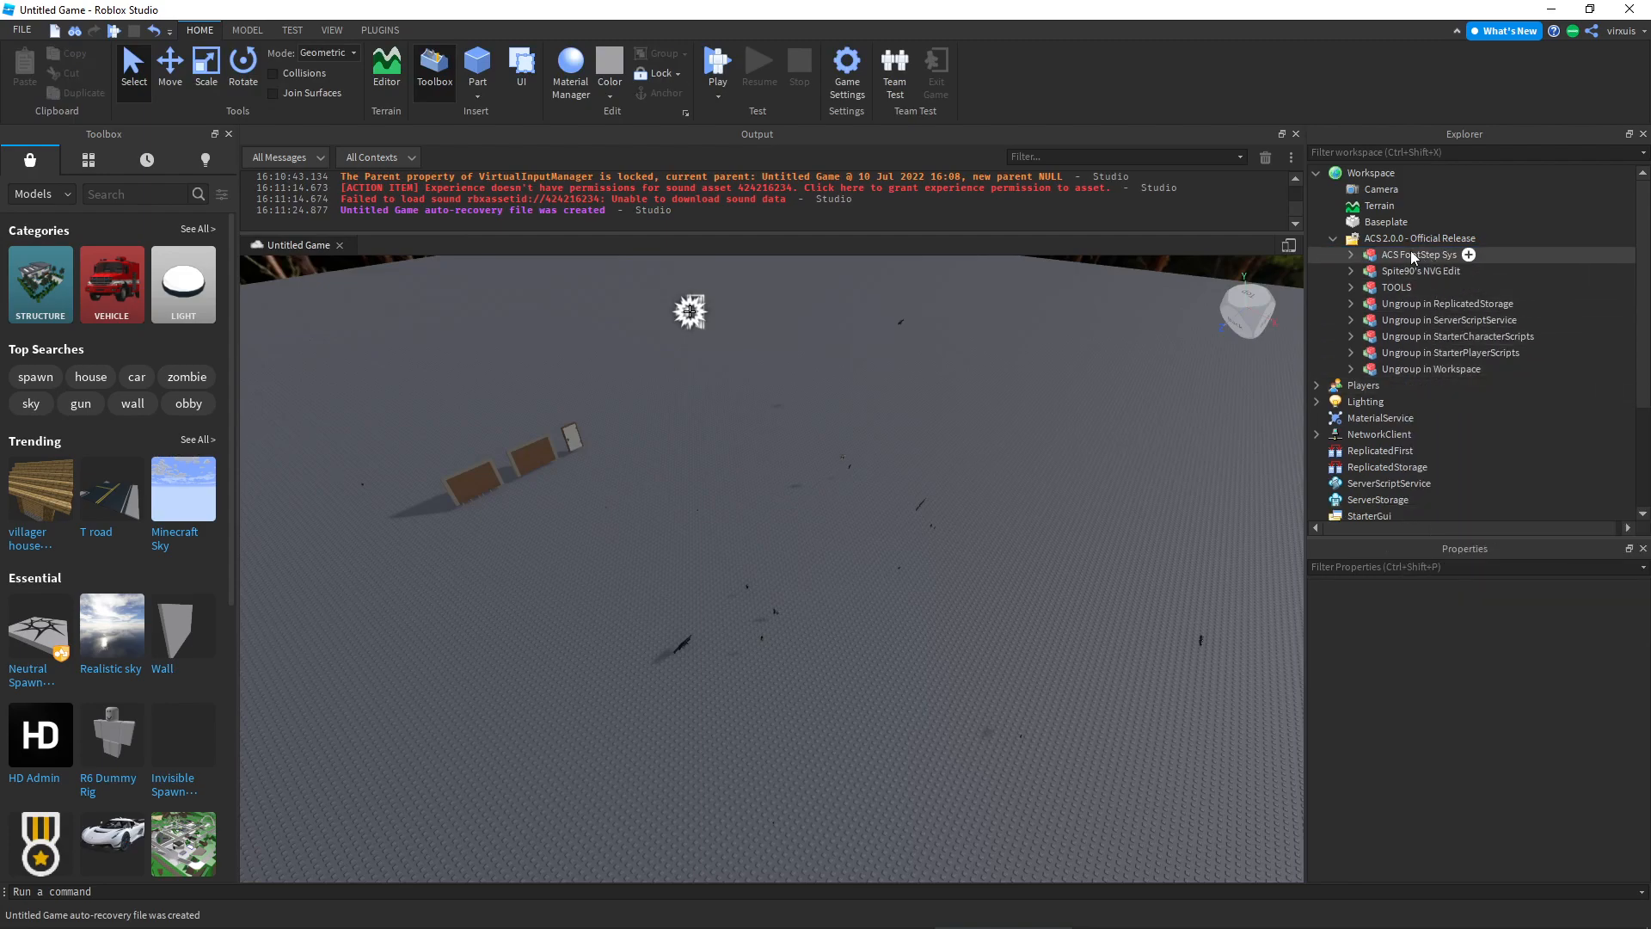
click(1420, 254)
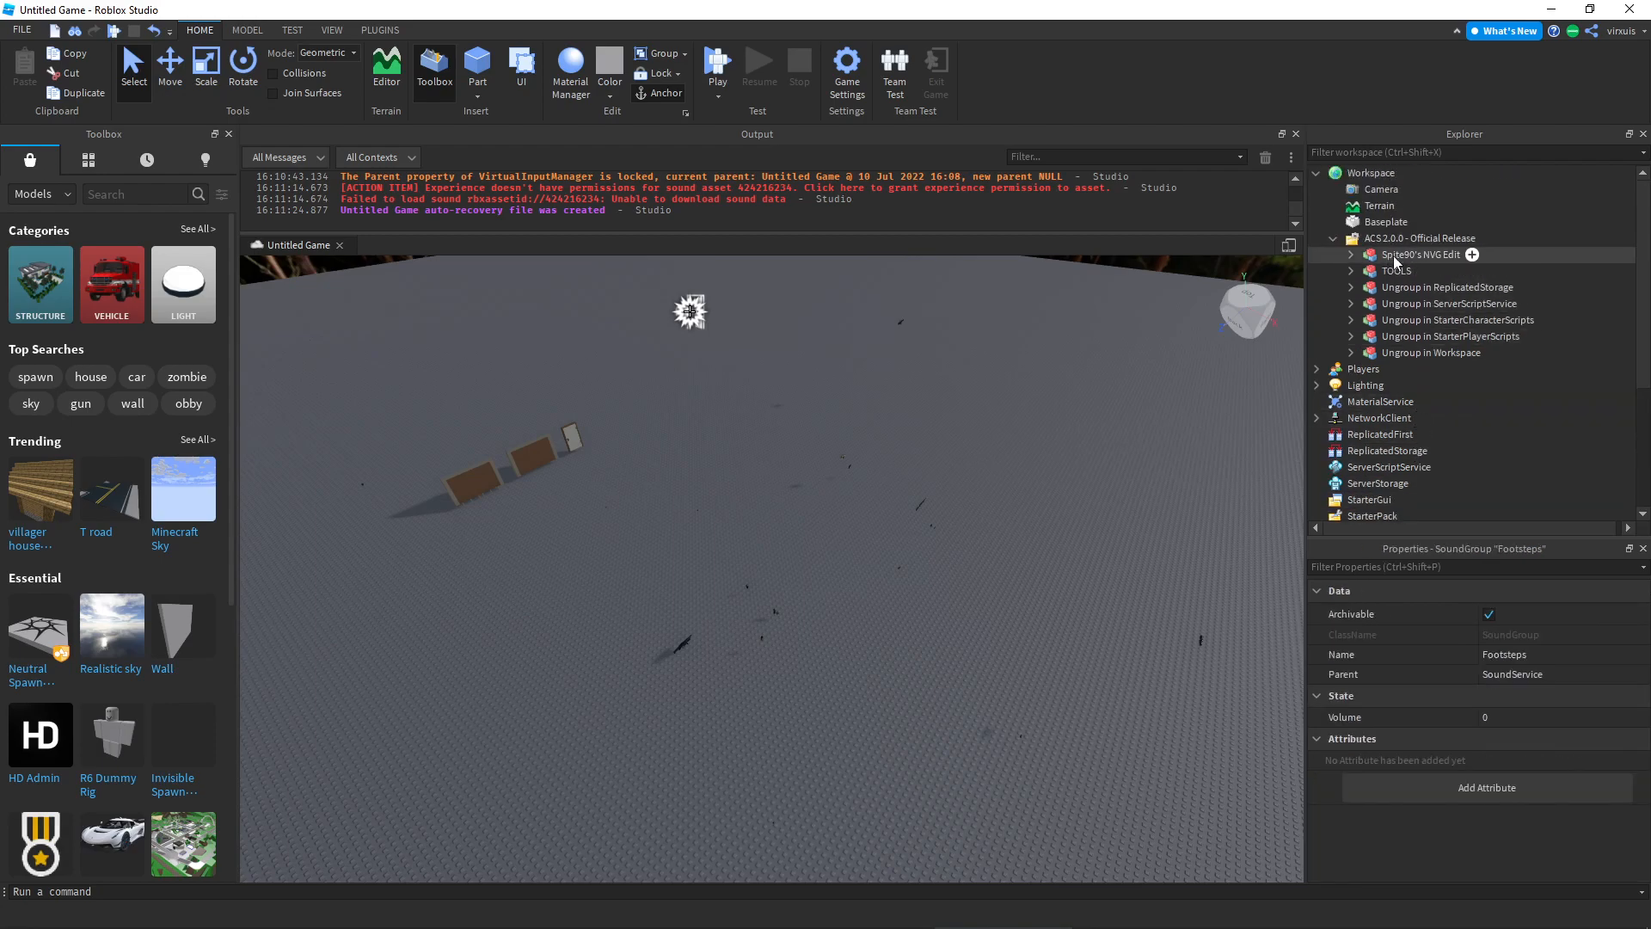
click(1421, 254)
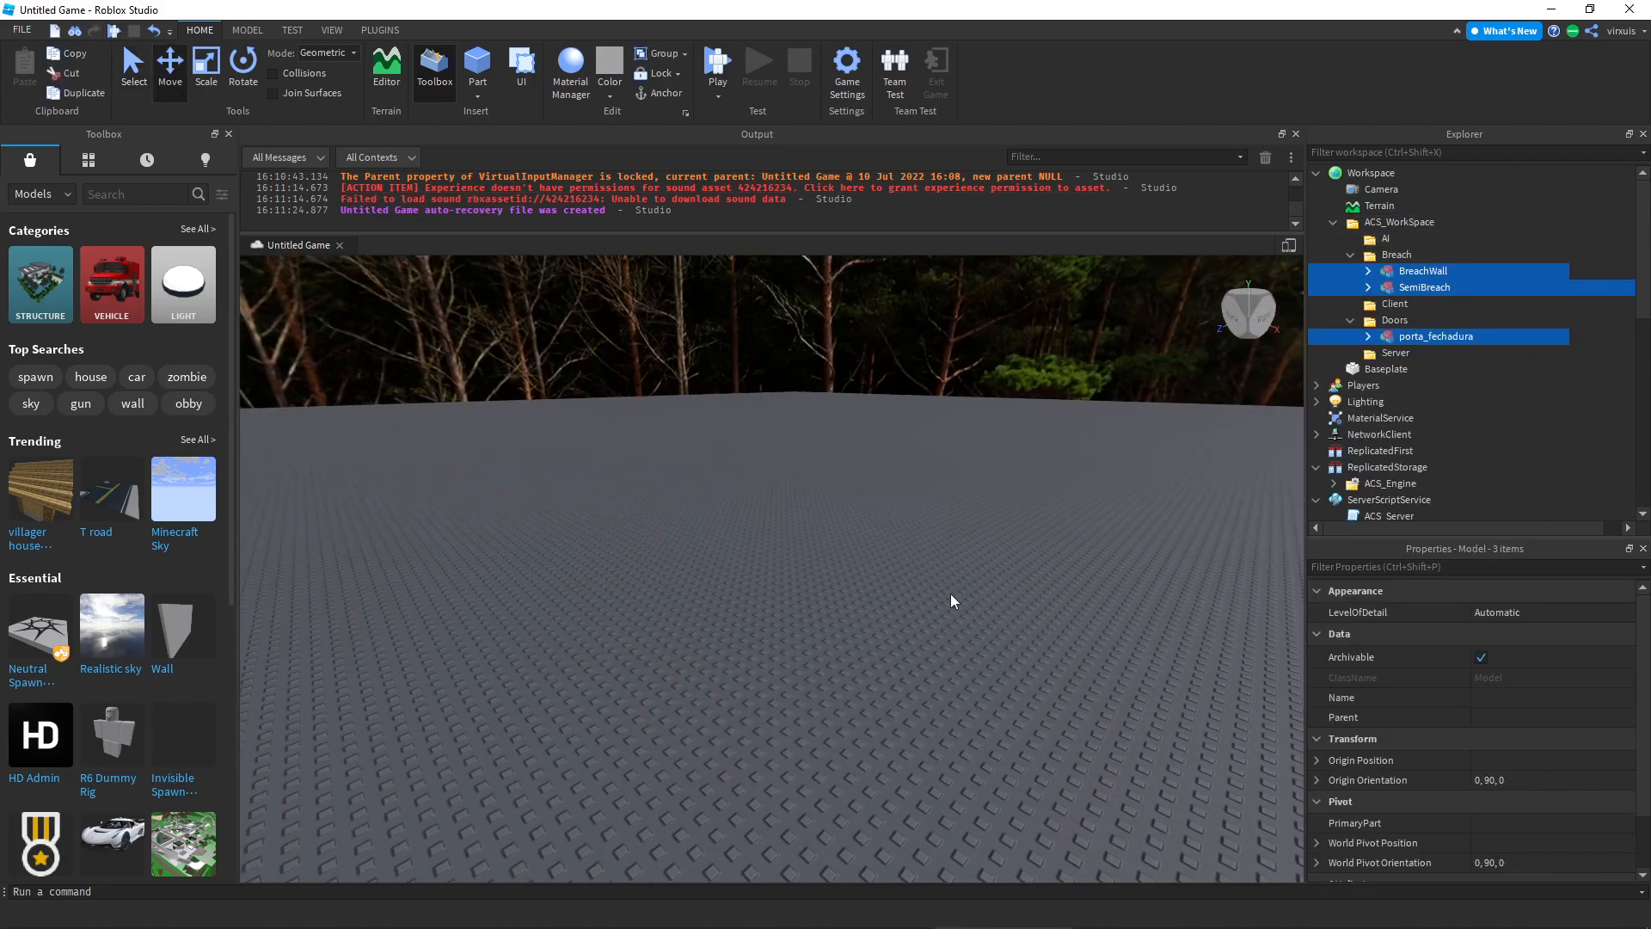
Switch the game's avatar type to R15 in the Avatar settings
click(847, 66)
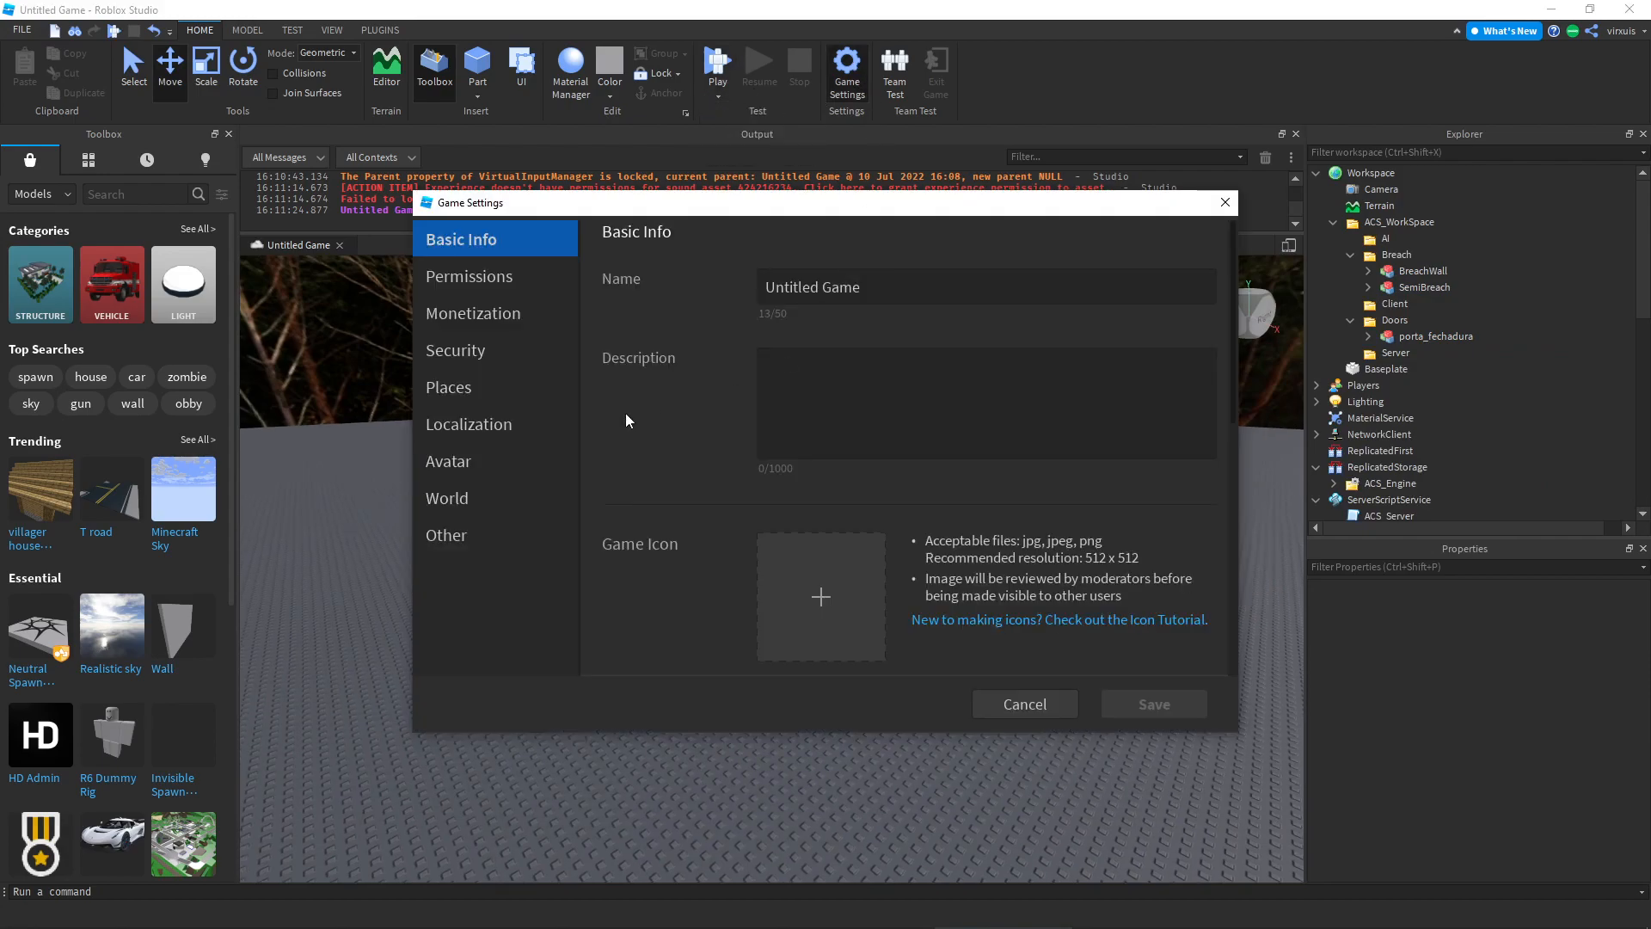
click(449, 461)
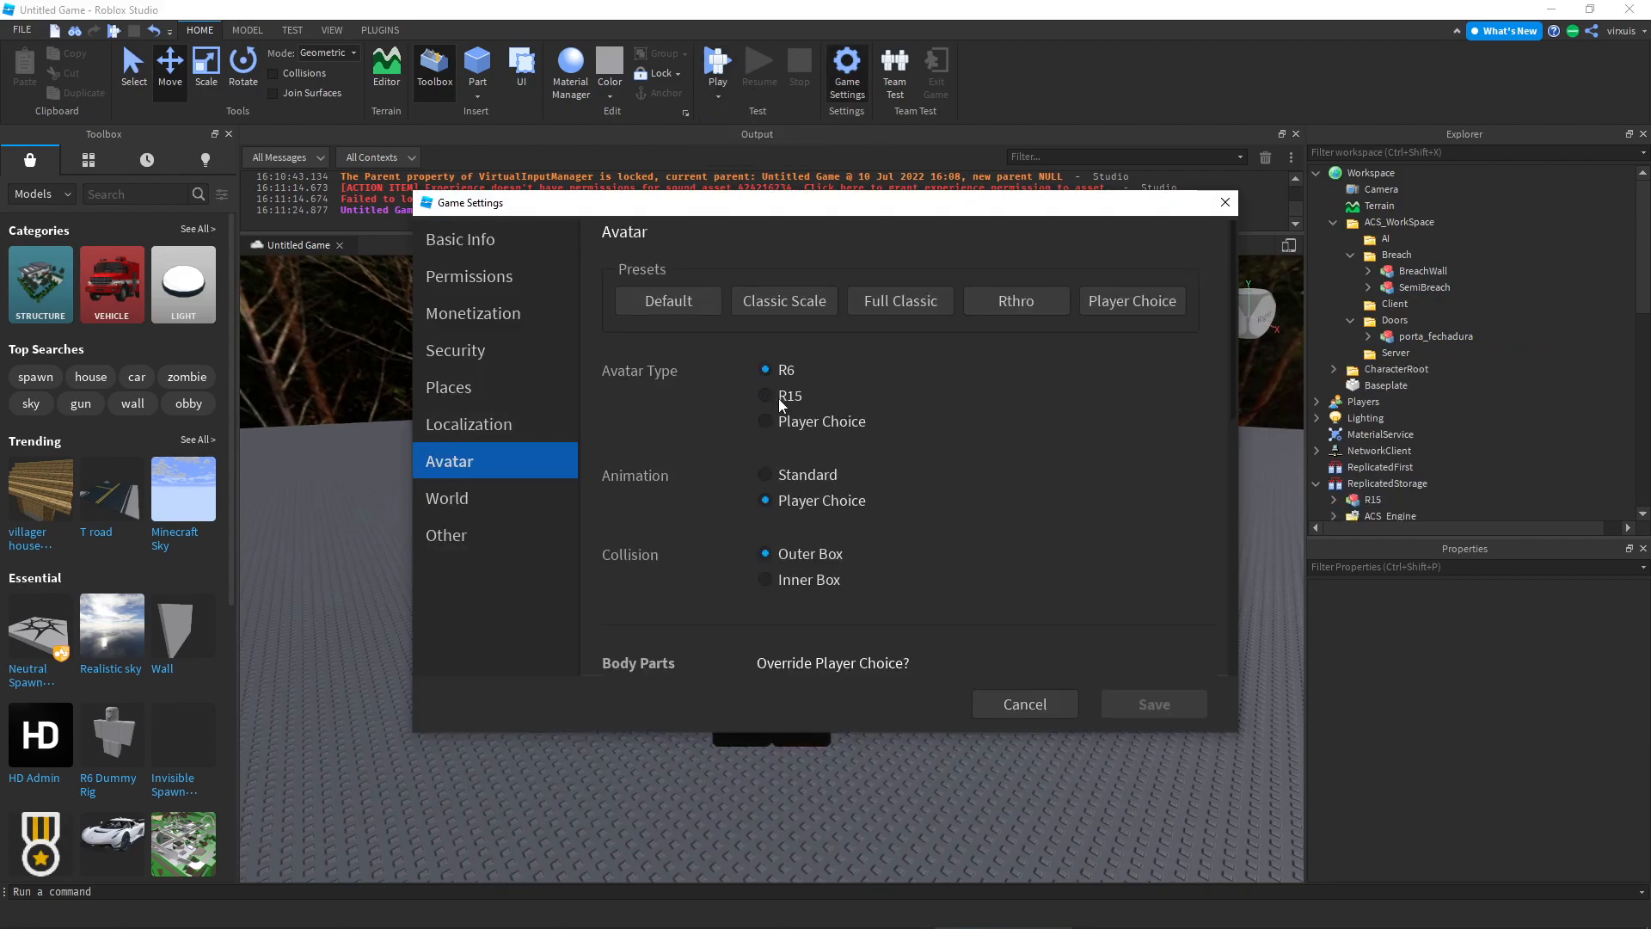
click(764, 395)
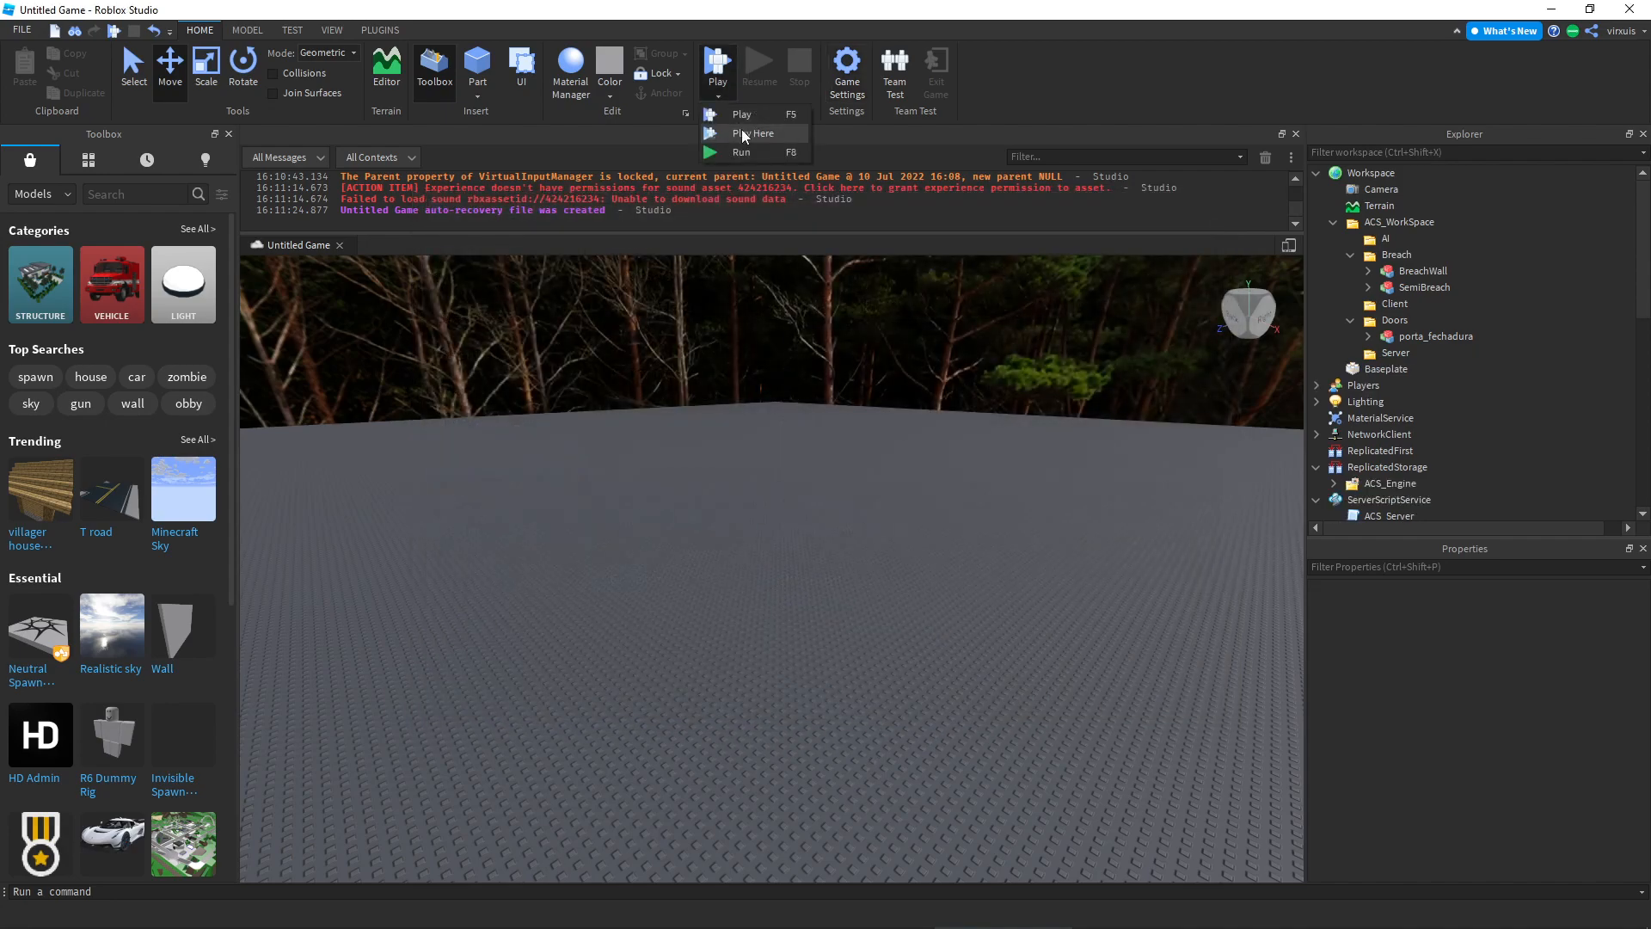
Start a Play Here playtest to try the ACS guns in the hotbar
click(752, 132)
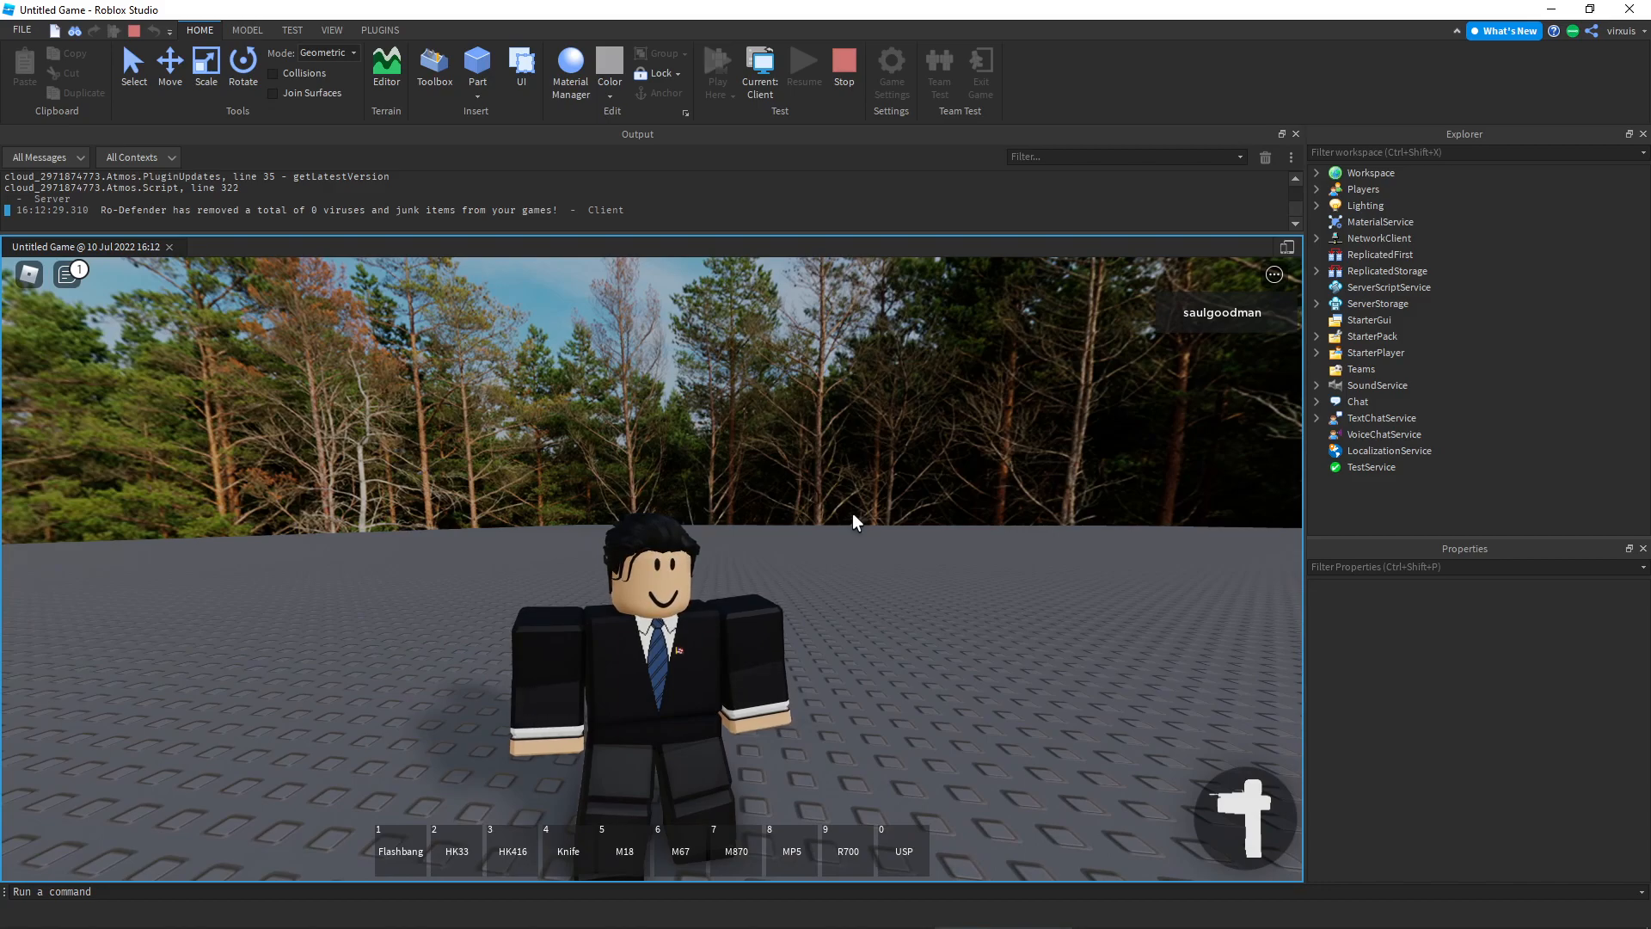
mouse_move(514, 662)
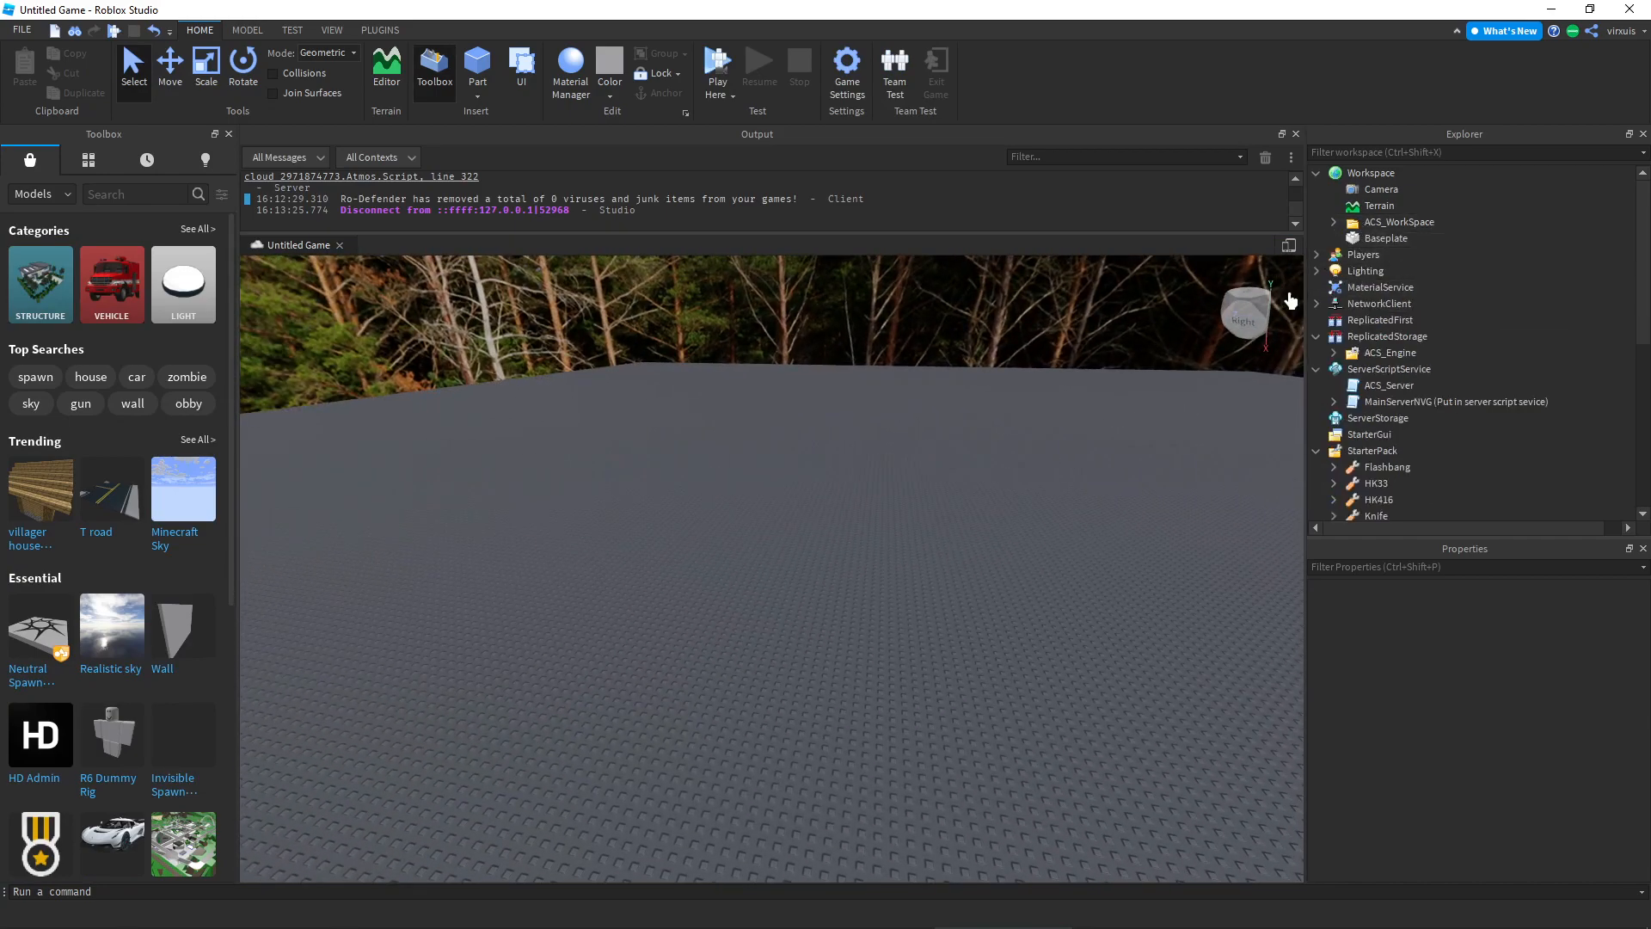
mouse_move(792, 664)
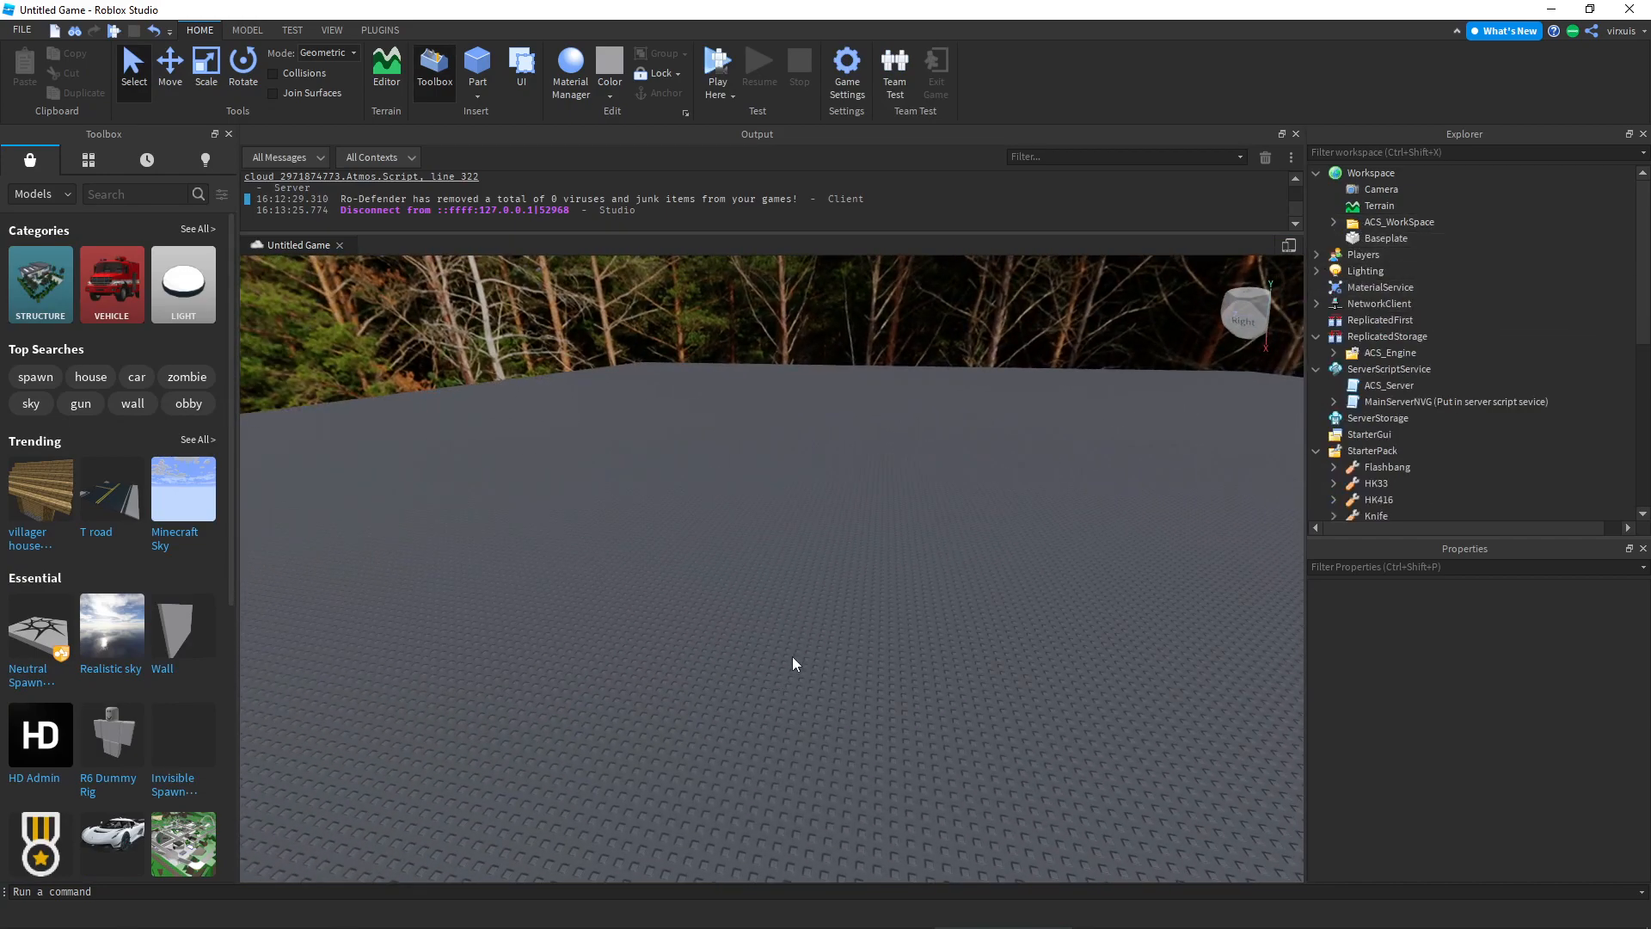